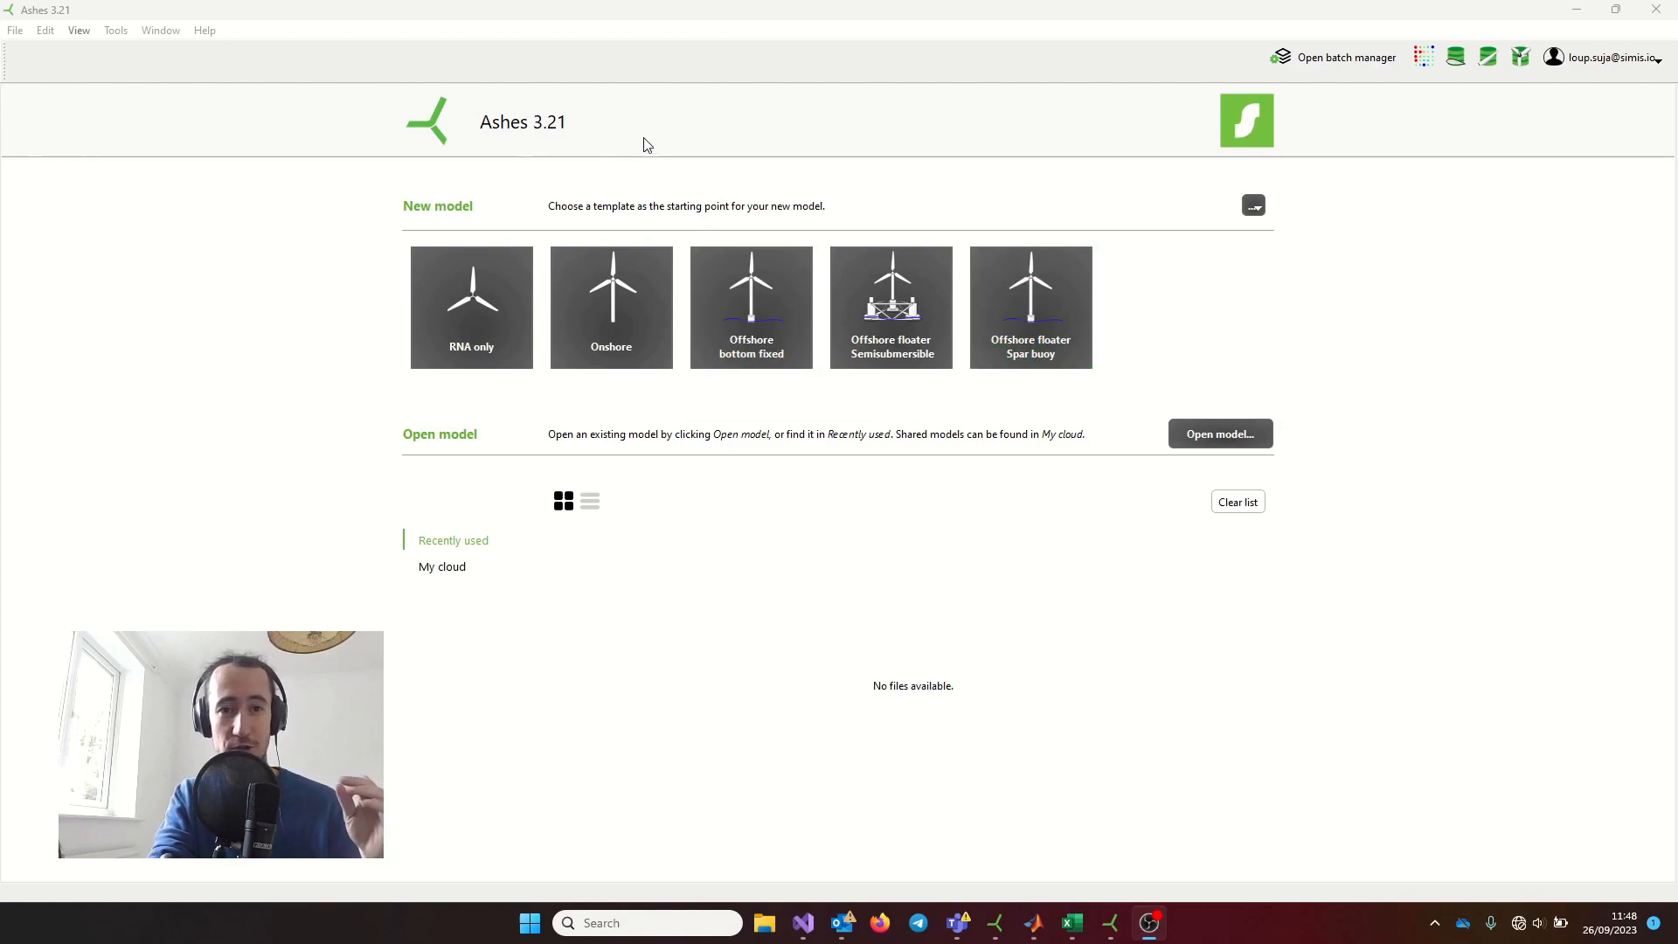
mouse_move(524, 137)
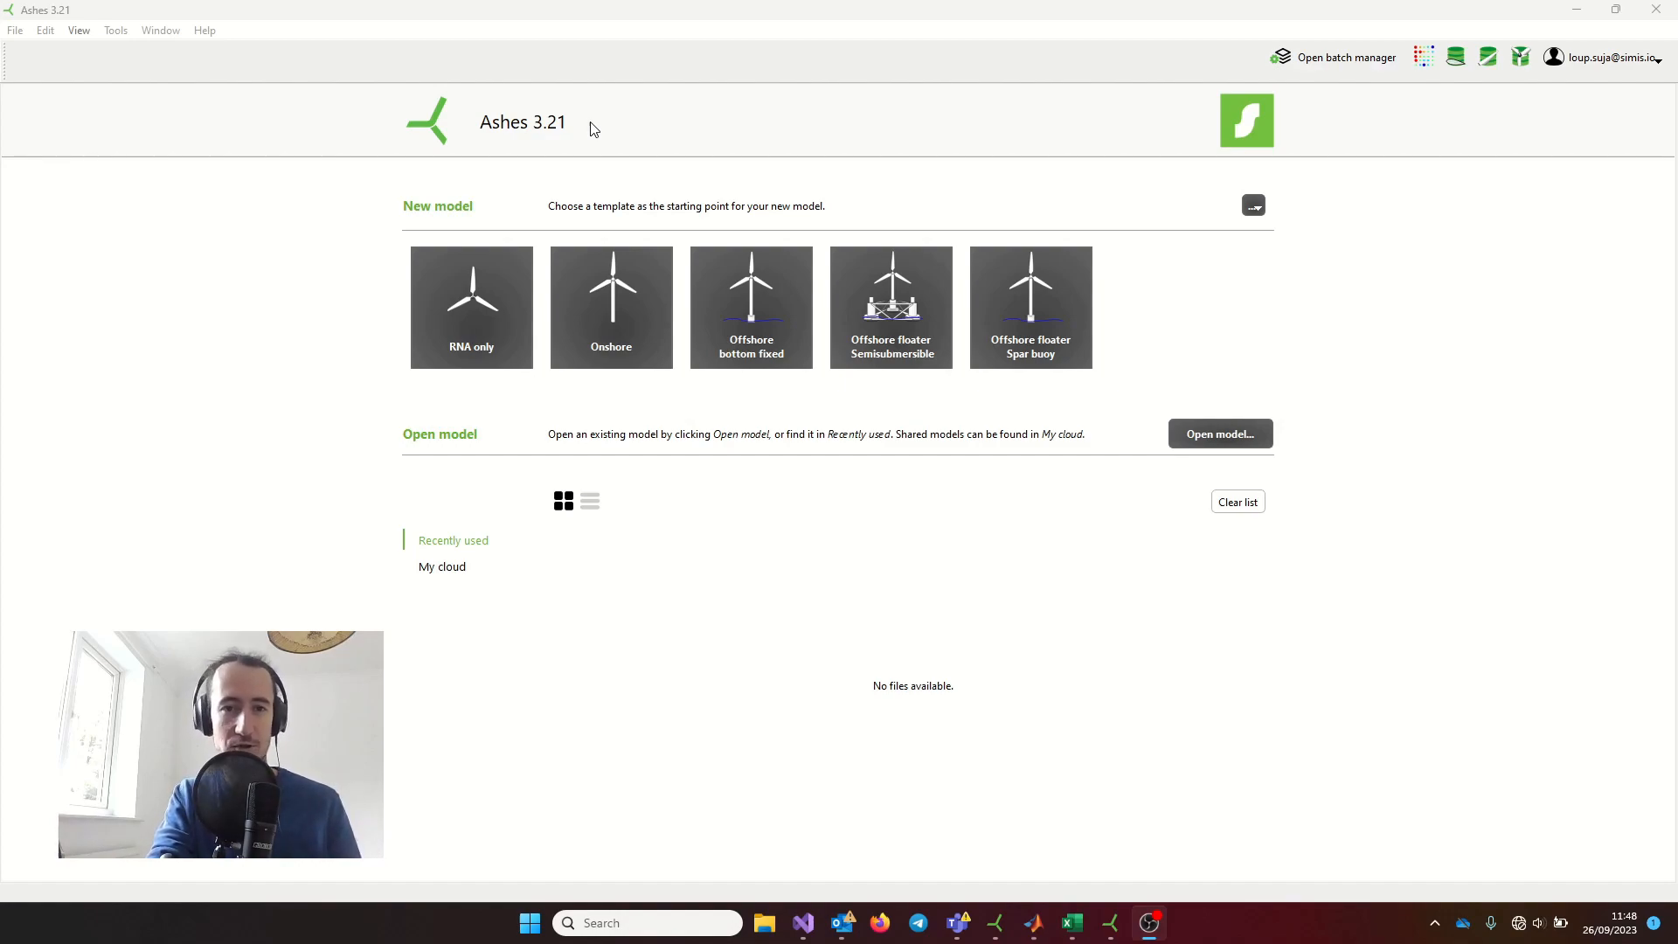
mouse_move(606, 156)
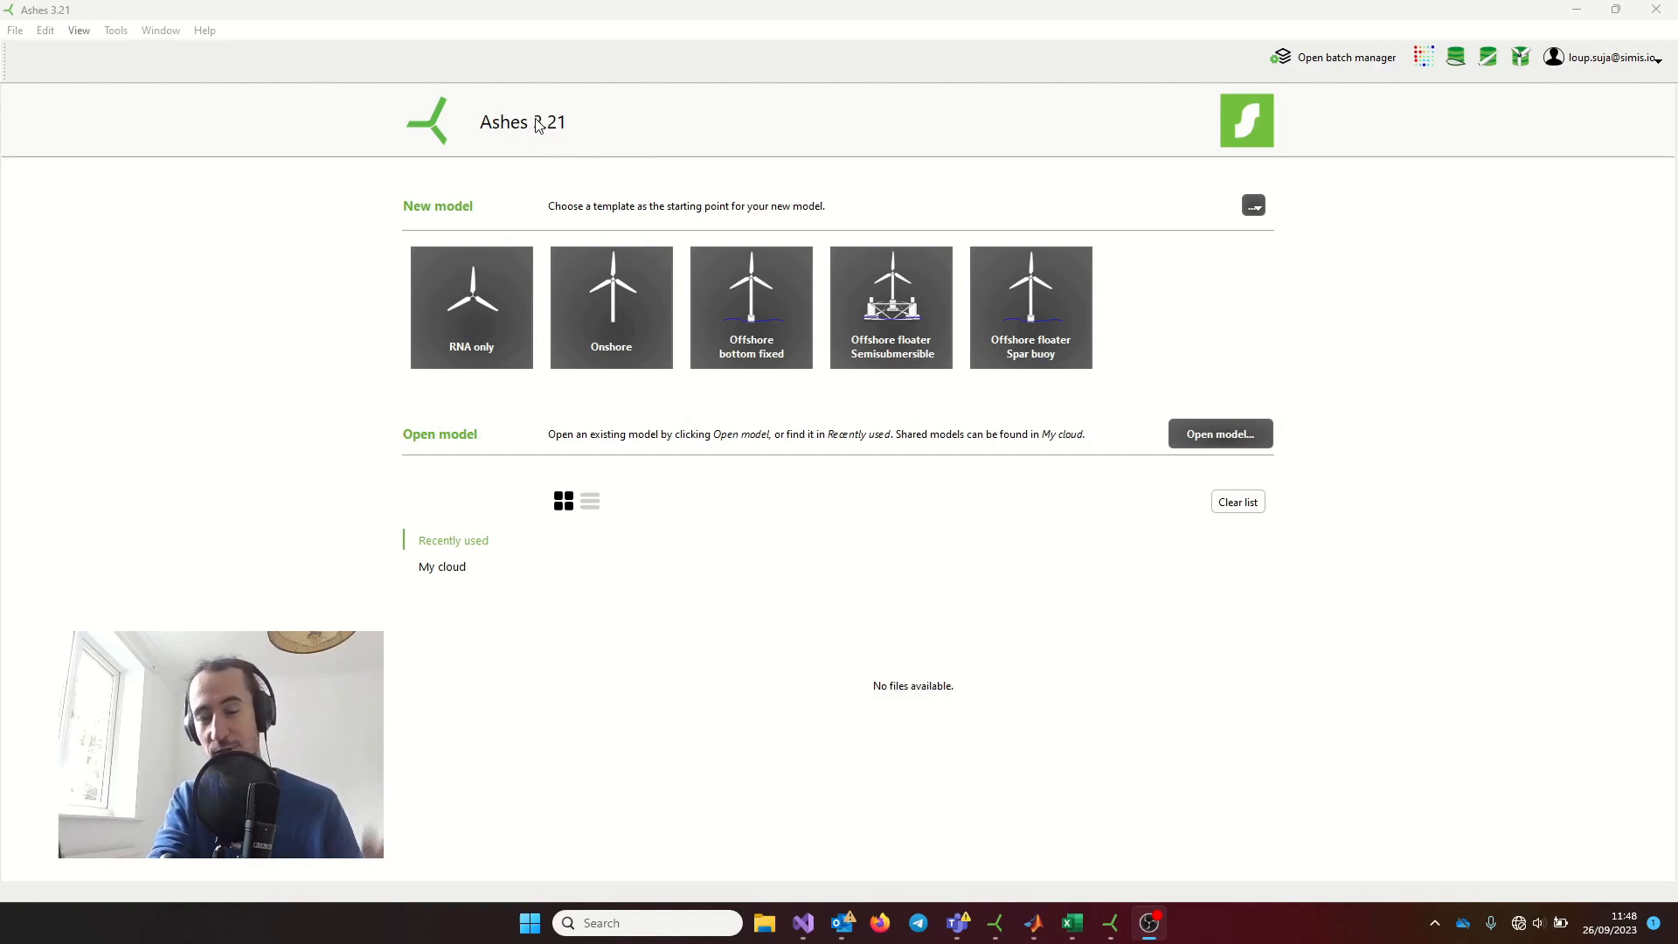
mouse_move(565, 125)
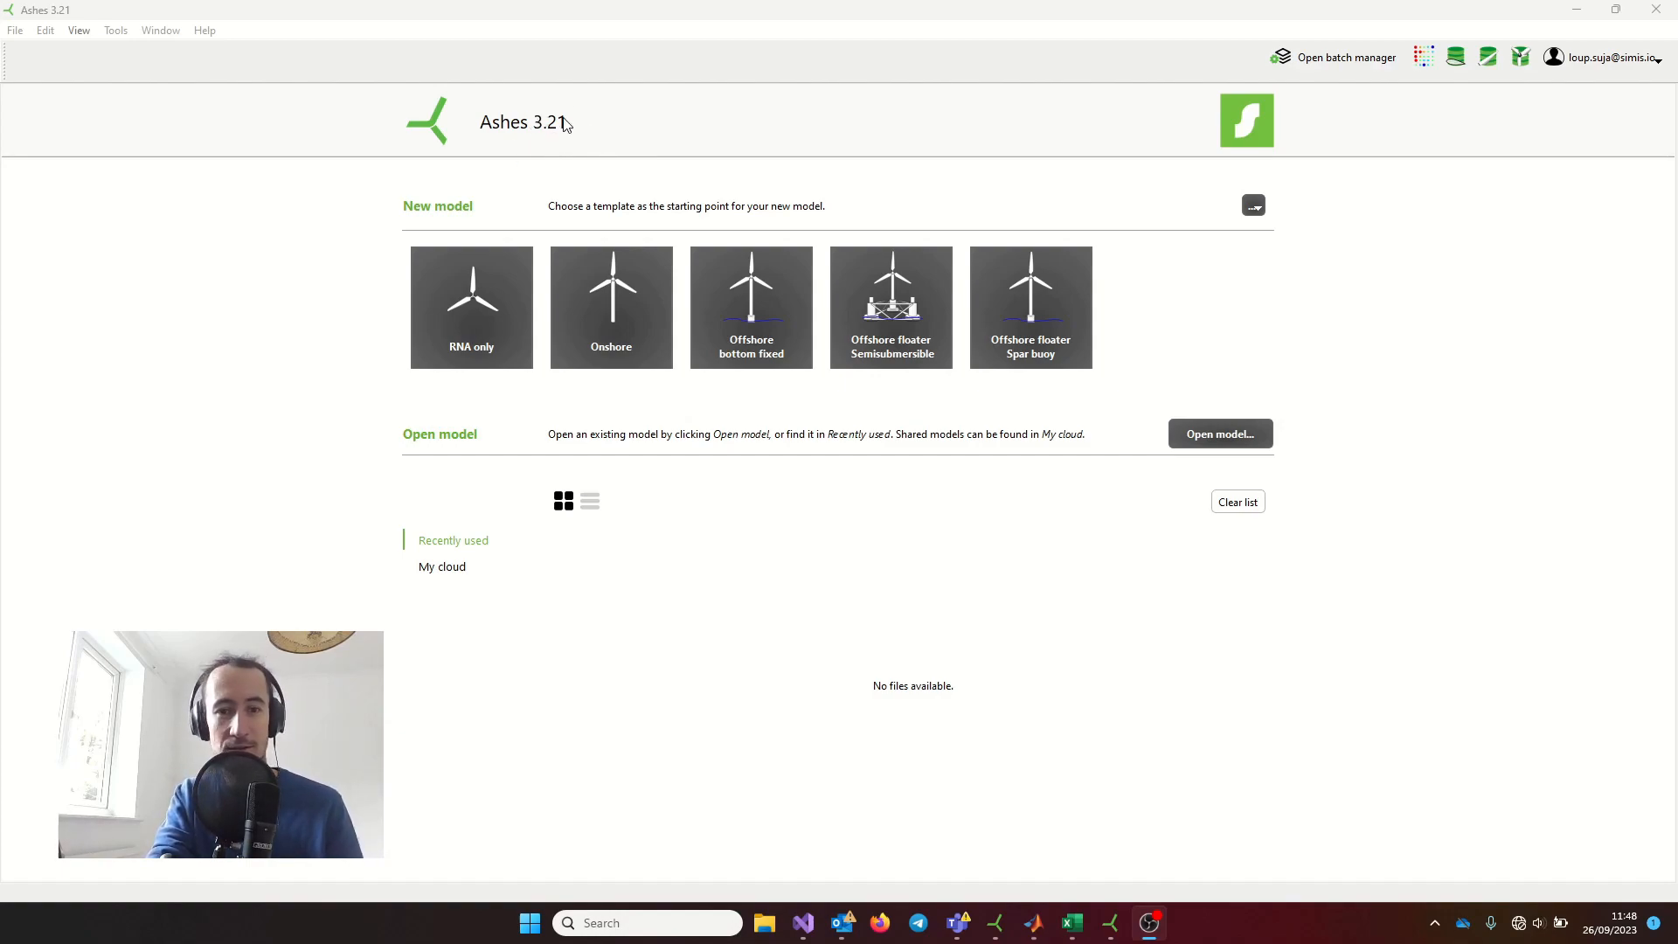
- Start a new untitled three-bladed turbine model from the RNA only template
click(471, 306)
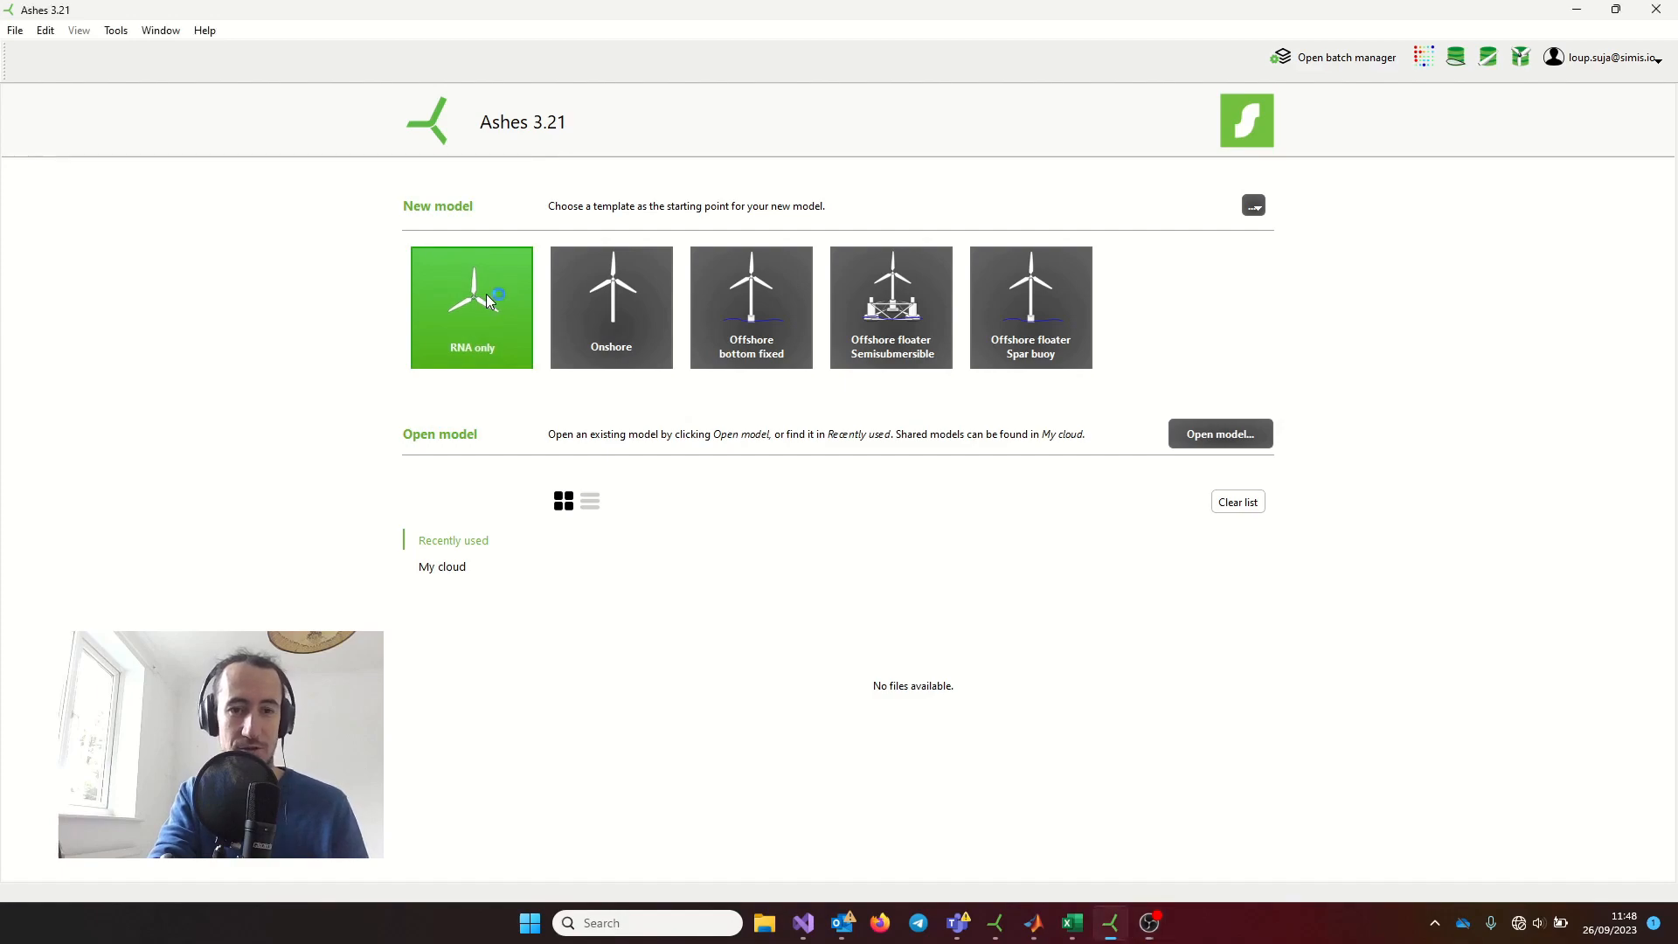
click(471, 307)
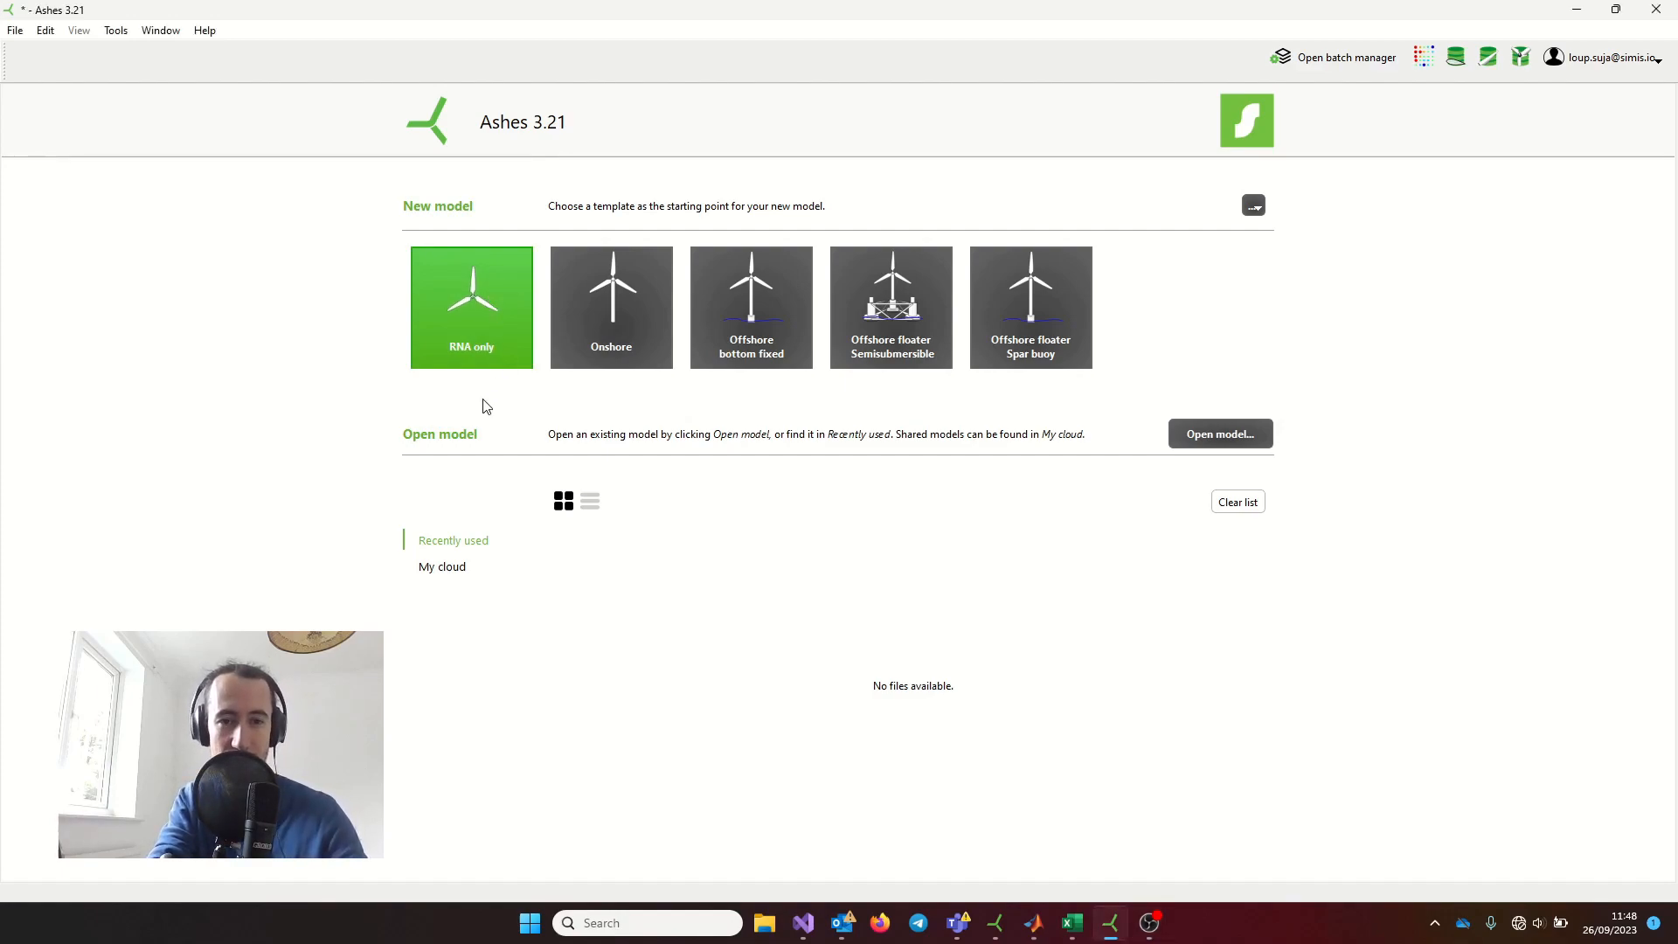
click(471, 307)
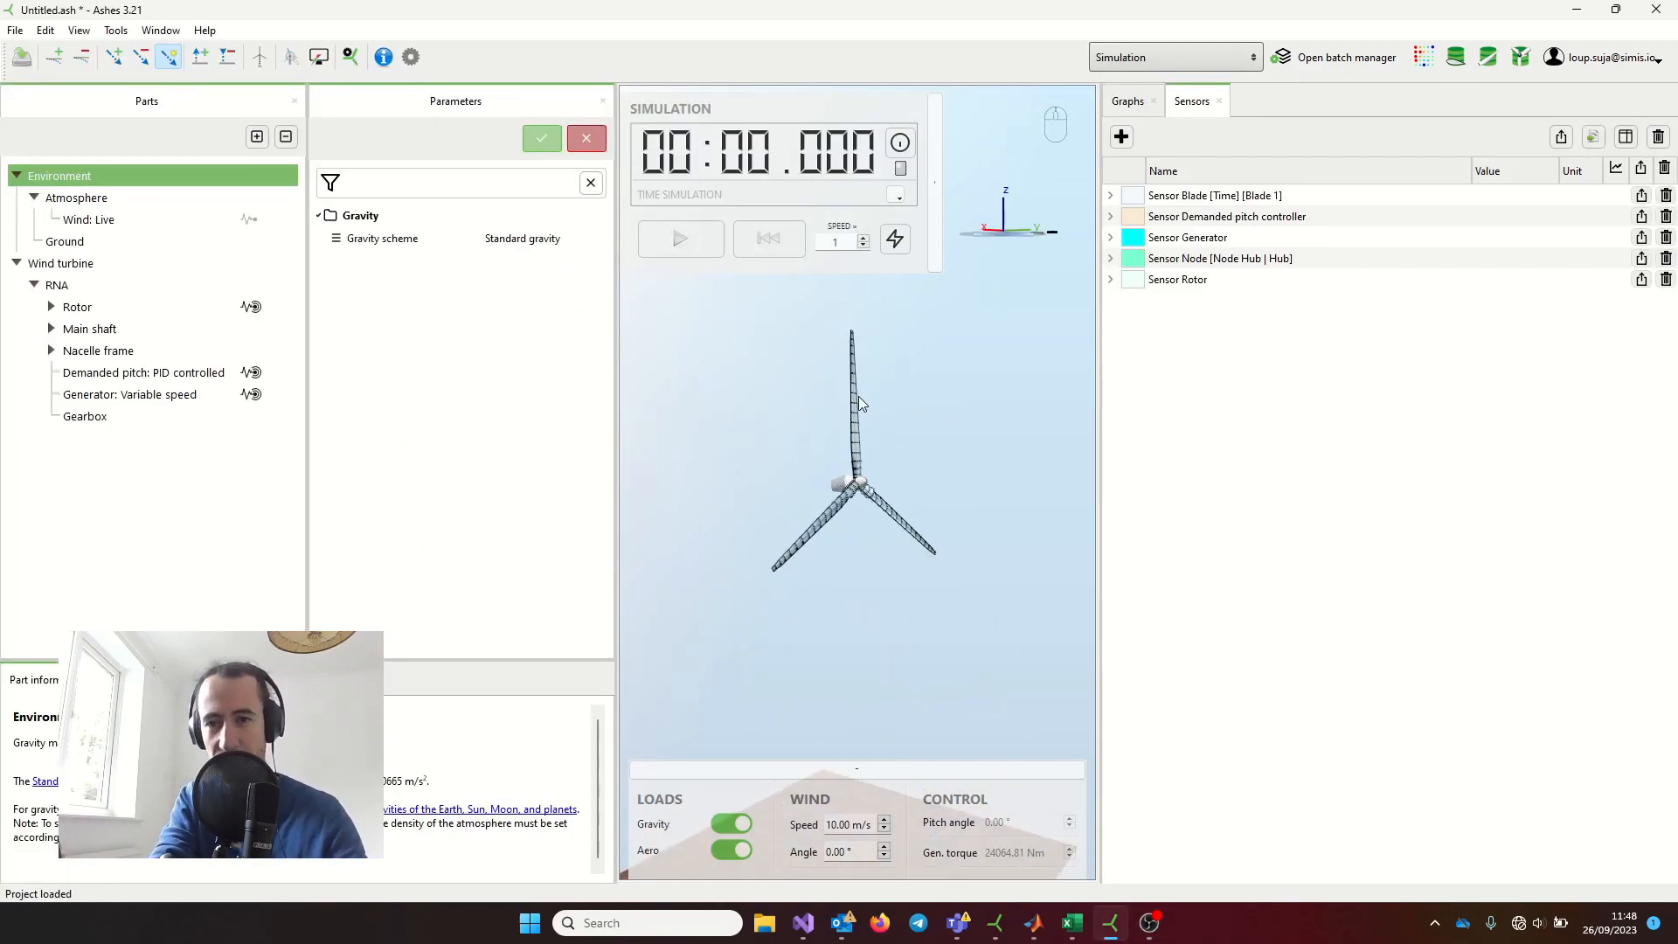
click(1171, 57)
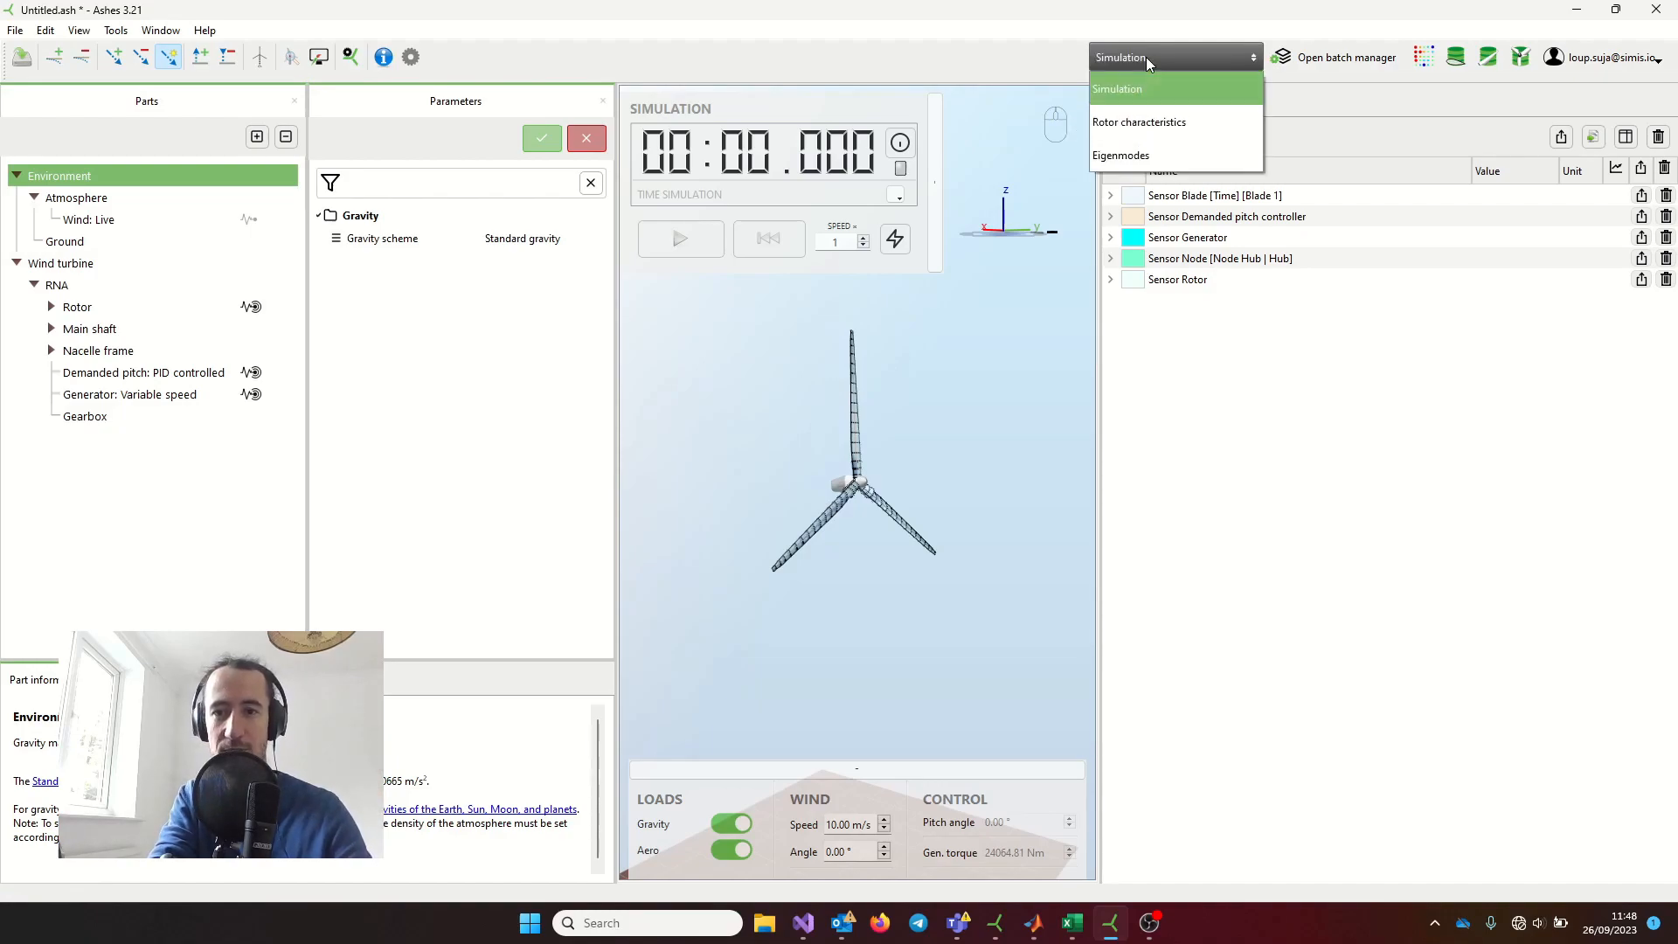
- Compute rotor characteristics for TSR 1–17 in 0.1 steps, giving Cp and Ct curves
click(1139, 122)
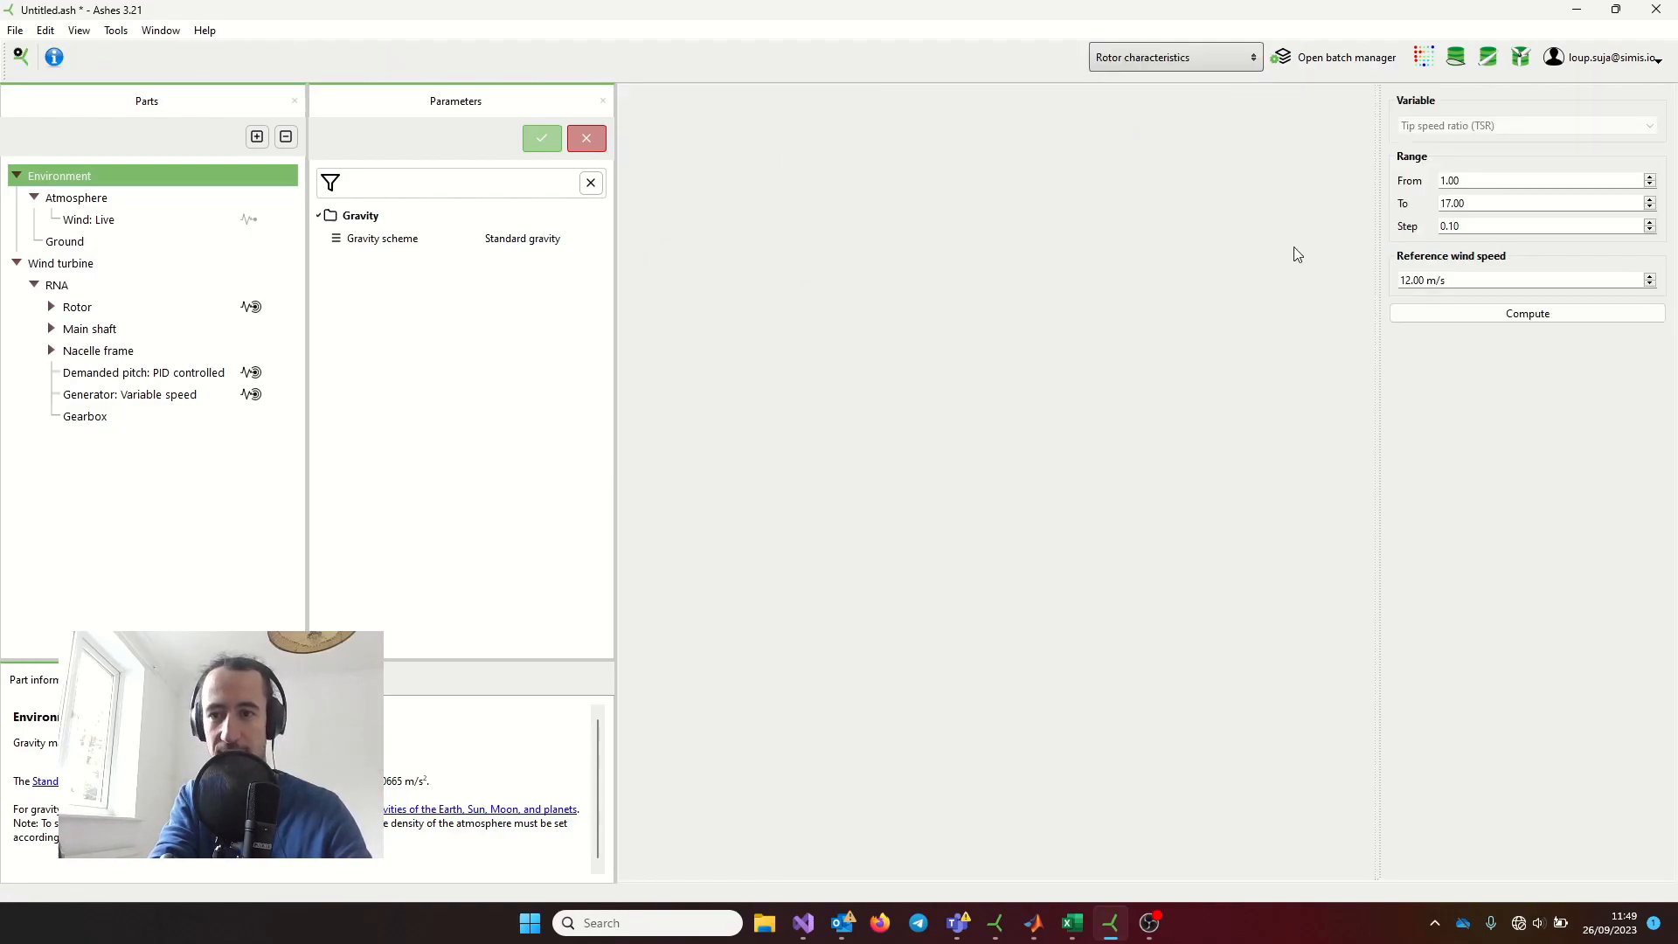
click(1527, 314)
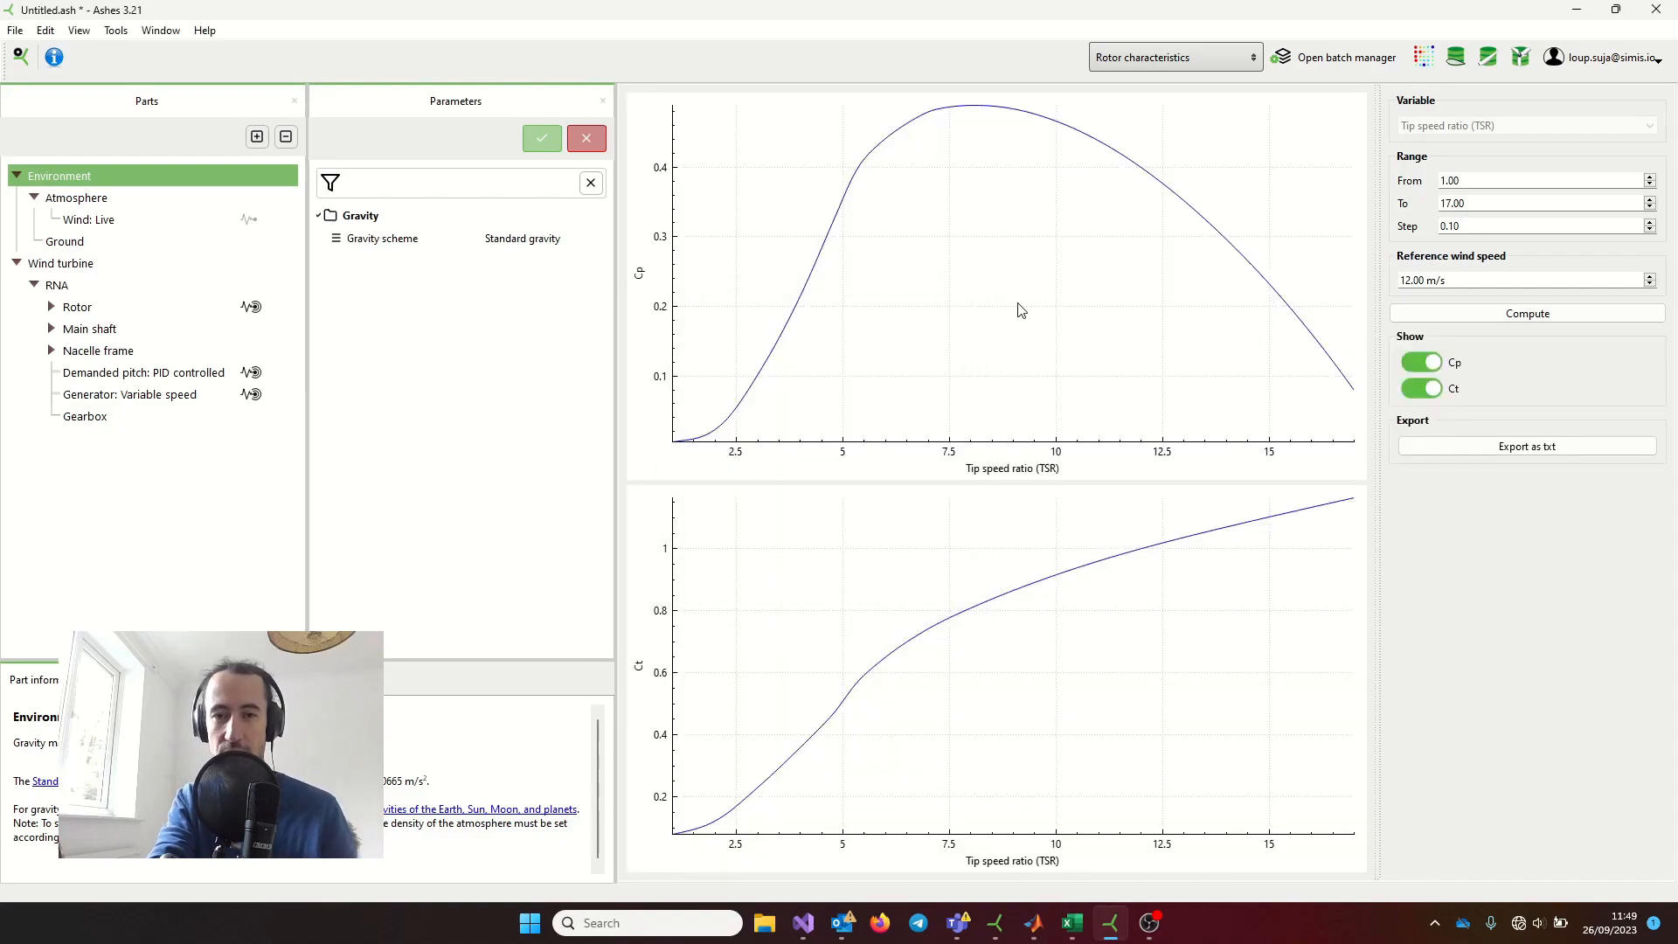
mouse_move(648, 428)
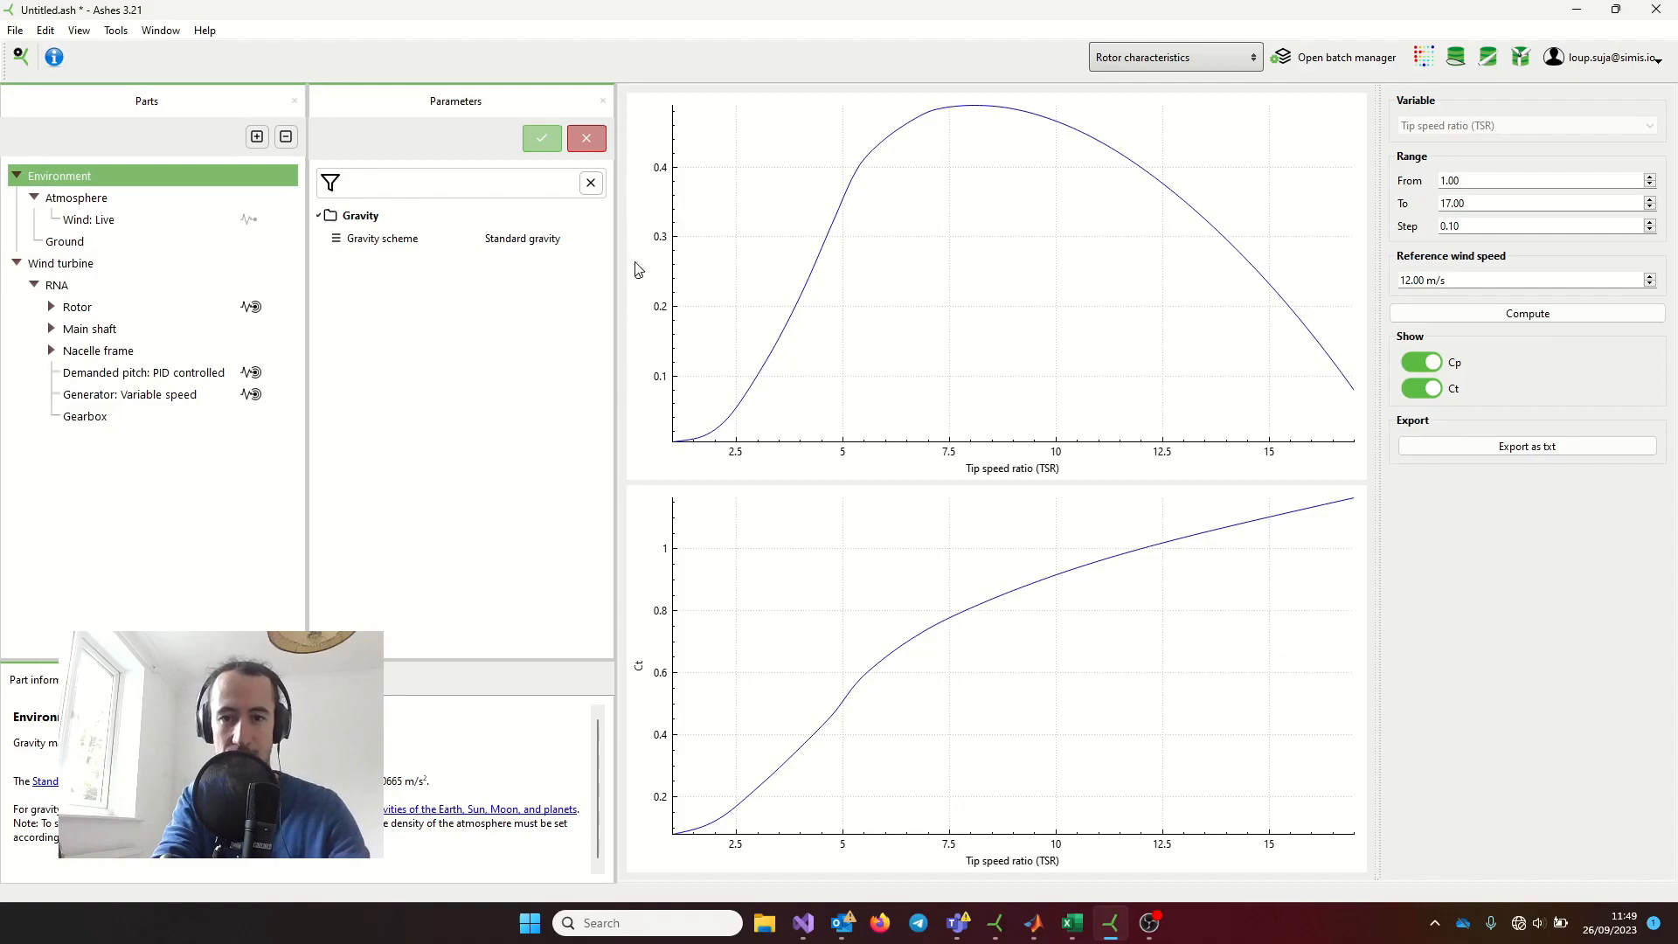
mouse_move(872, 487)
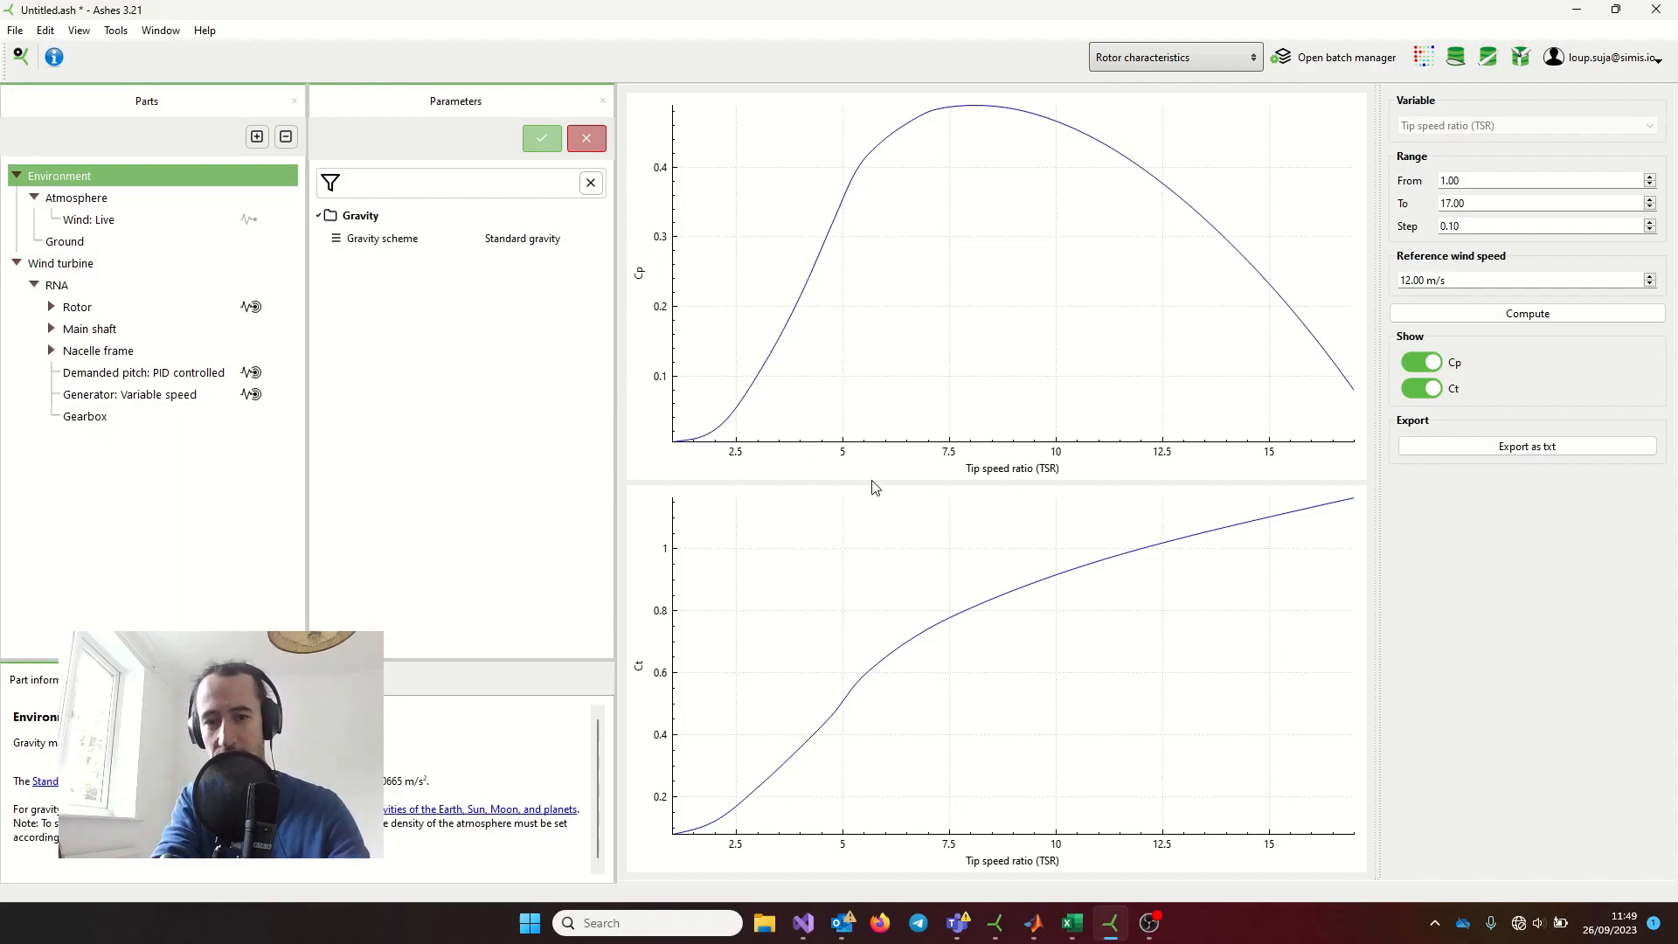
mouse_move(1053, 474)
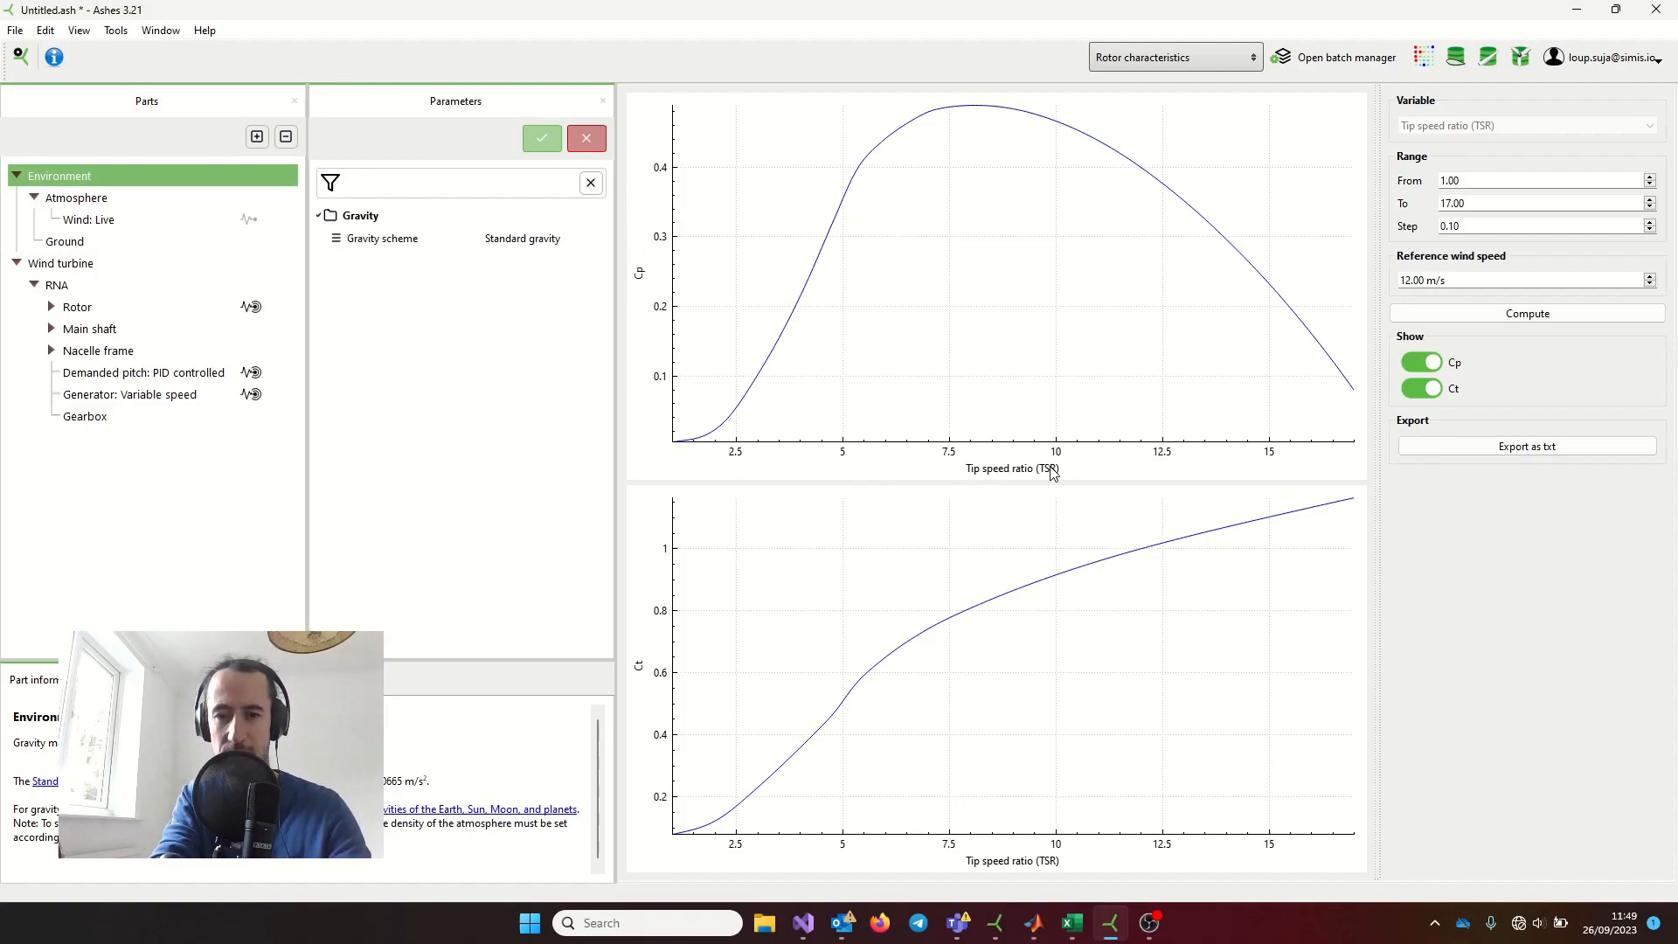
mouse_move(1124, 452)
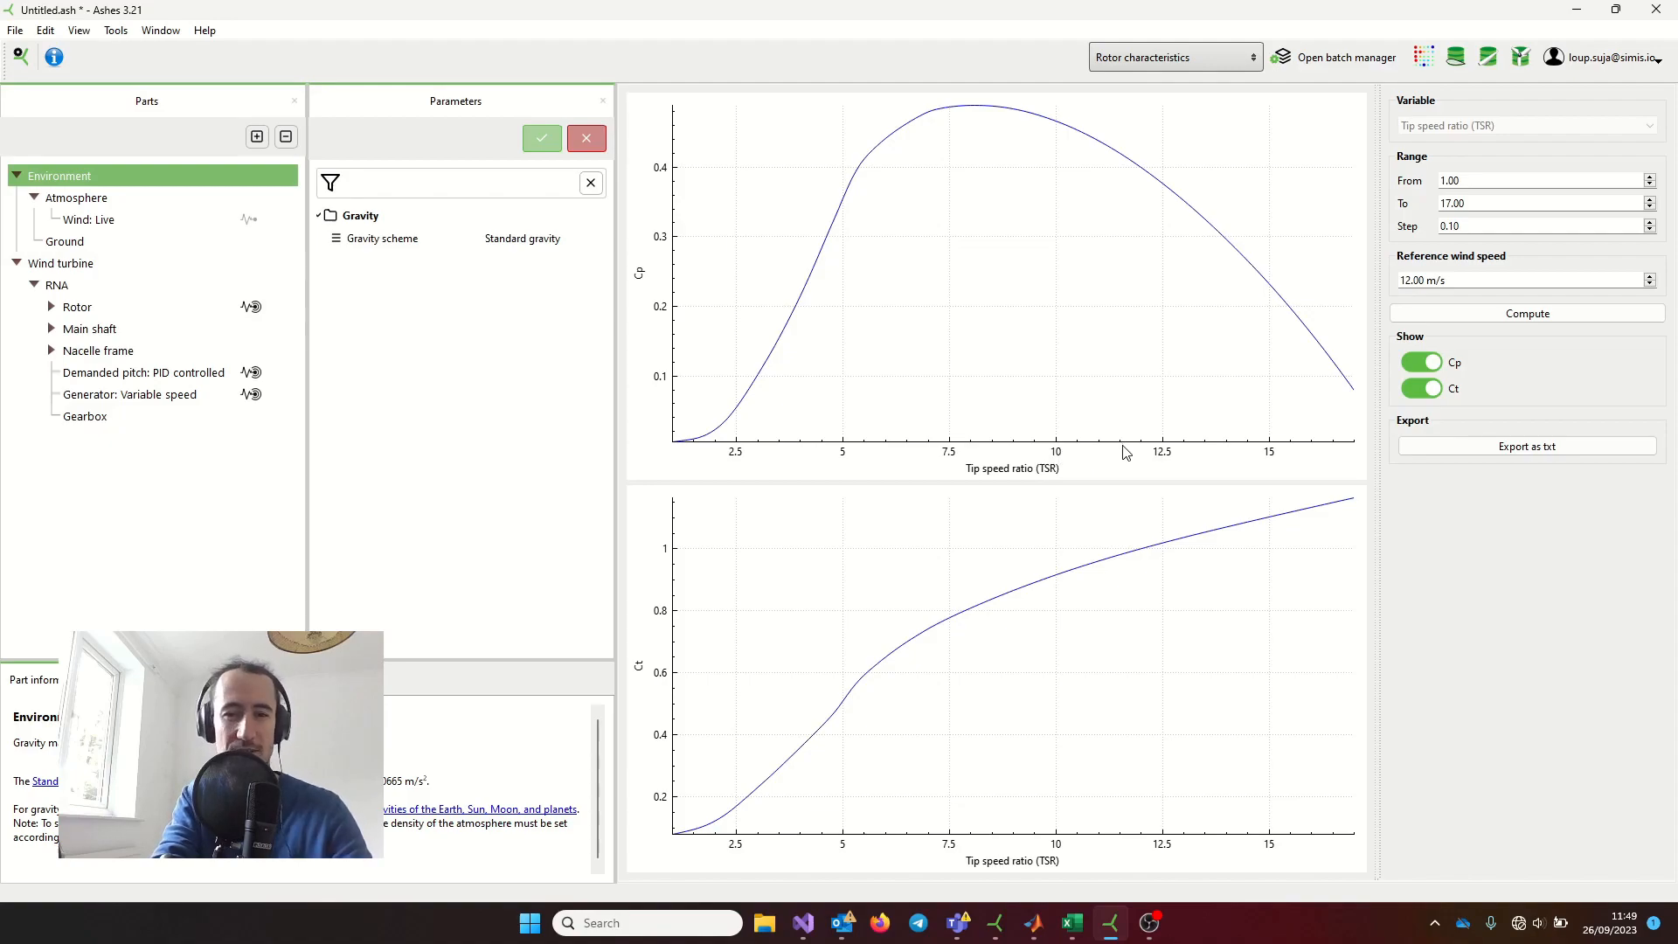
mouse_move(1123, 449)
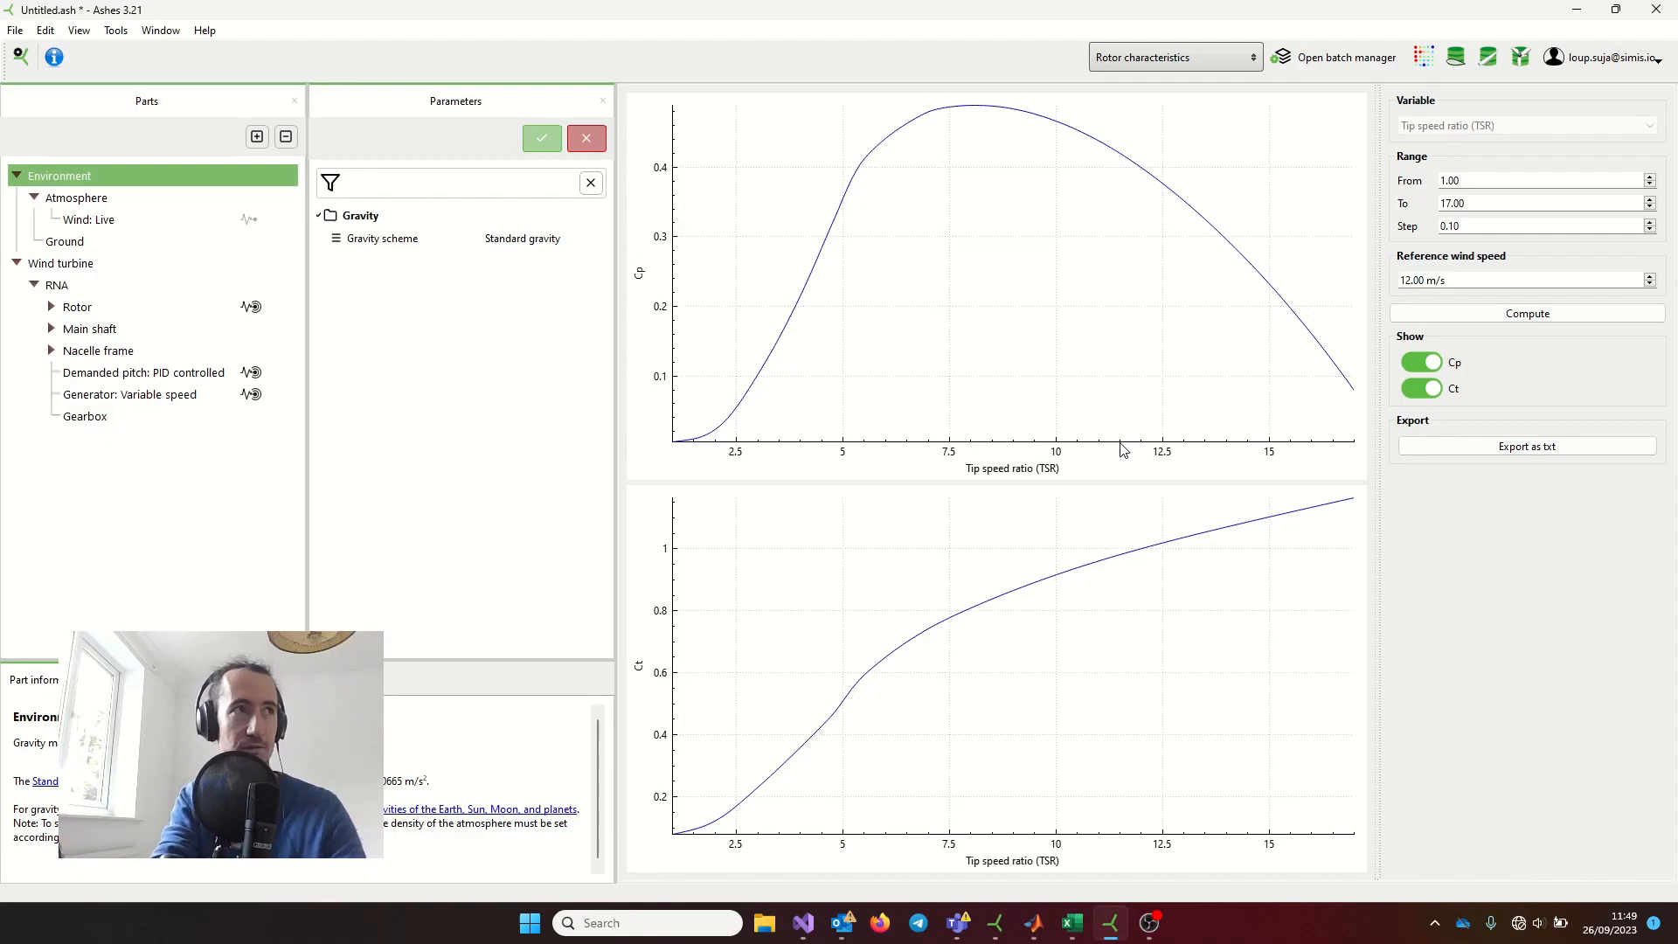
mouse_move(1014, 263)
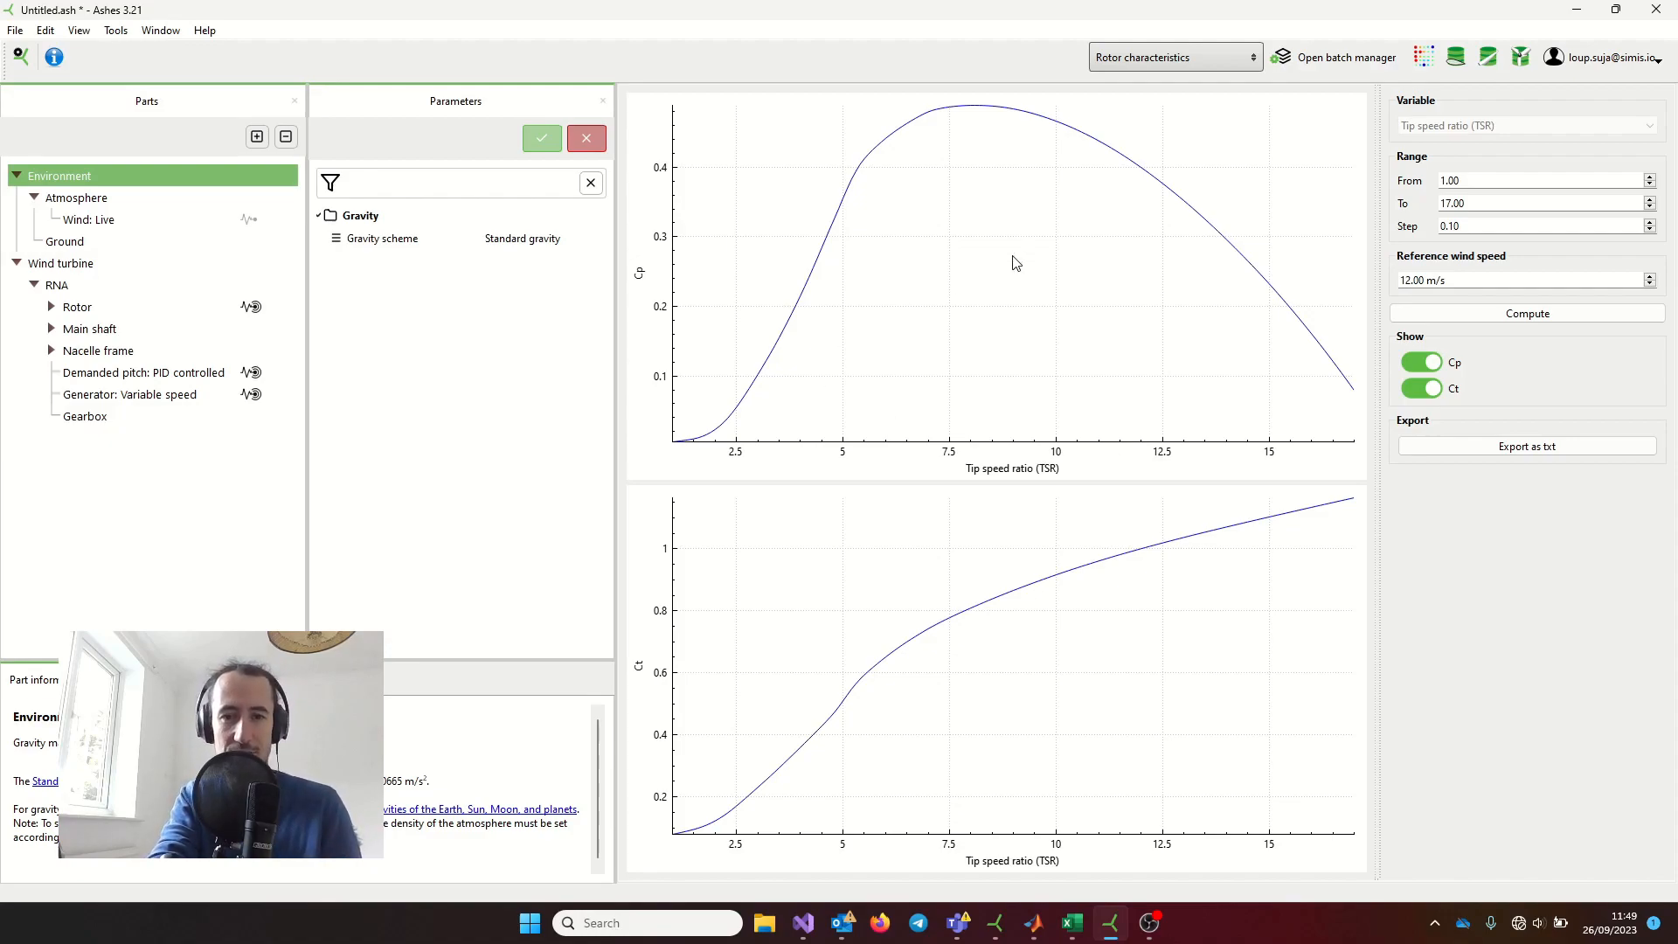
mouse_move(911, 474)
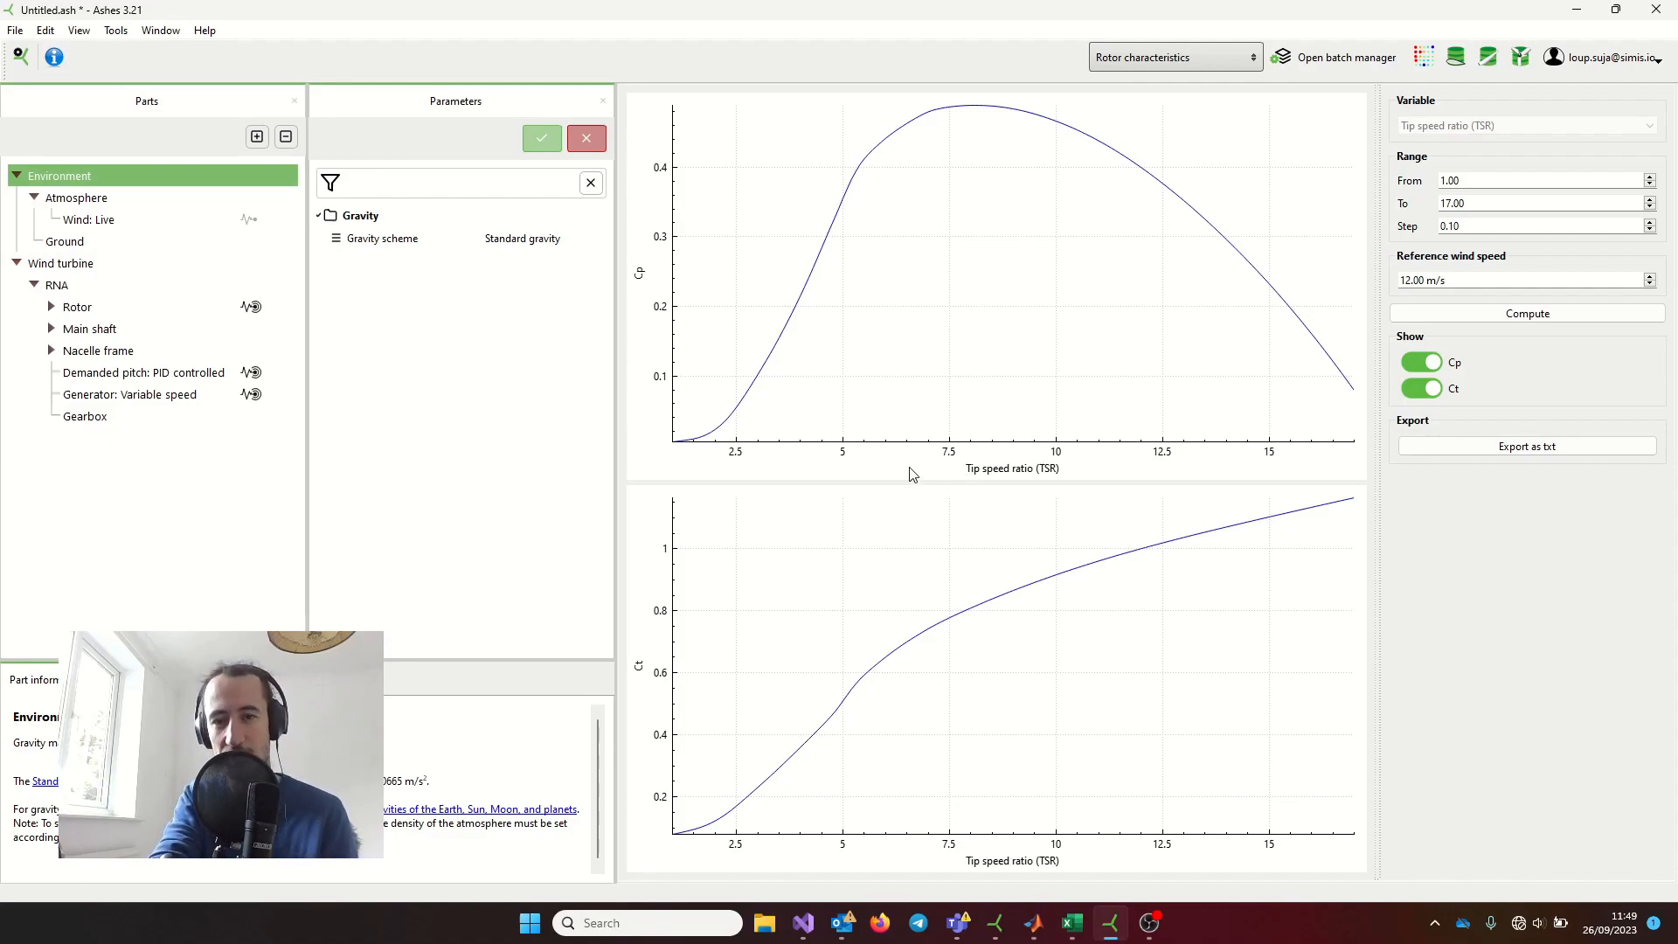
mouse_move(766, 153)
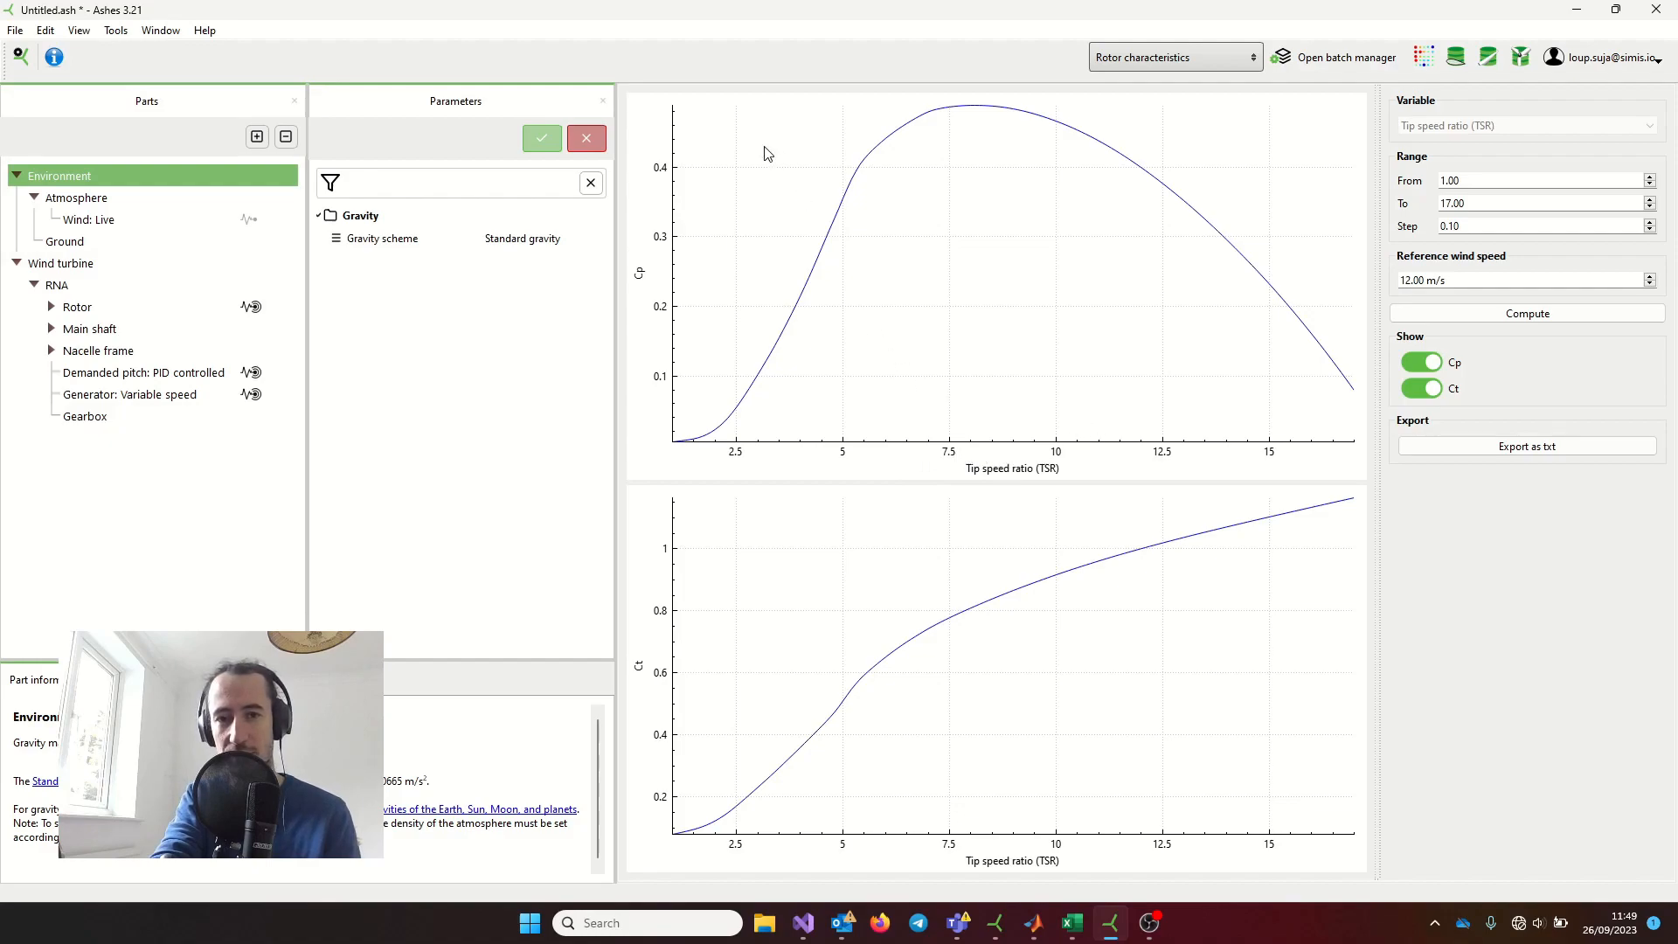
mouse_move(942, 123)
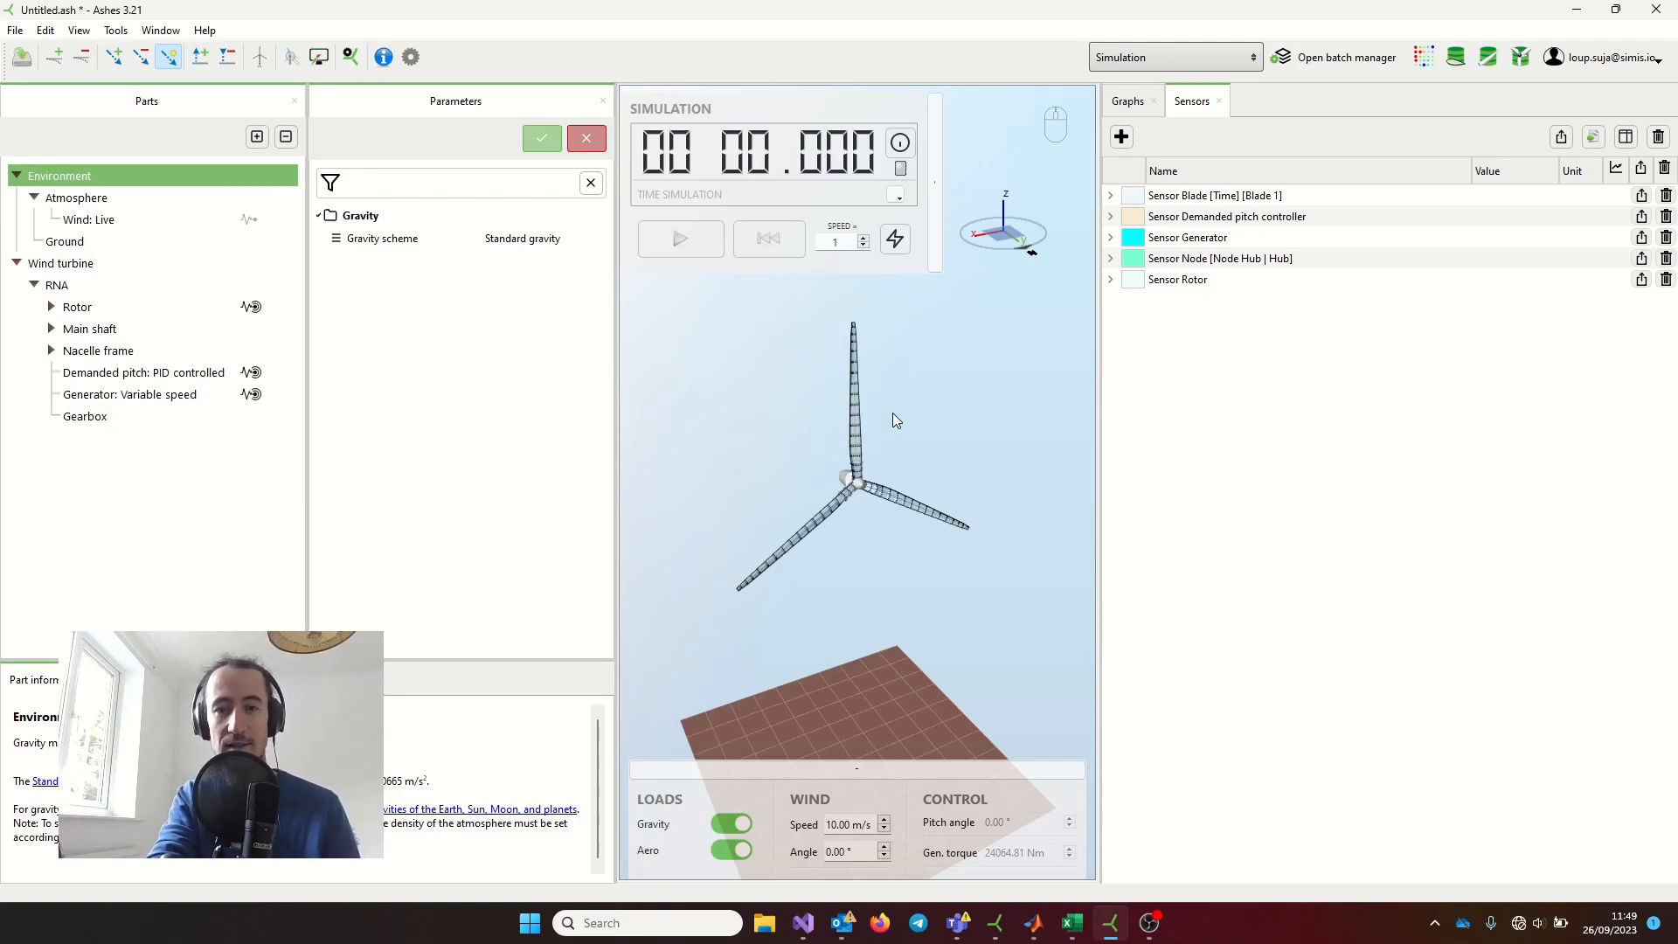
mouse_move(959, 338)
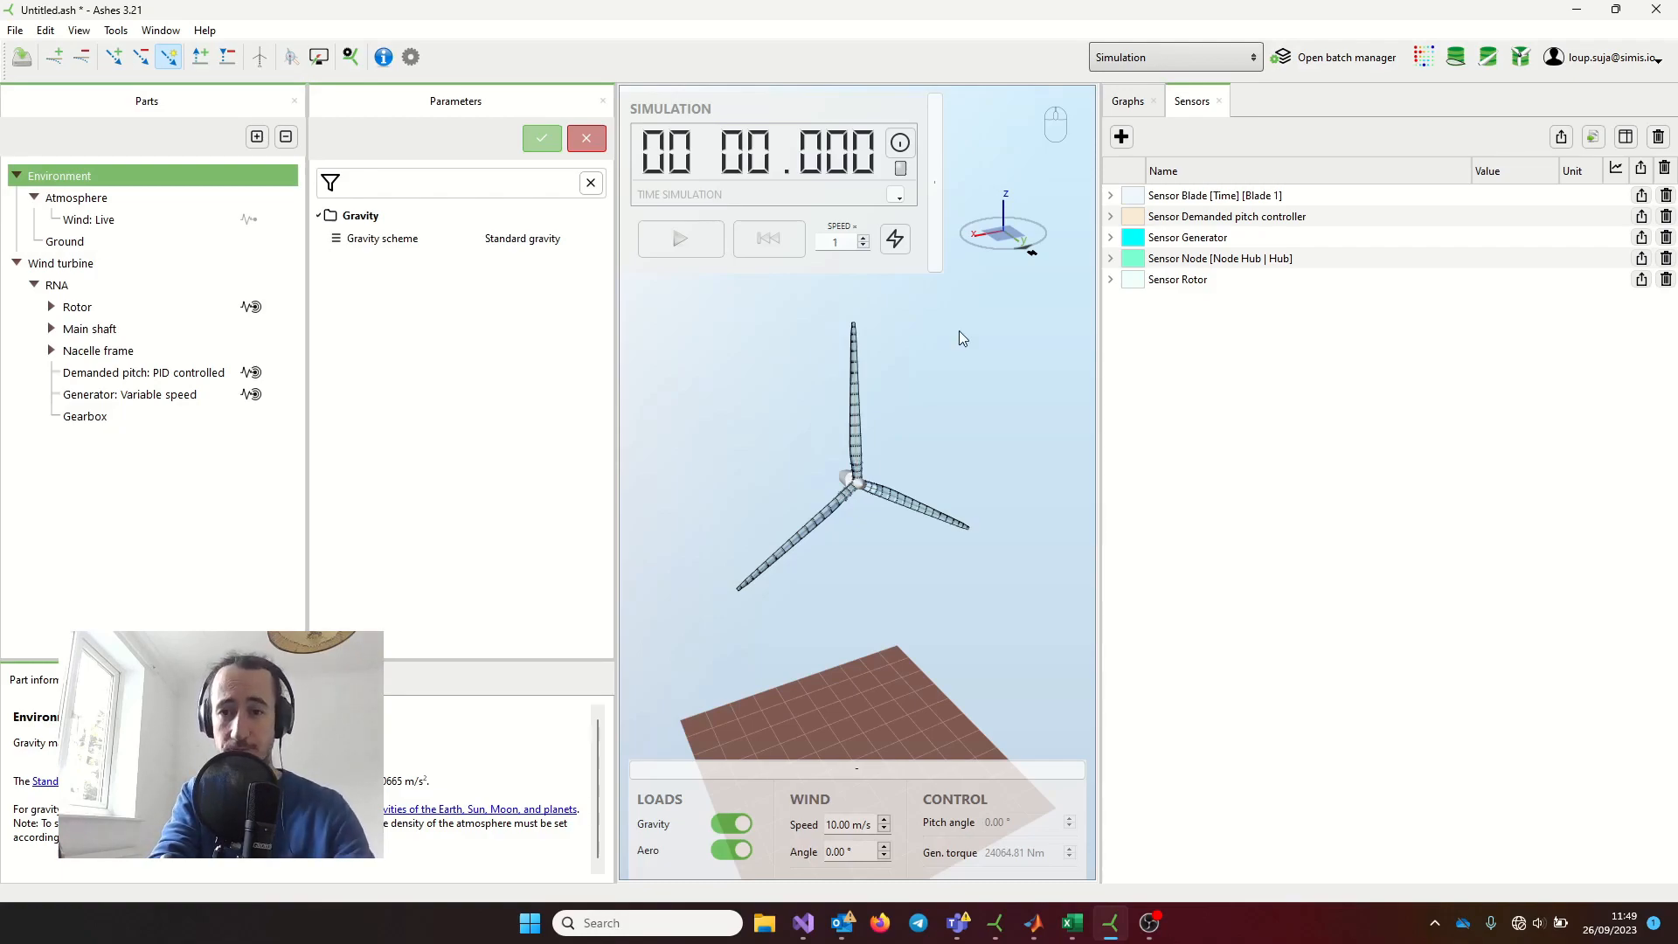
mouse_move(921, 340)
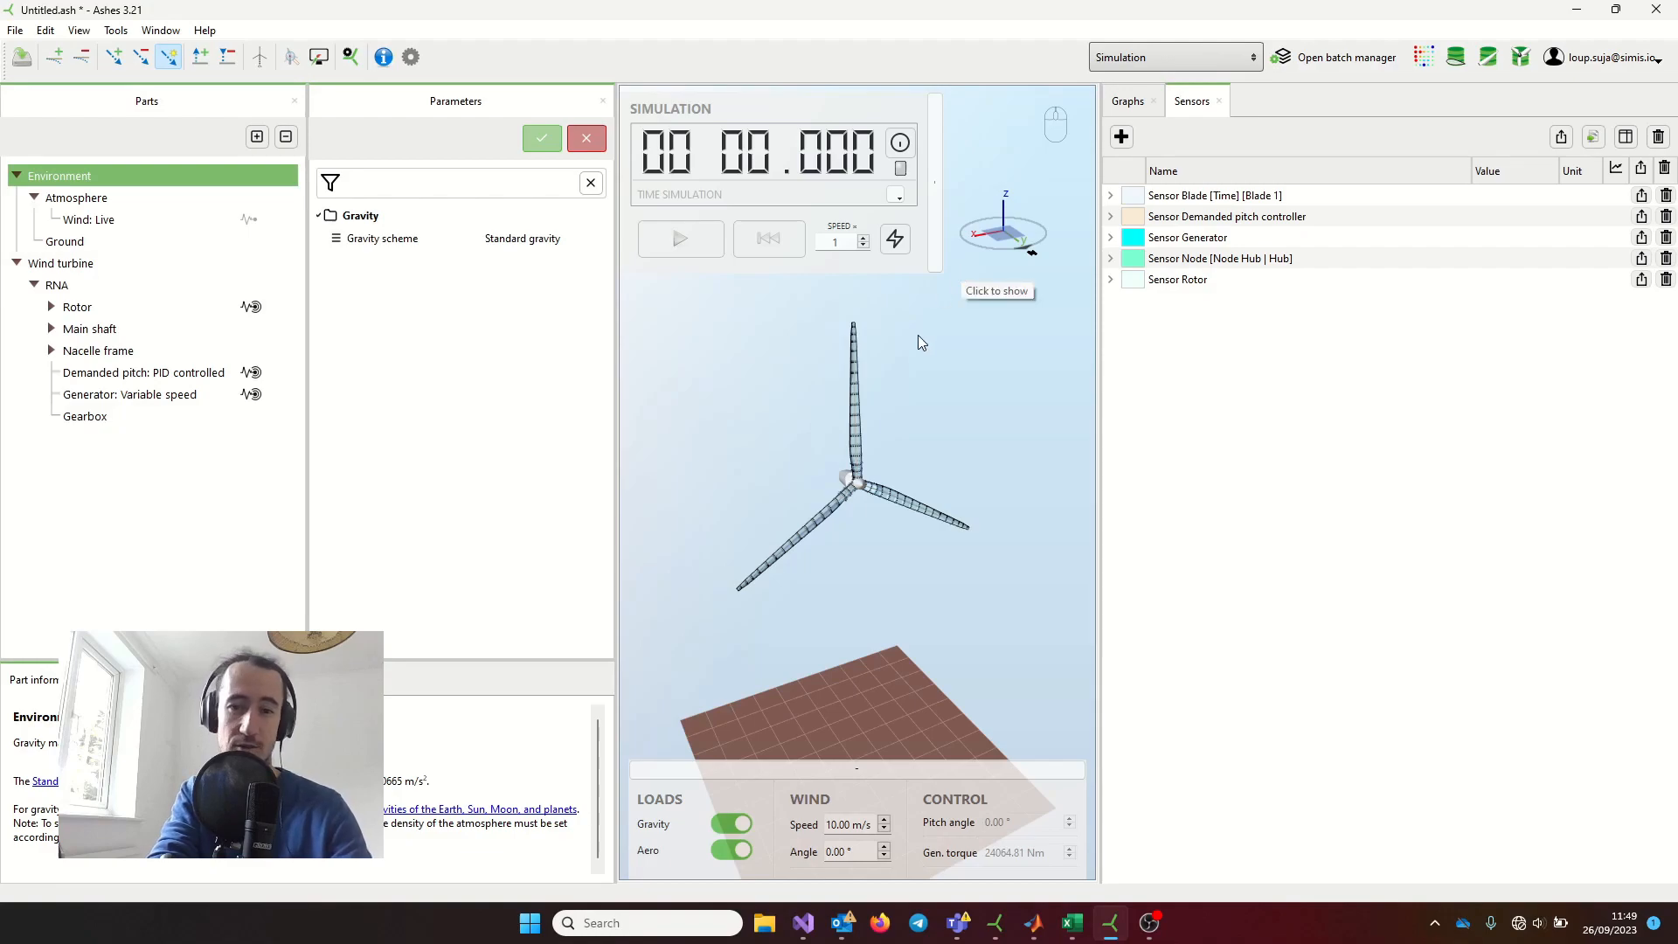
mouse_move(1312, 66)
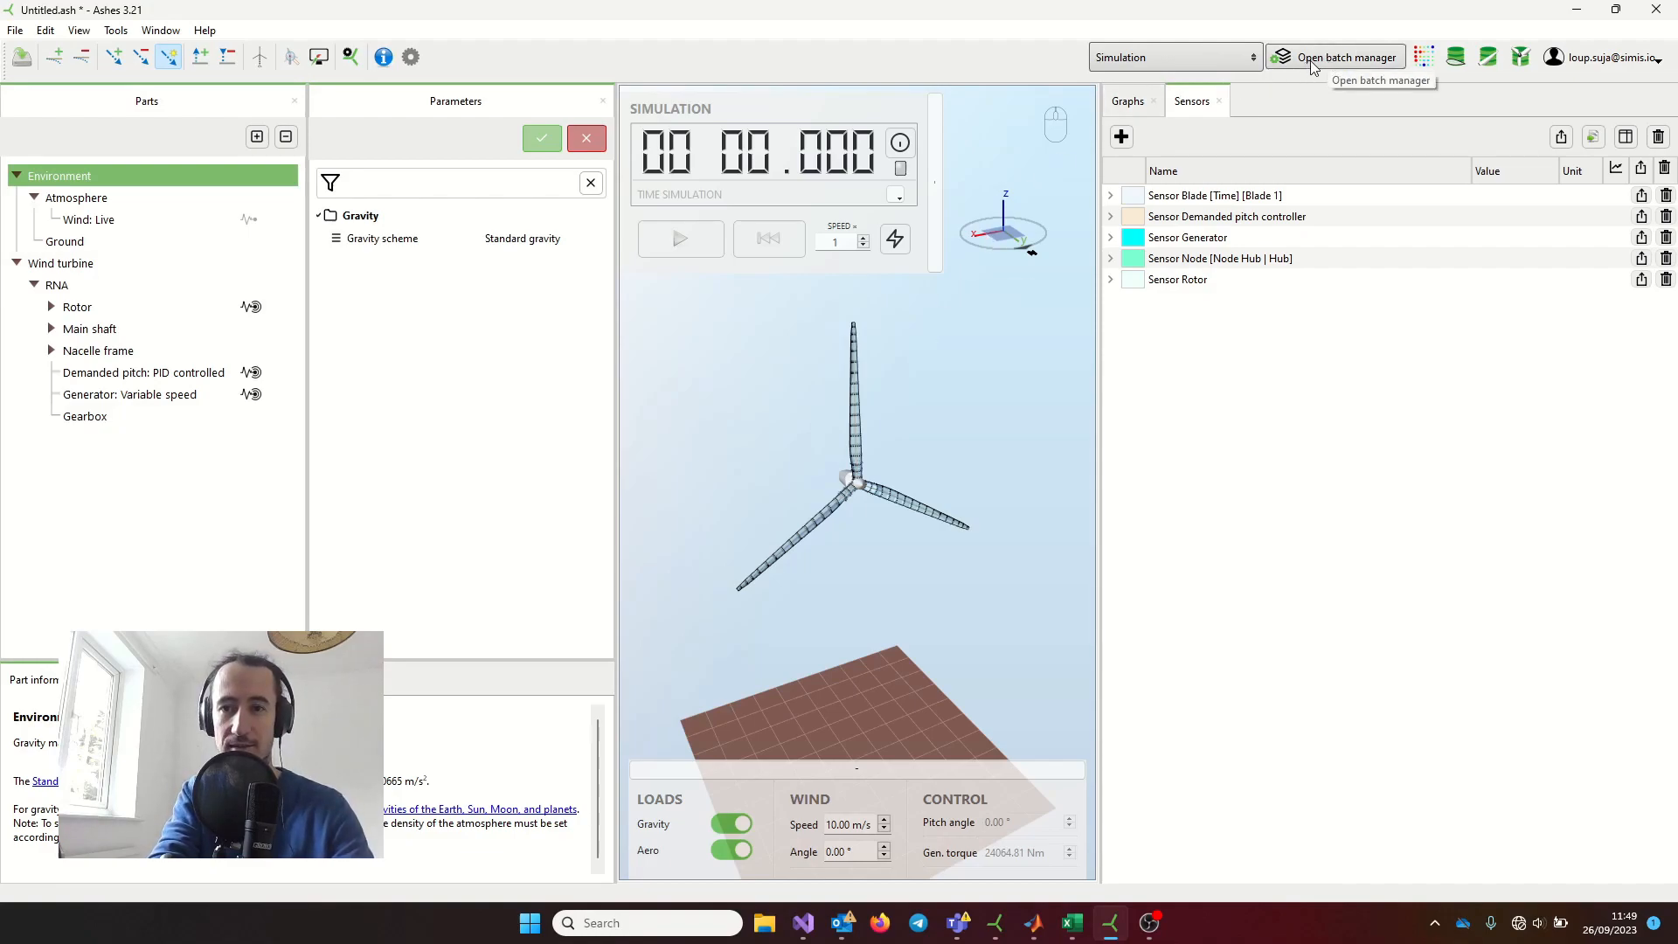
- In the batch manager, create a new batch with the default name
click(1334, 57)
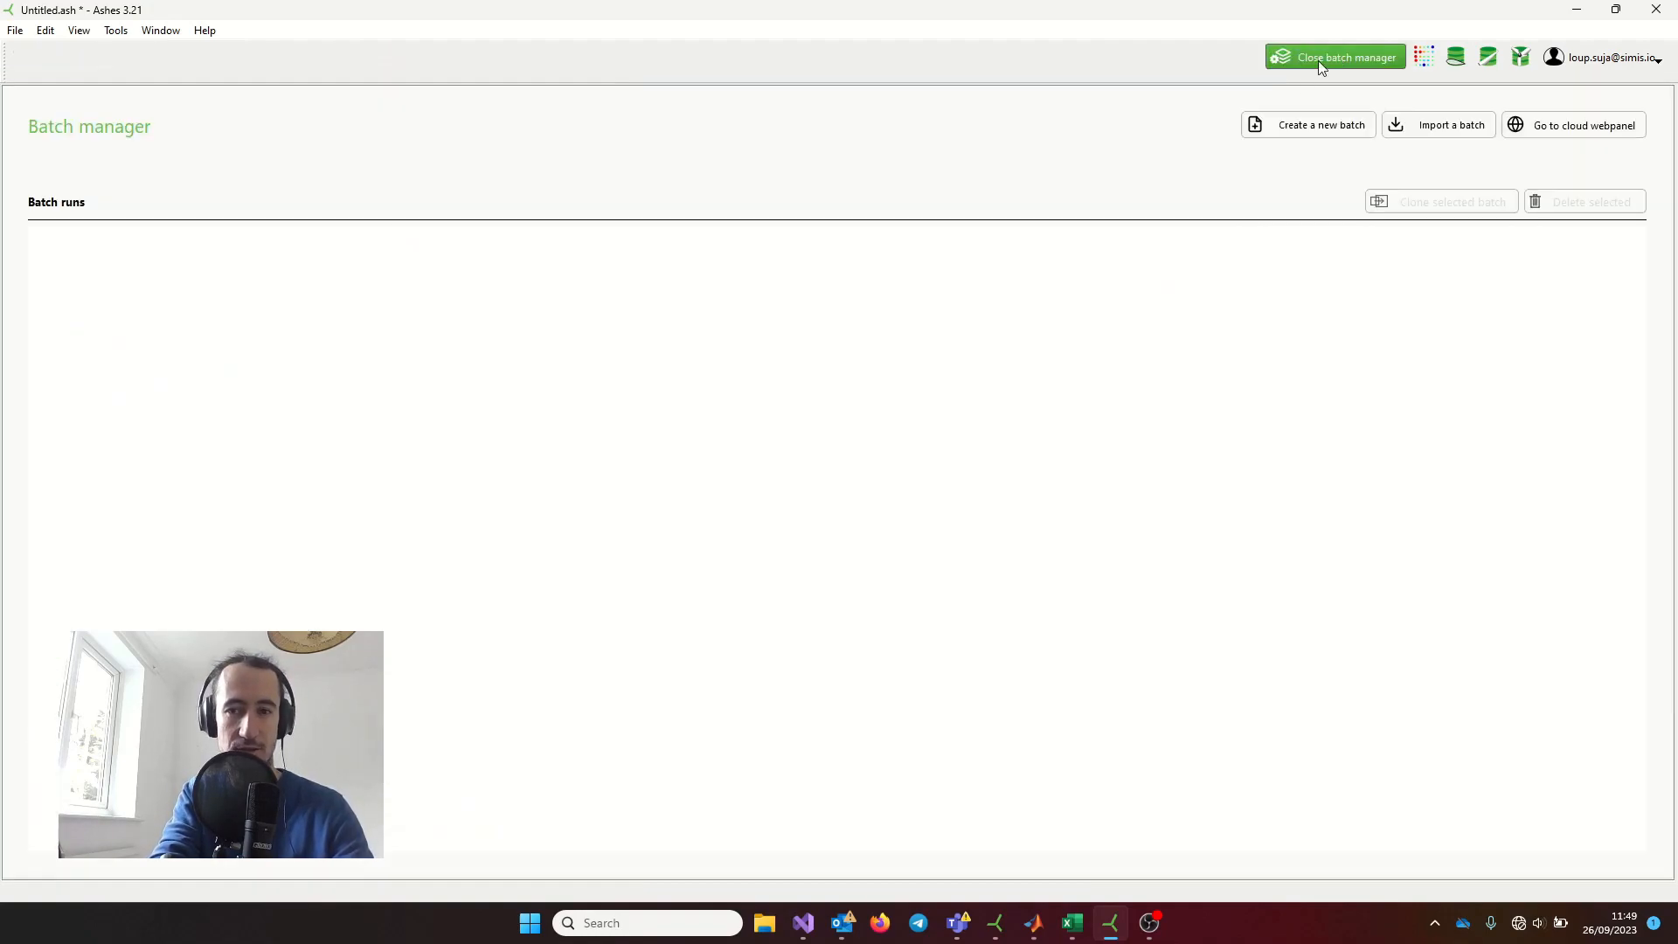
click(1320, 124)
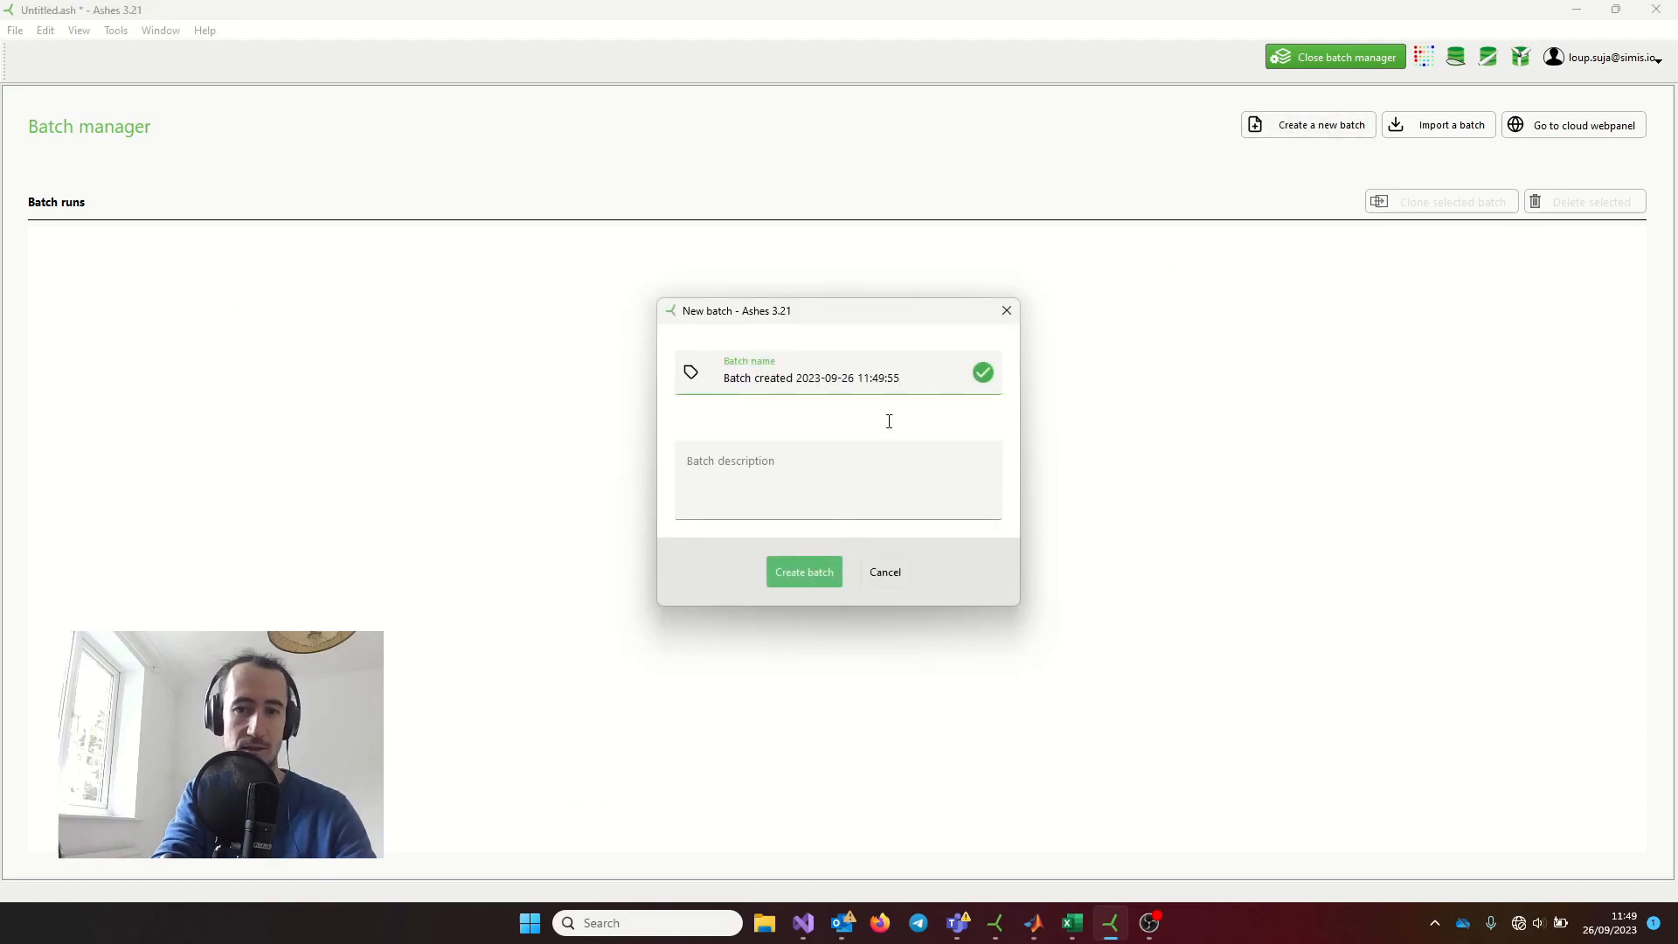
click(802, 571)
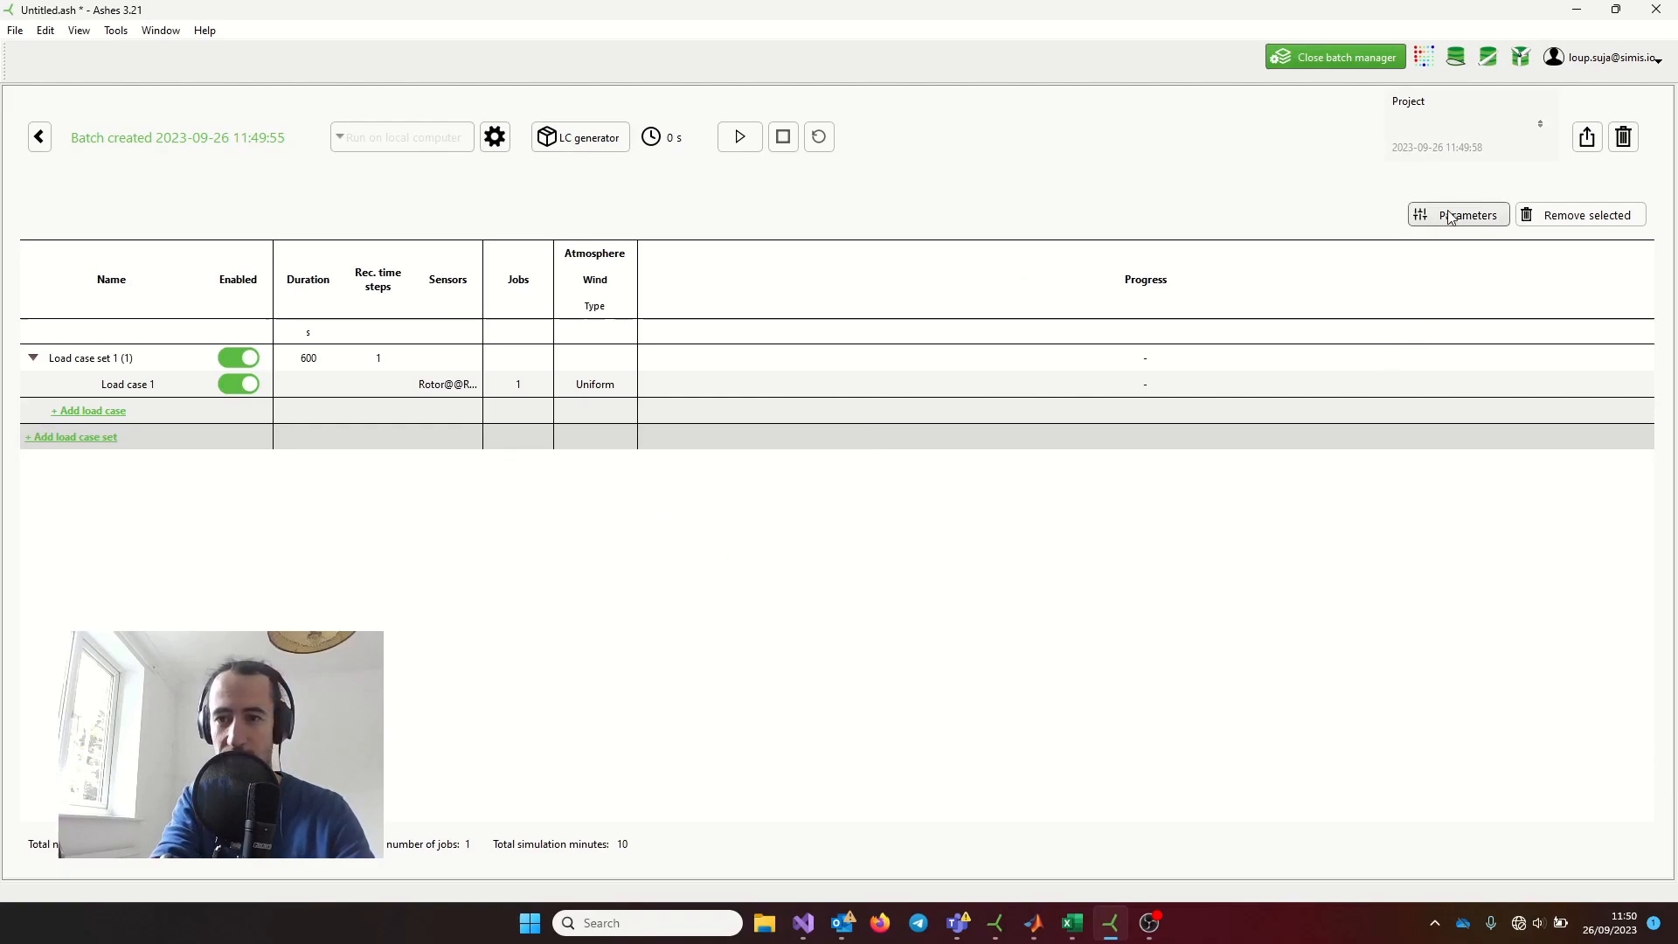
- Show the 'Make rotor characteristics curves' parameter from Analysis > Misc. in the batch table
click(1458, 214)
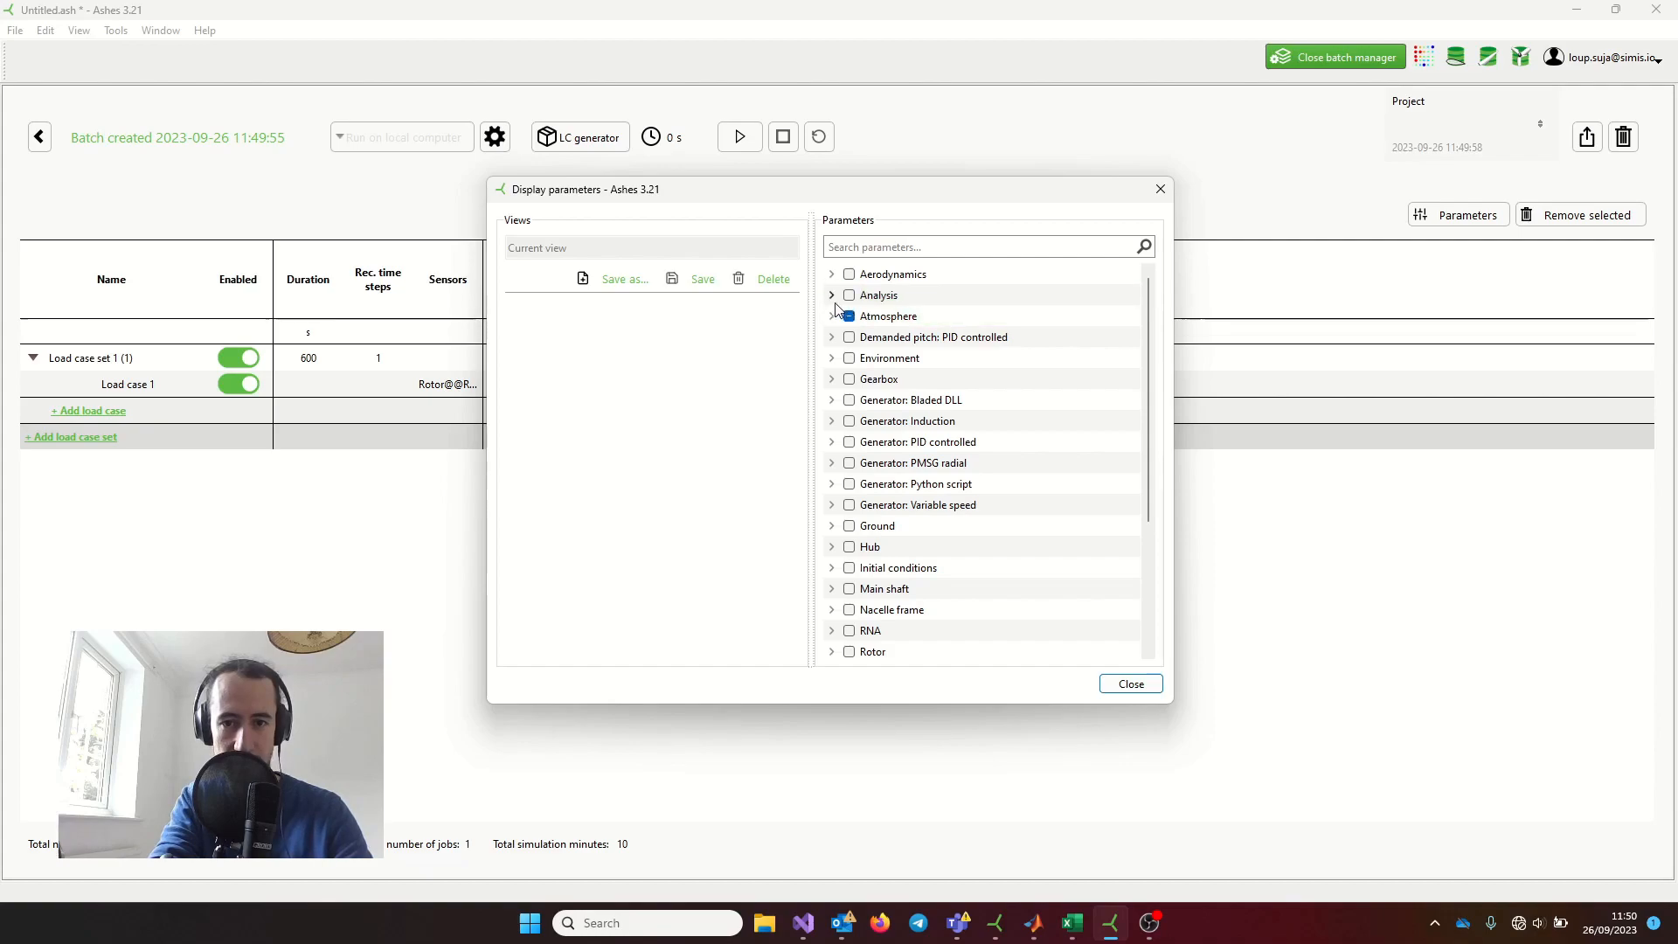
click(831, 294)
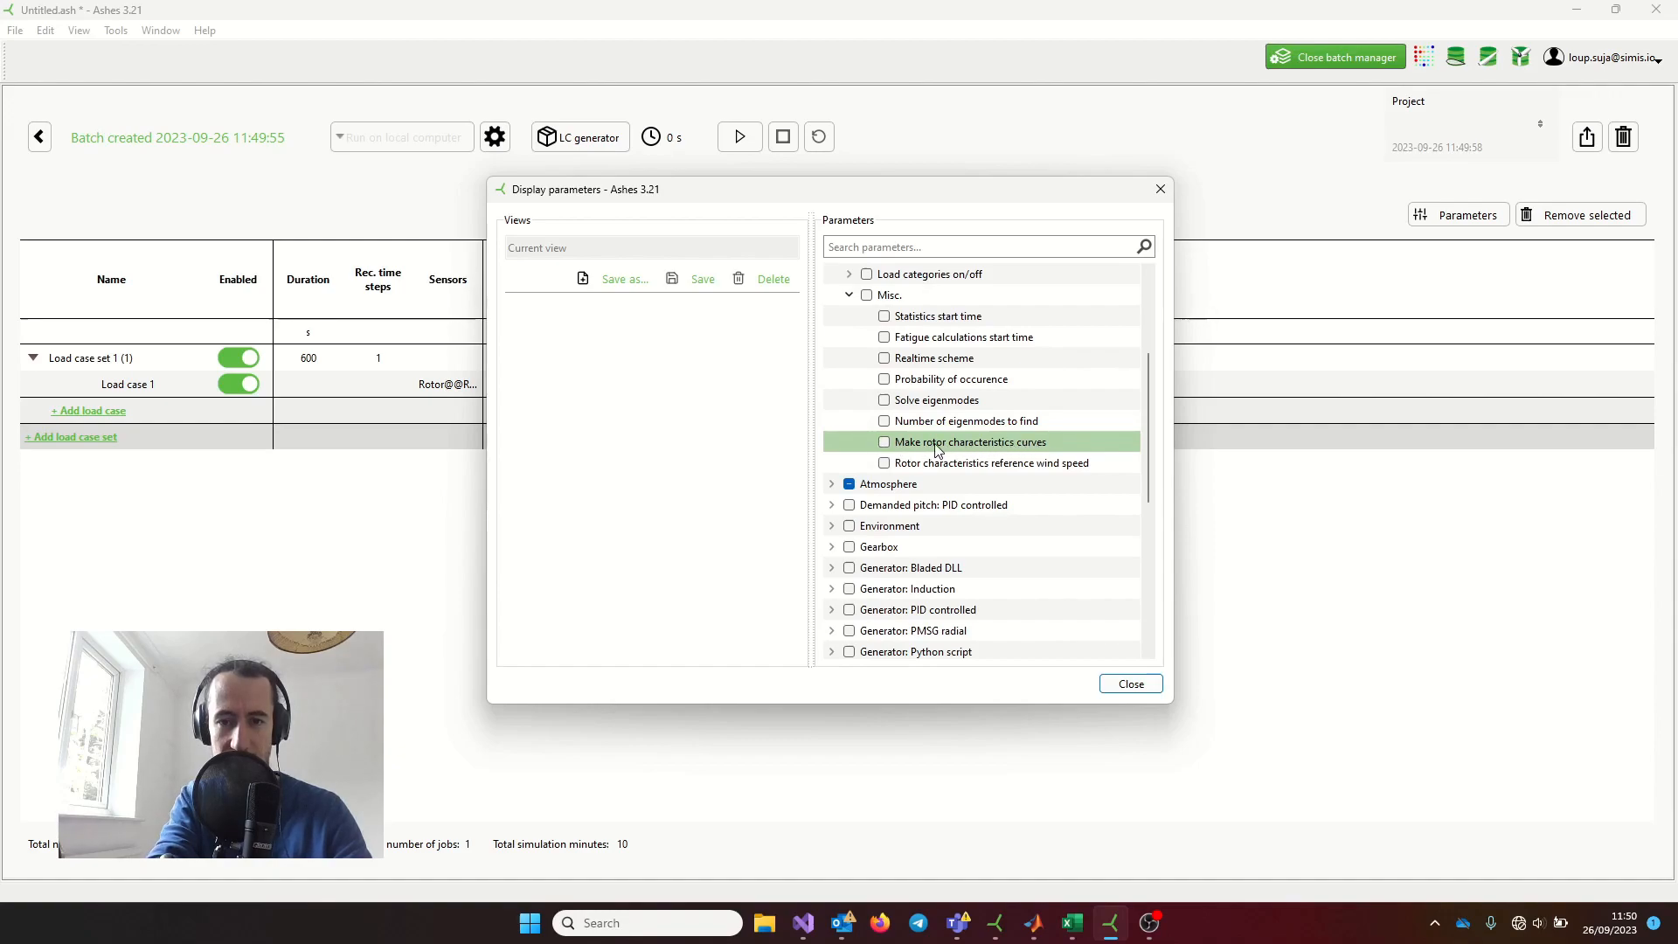
click(883, 443)
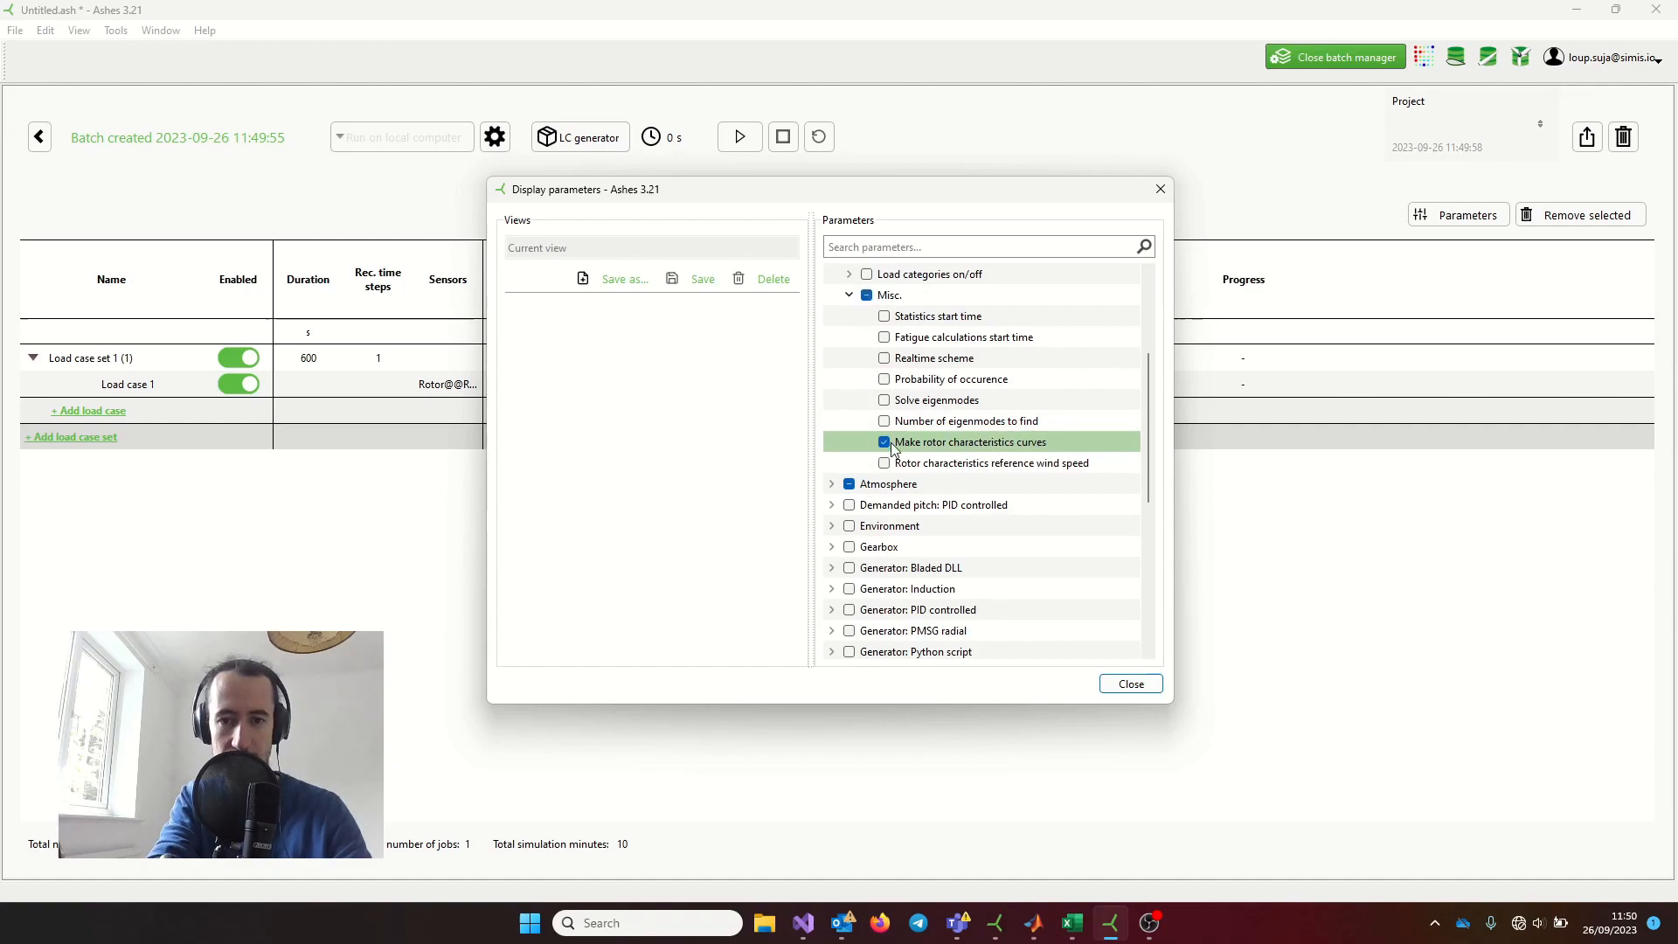
click(1129, 682)
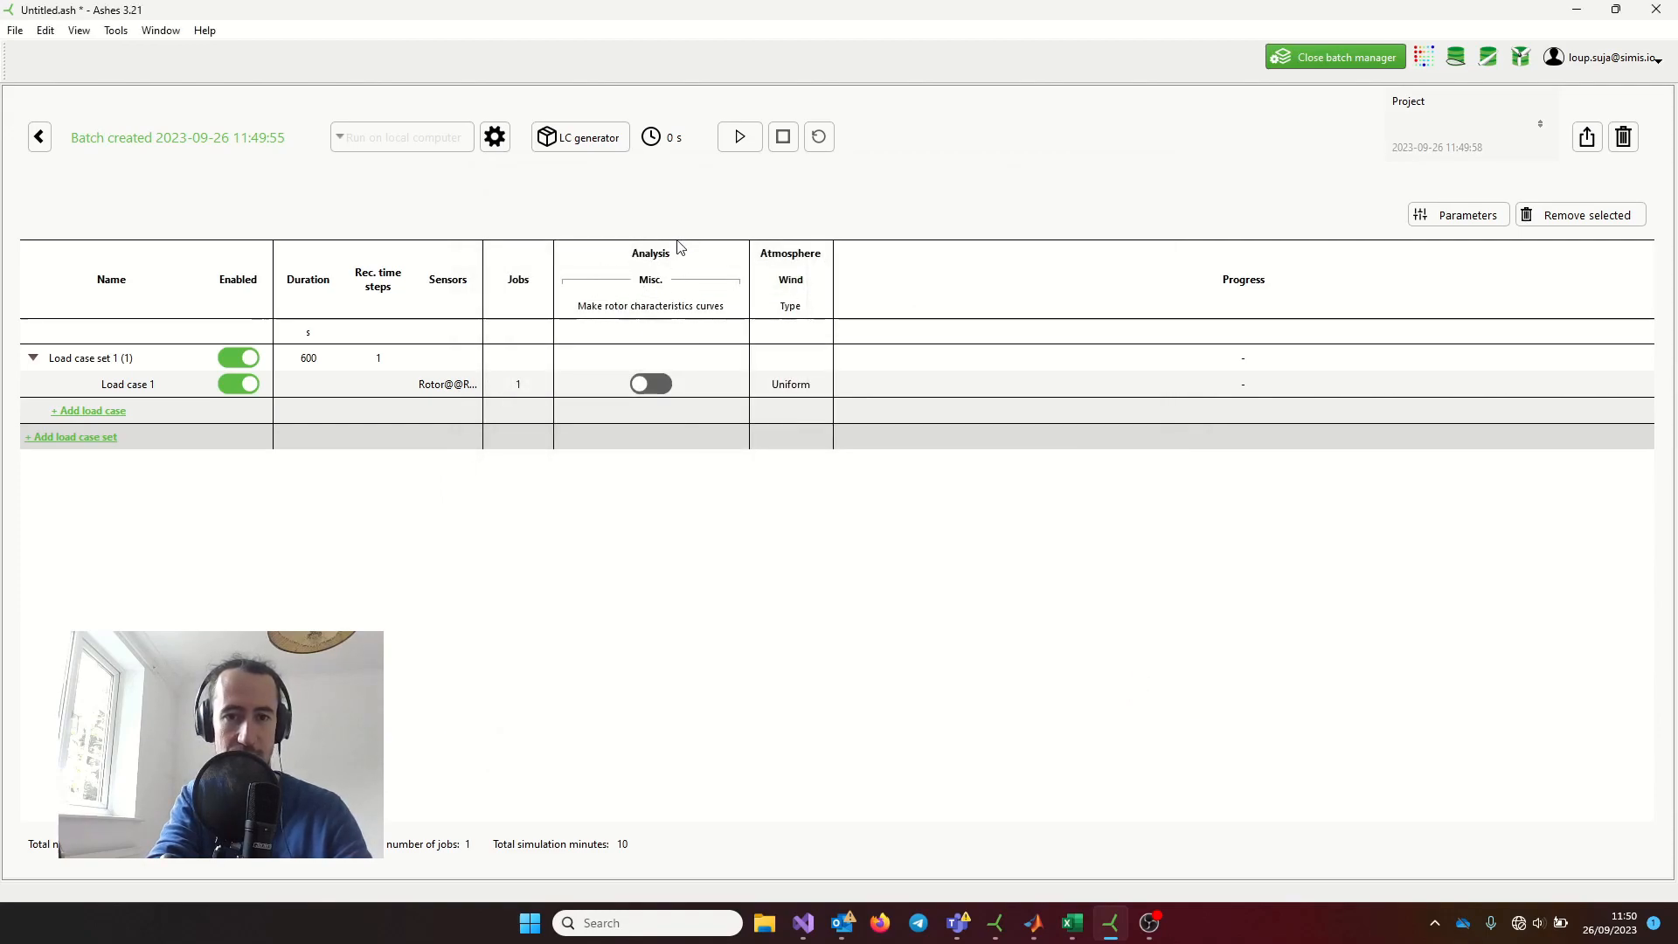
- Switch on 'Make rotor characteristics curves' for Load case 1
click(649, 383)
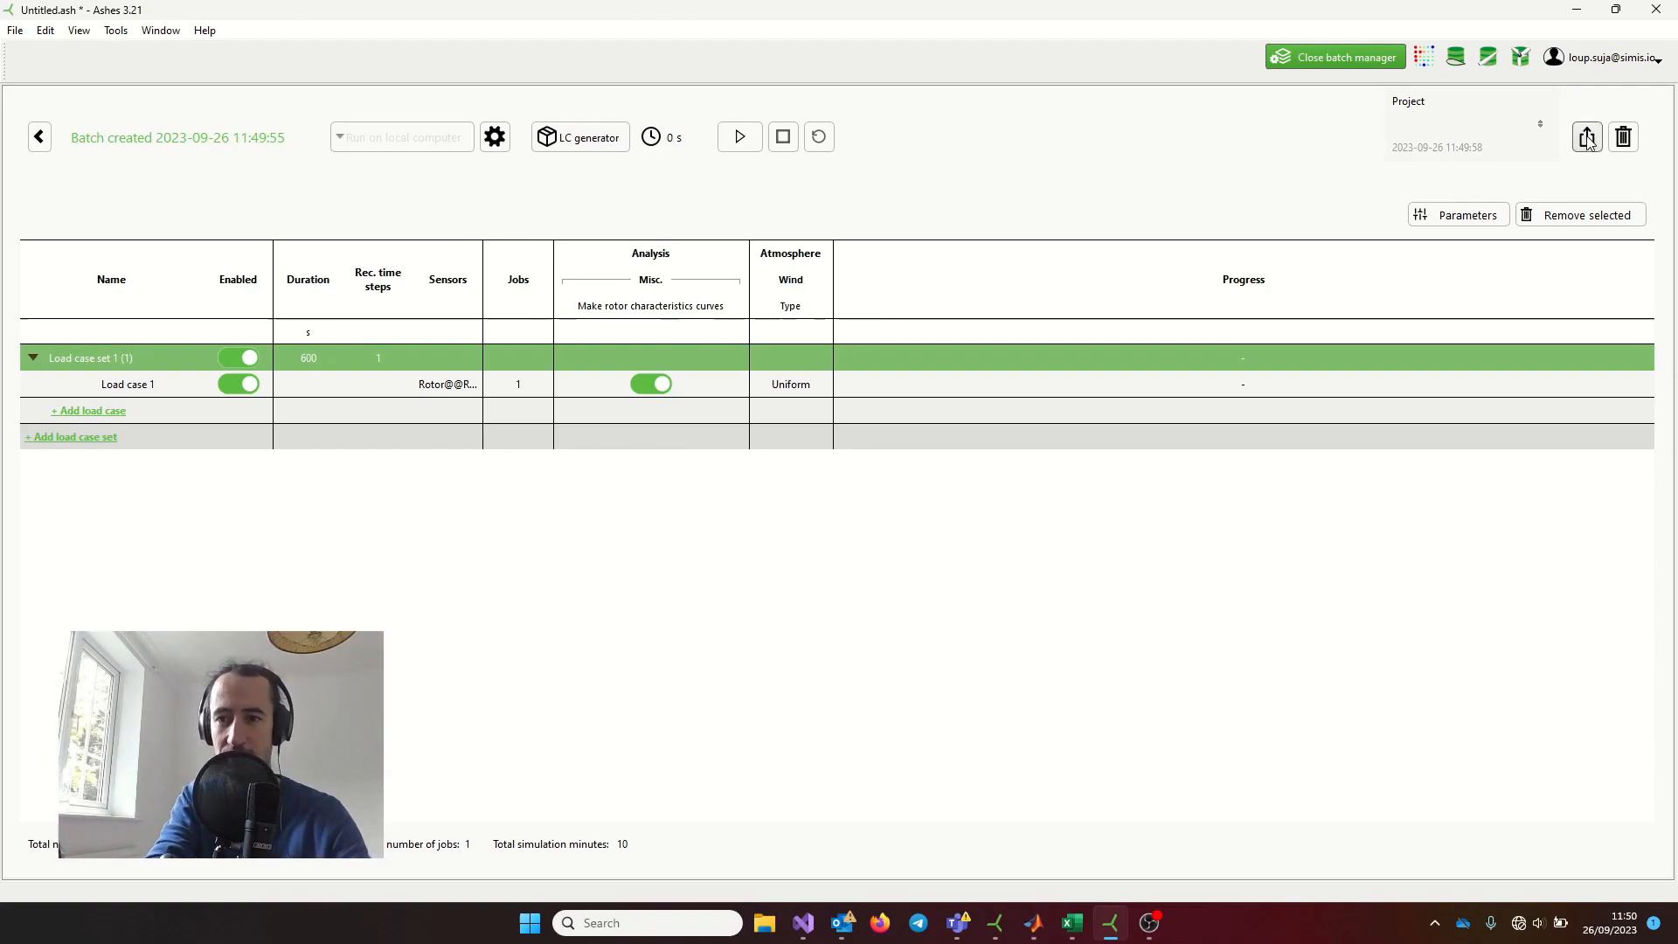
- Export the batch over BatchCli.csv in Documents\Ashes 3.20 and acknowledge the success message
click(1586, 137)
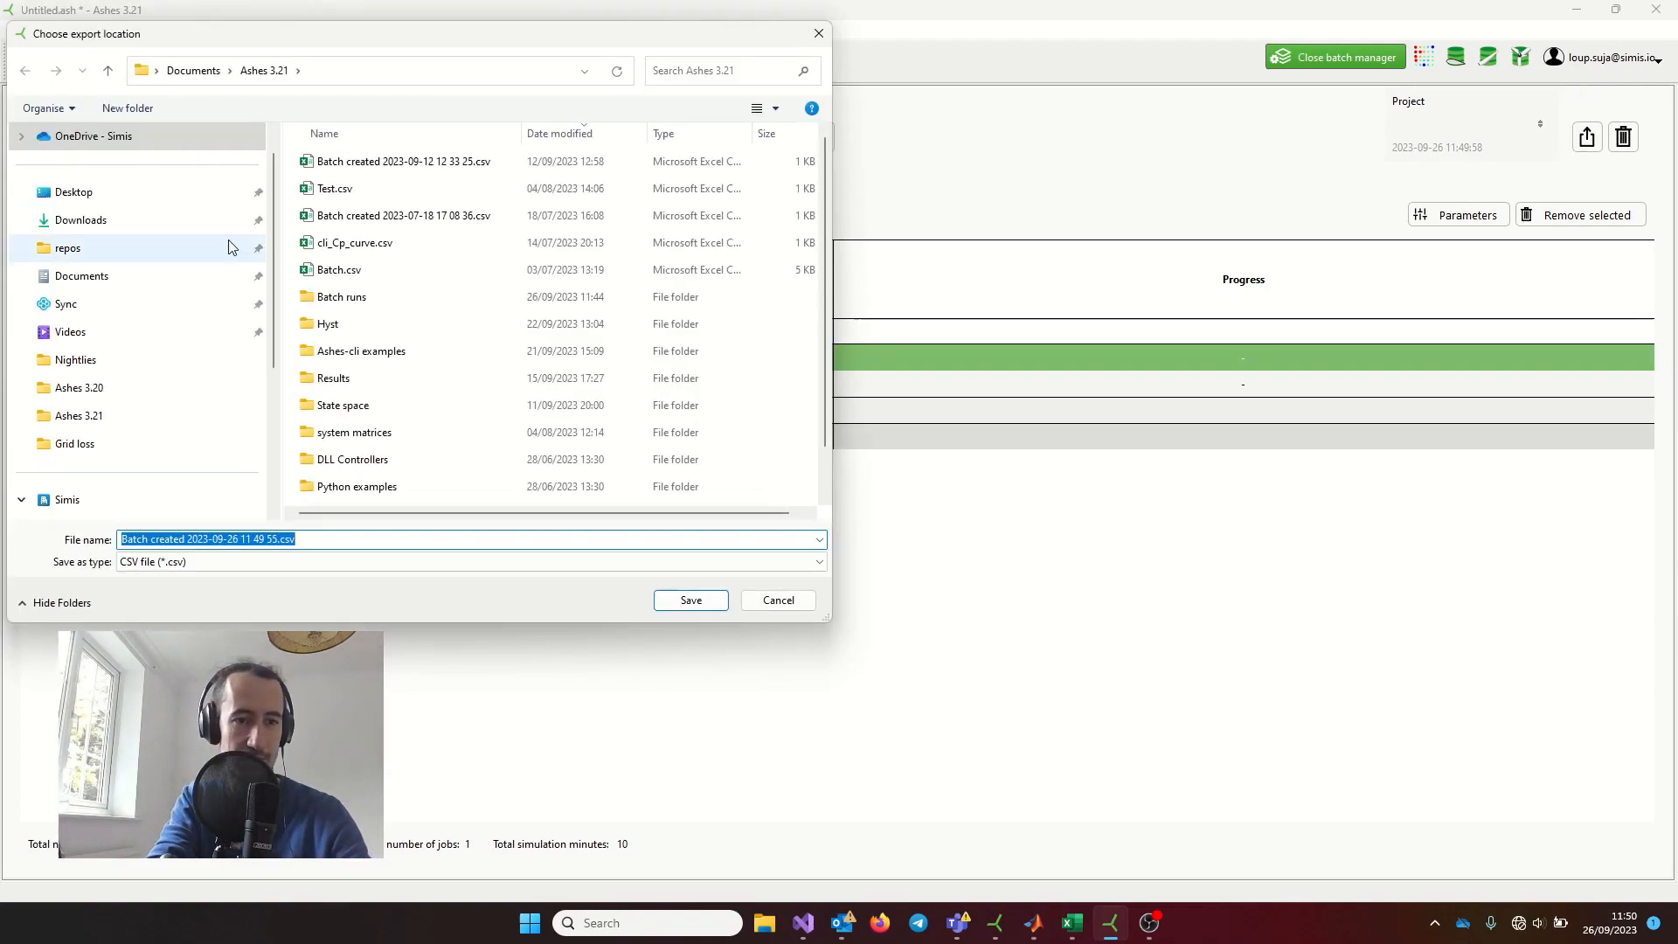
click(77, 387)
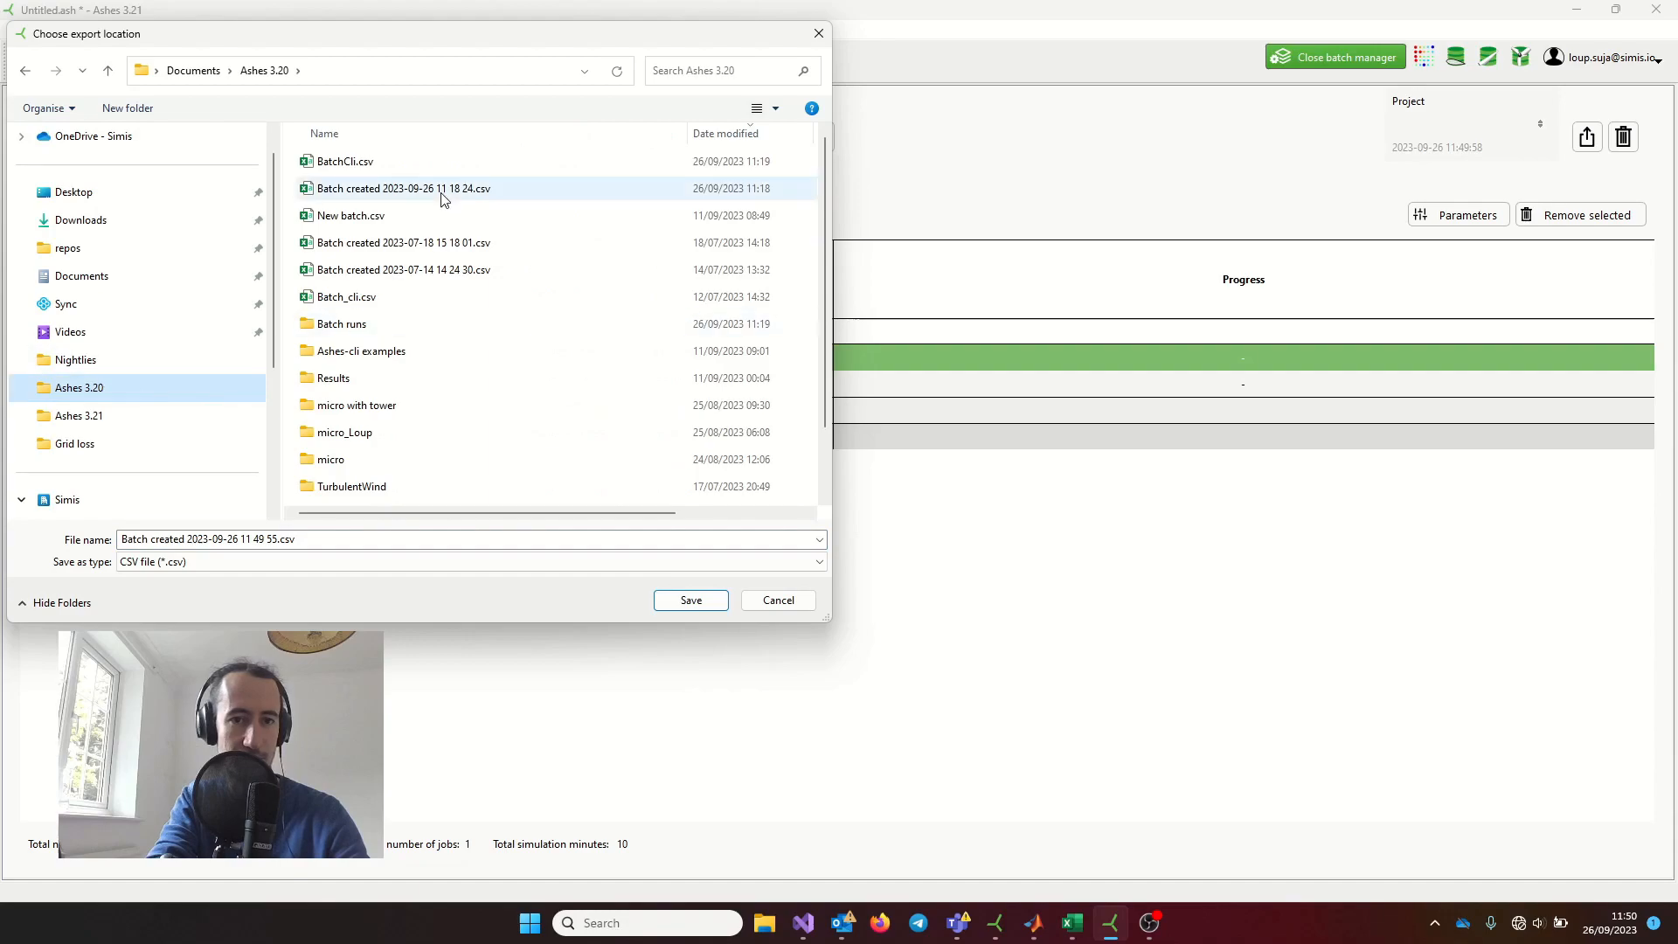
click(344, 160)
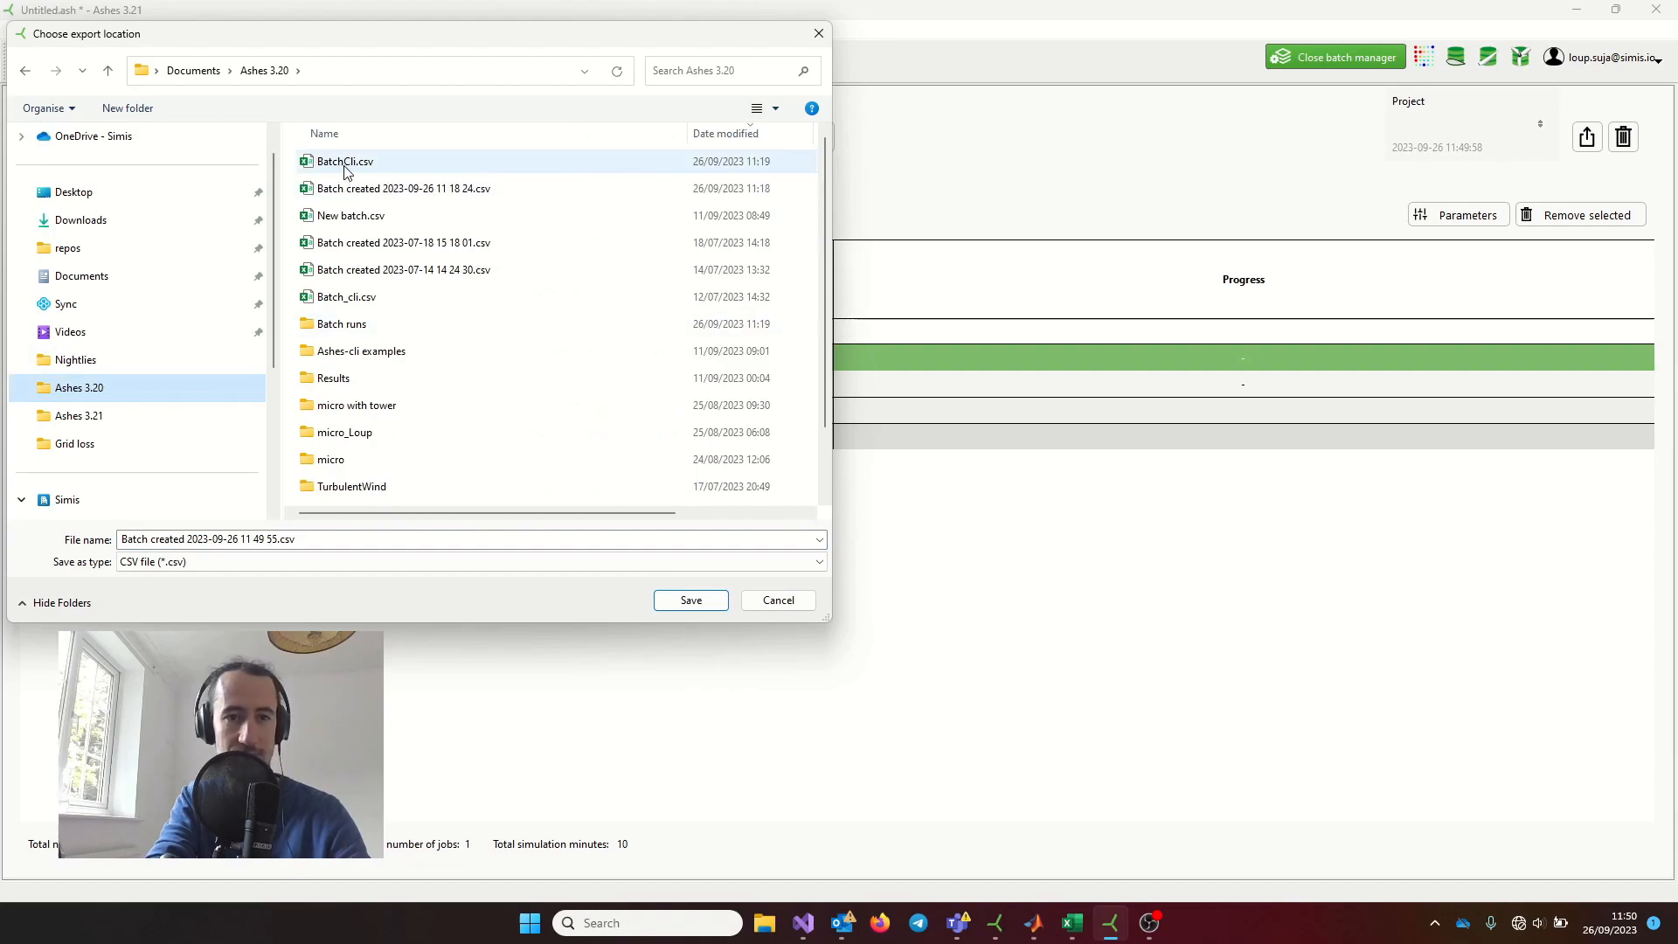
mouse_move(361, 166)
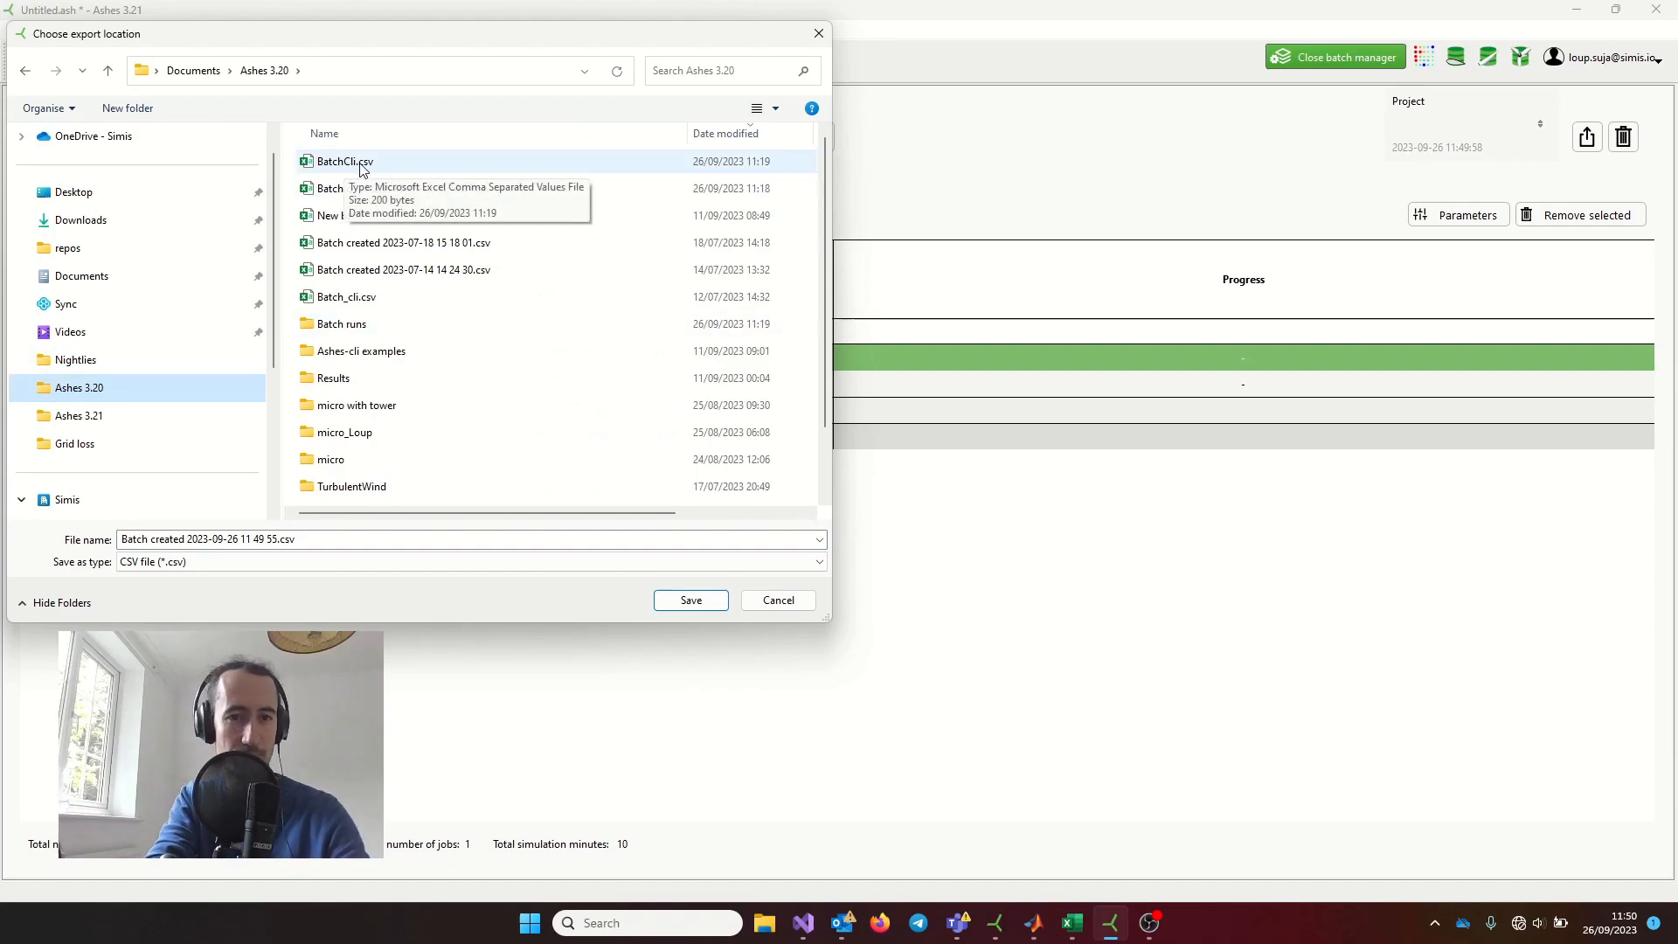
click(689, 599)
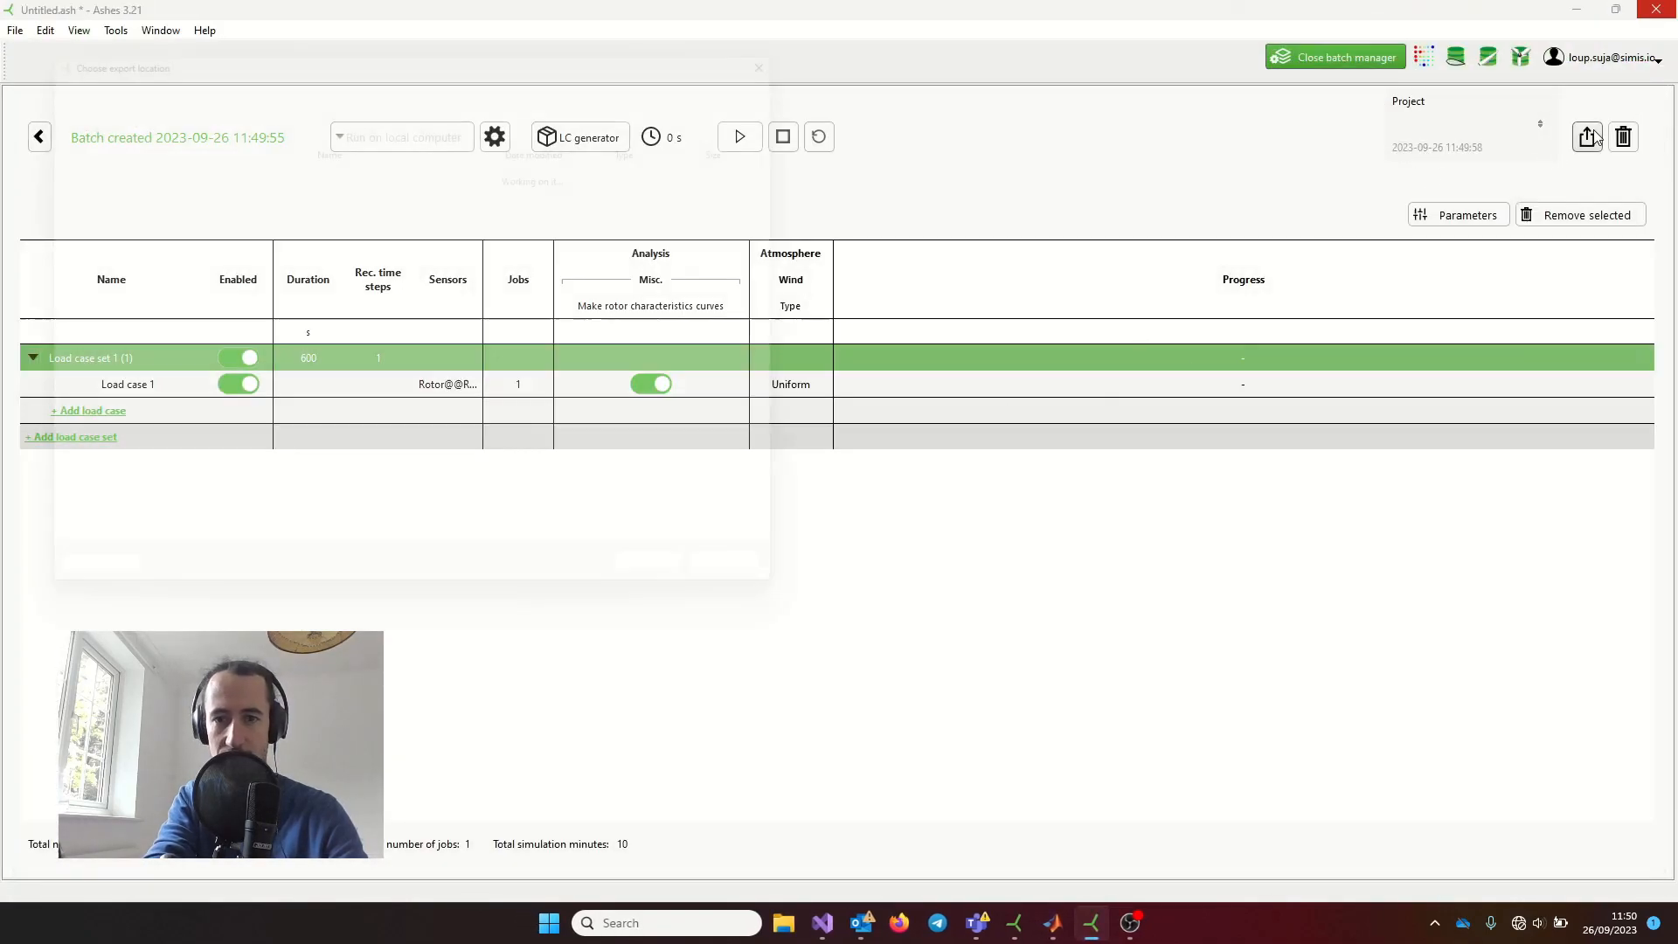
click(1587, 138)
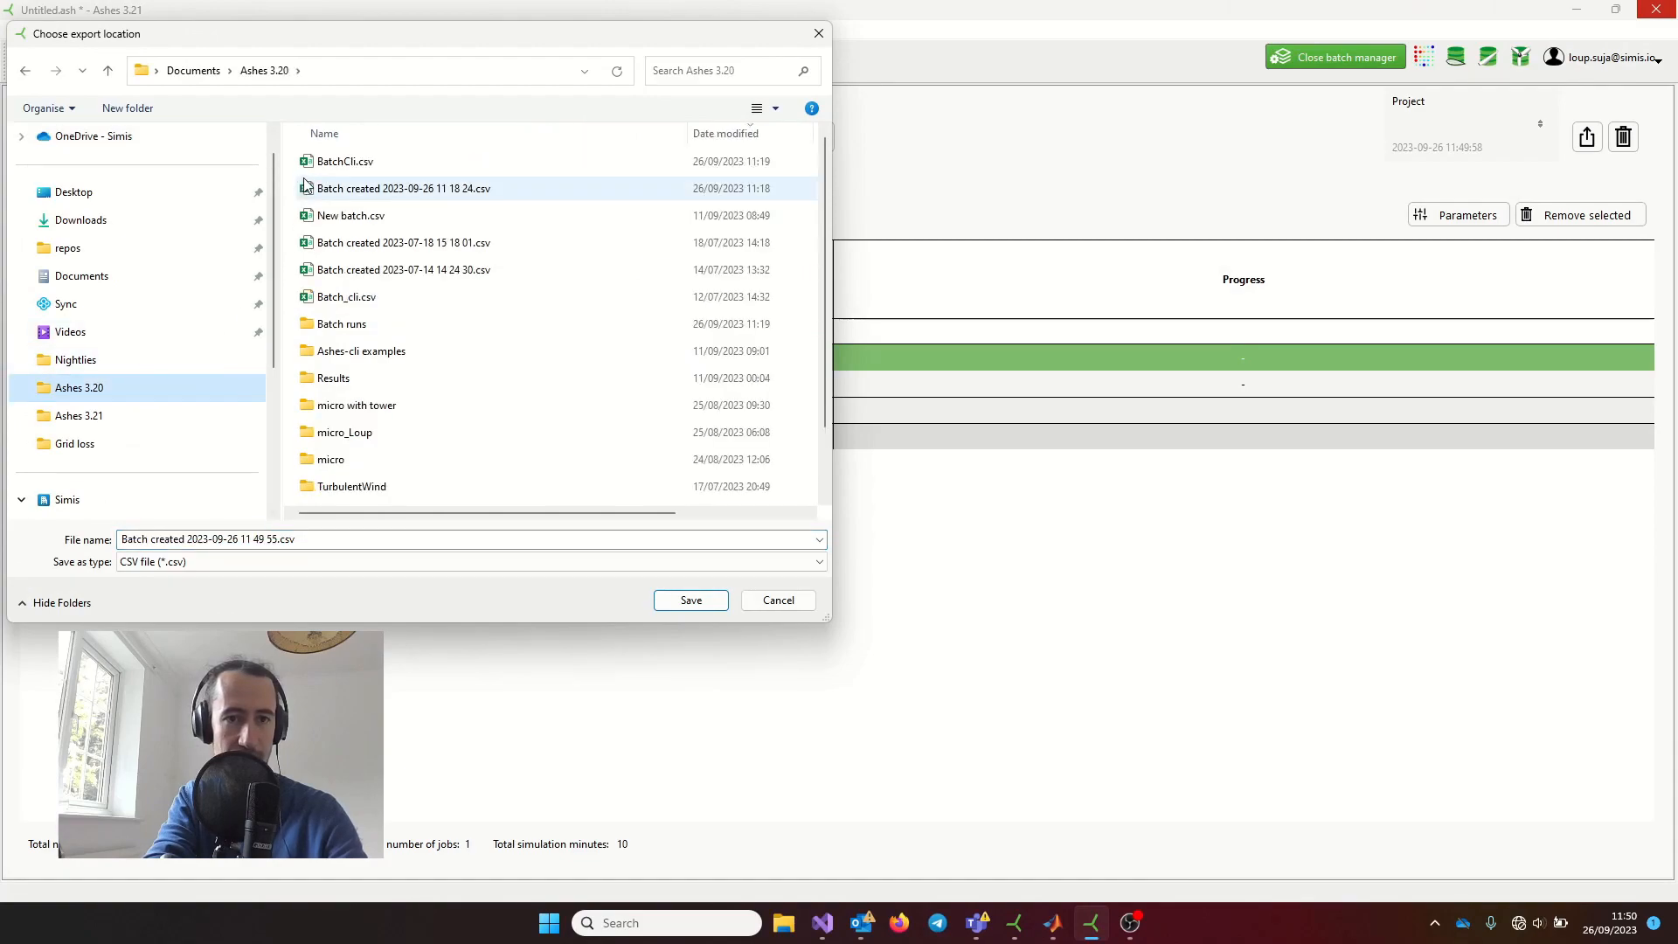
click(690, 600)
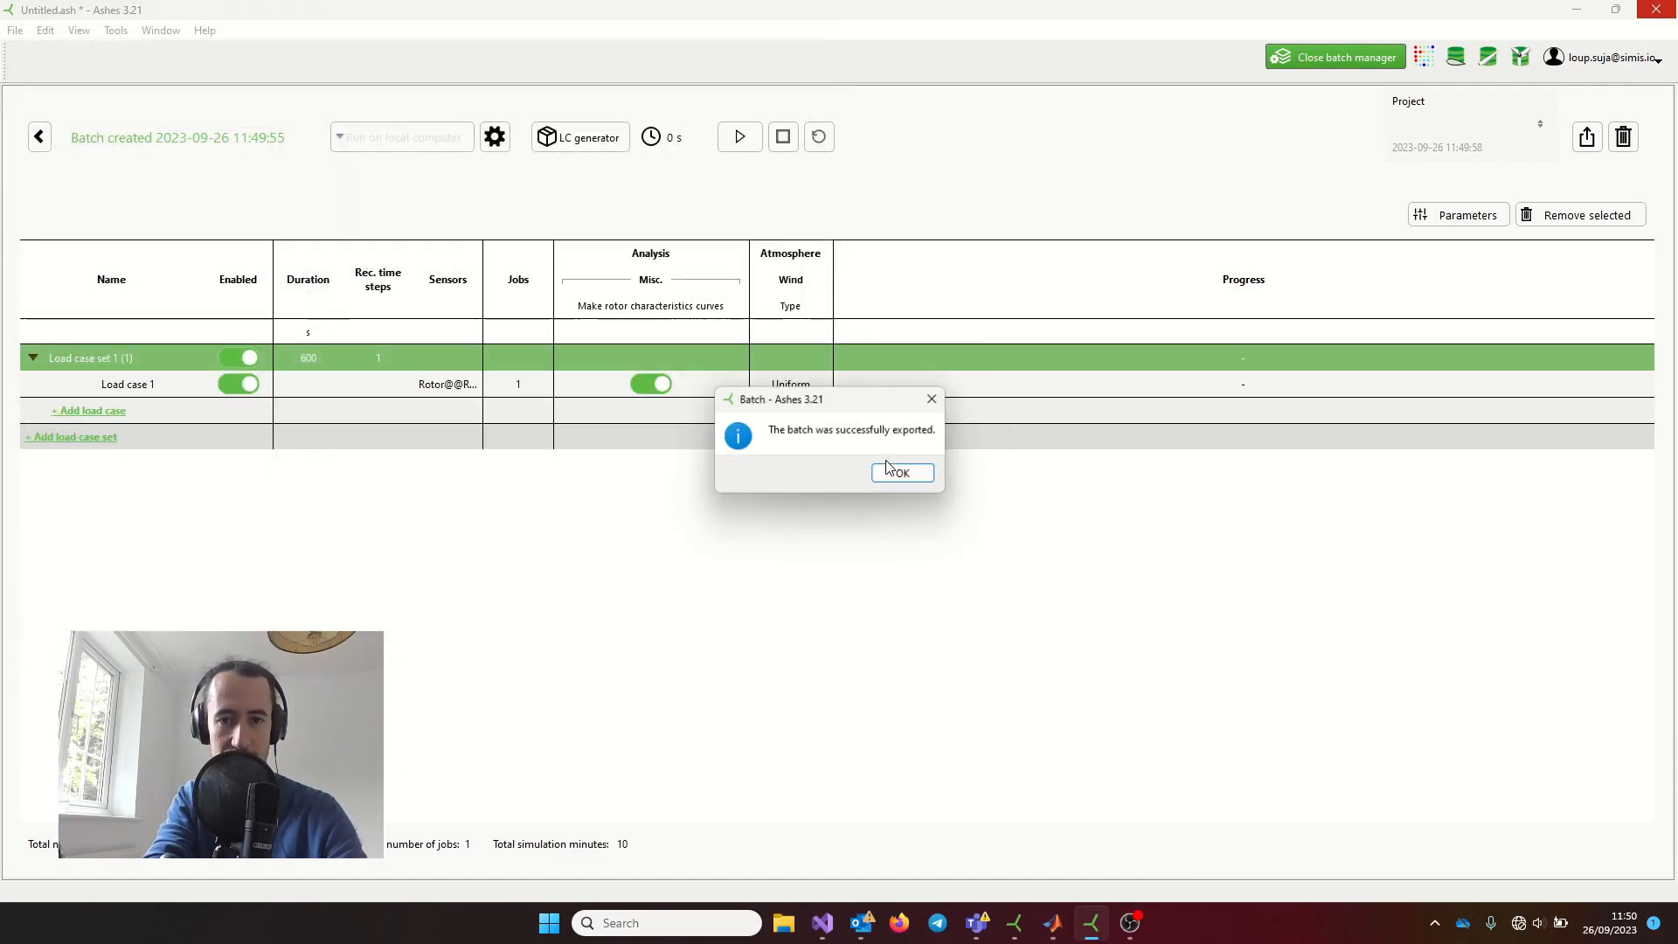
click(900, 472)
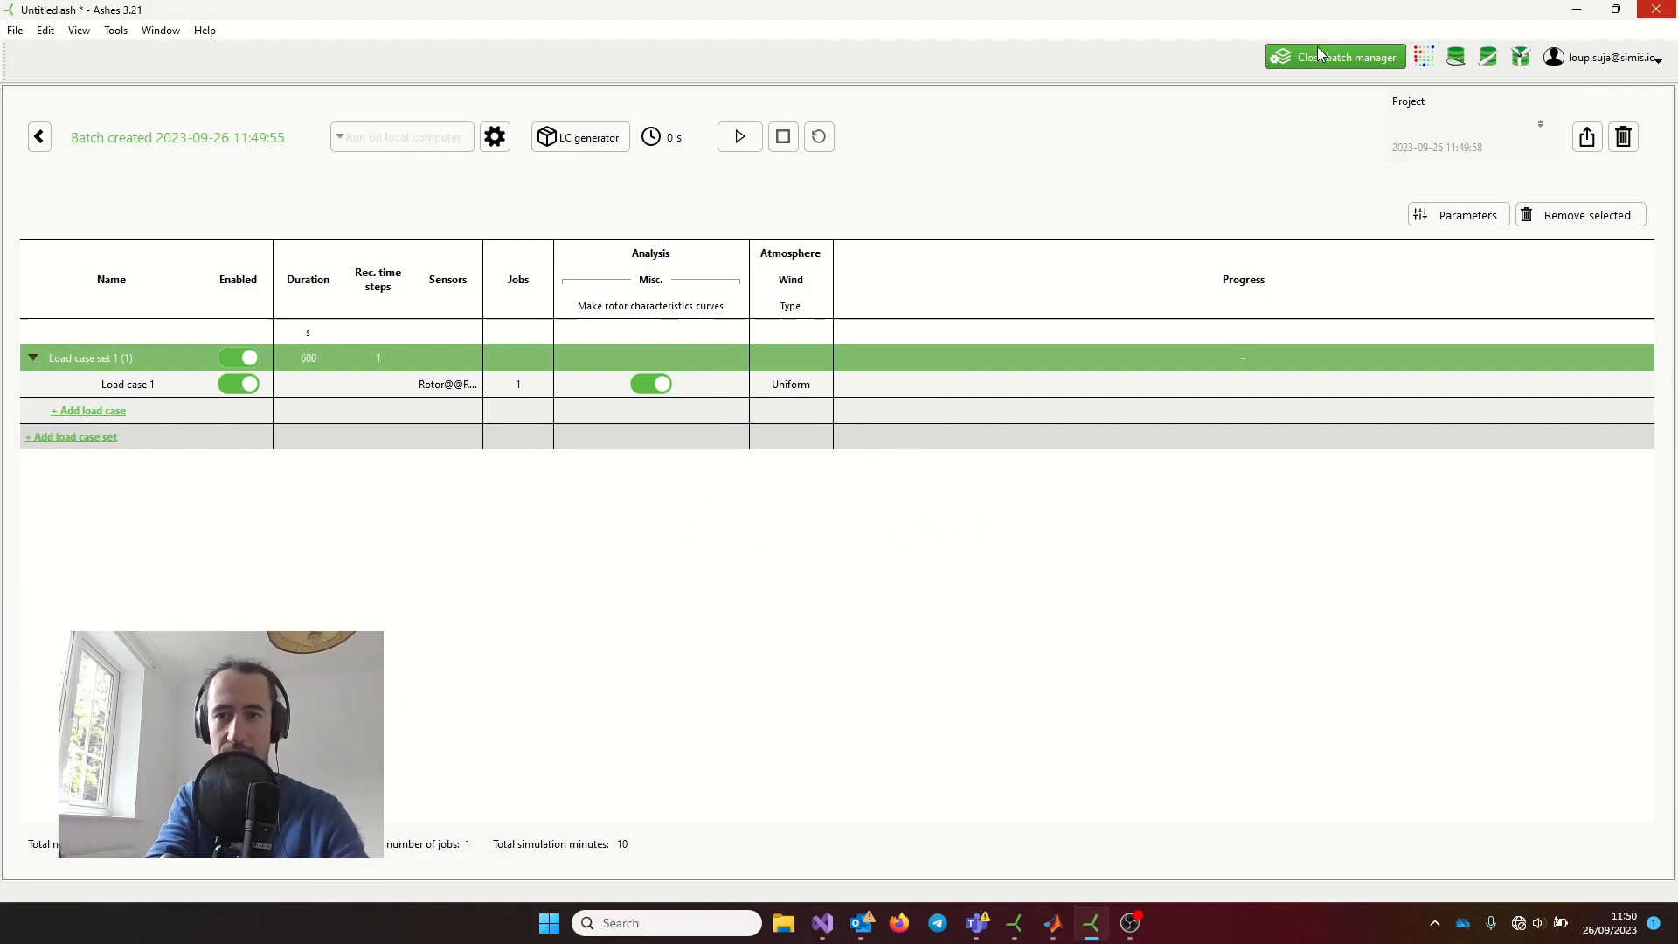
- Close the batch manager and save the model over NewModel.ash in Ashes 3.20
click(1334, 57)
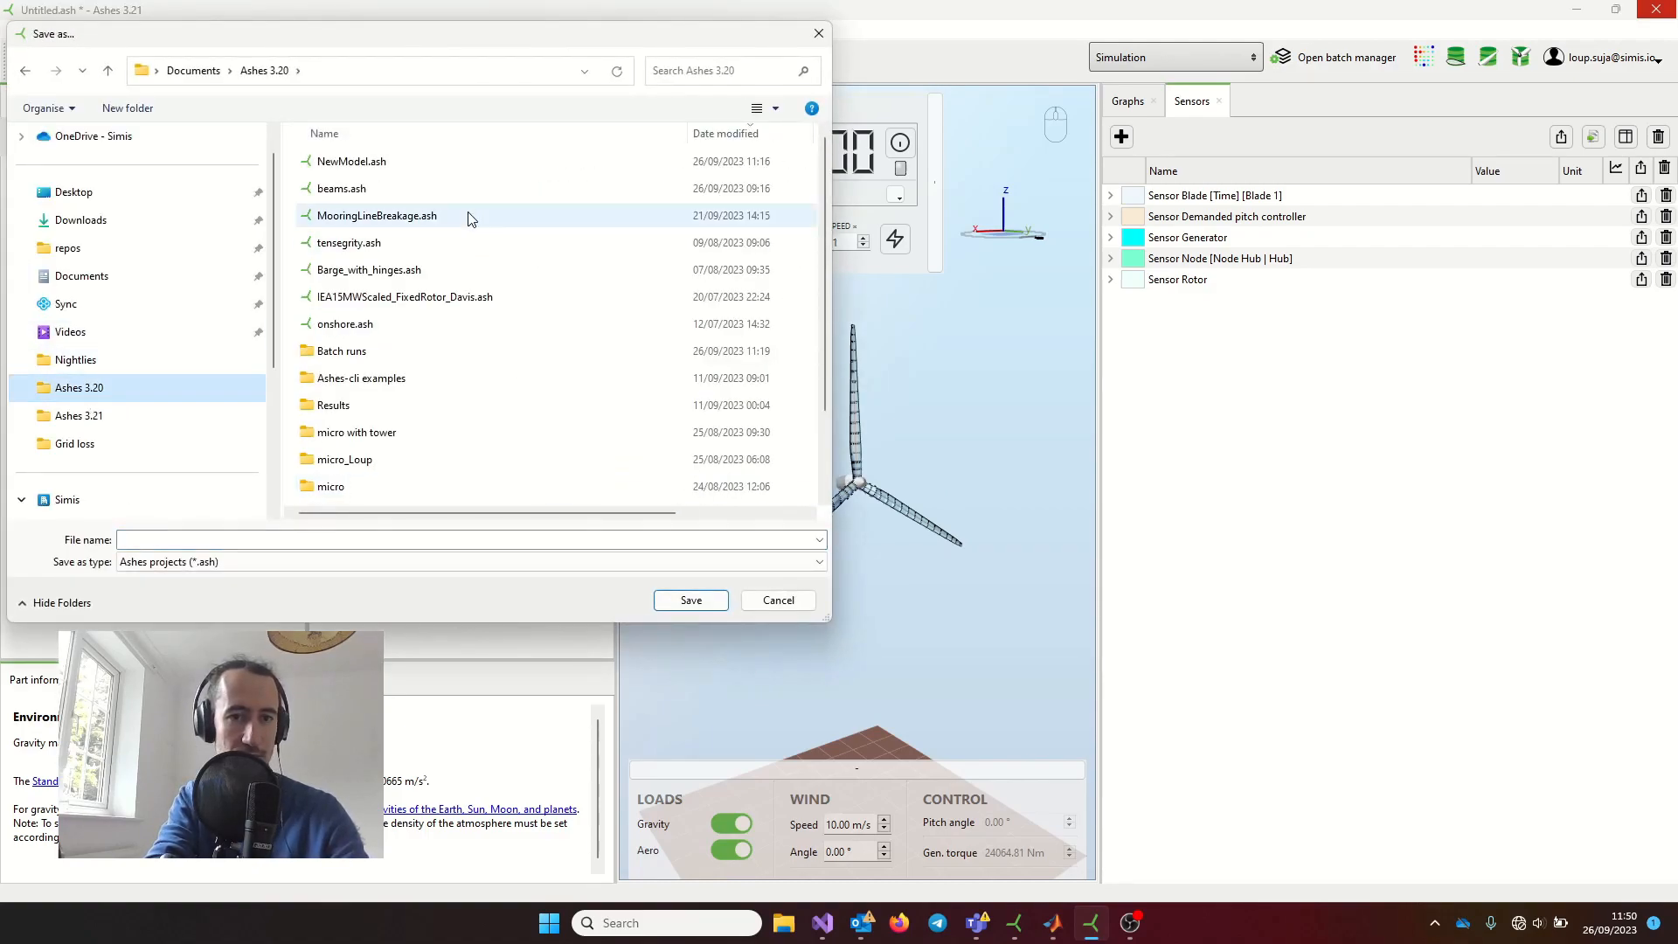
click(690, 600)
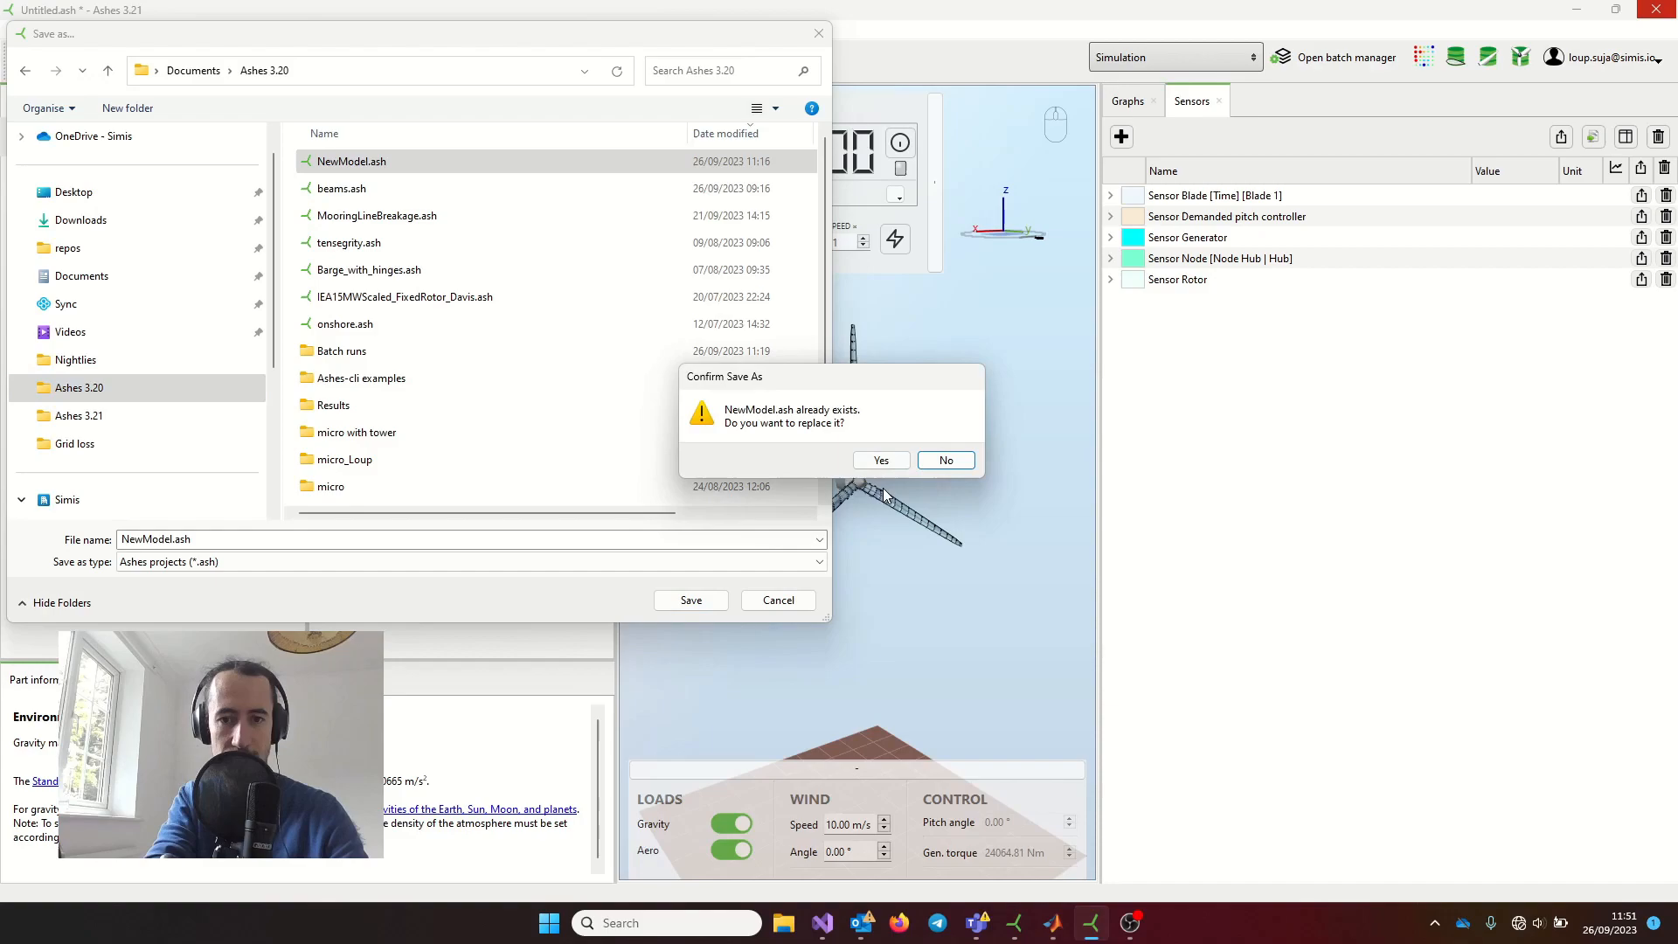
click(880, 461)
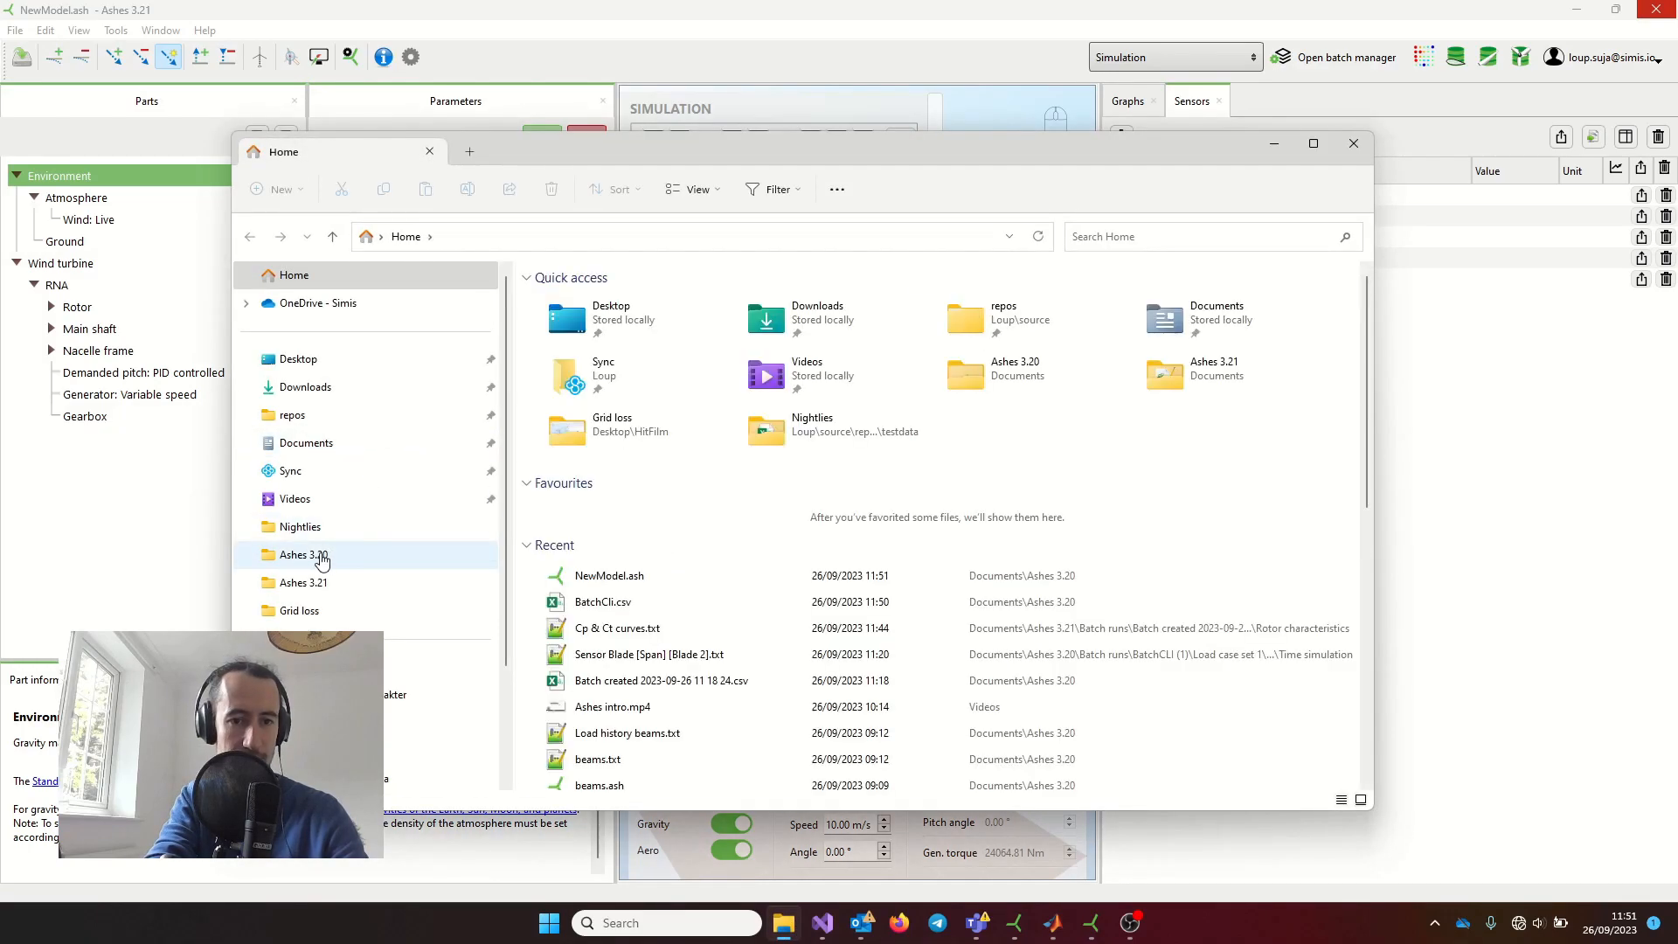
- Open BatchCli.csv from the Ashes 3.20 folder in Excel
double_click(303, 554)
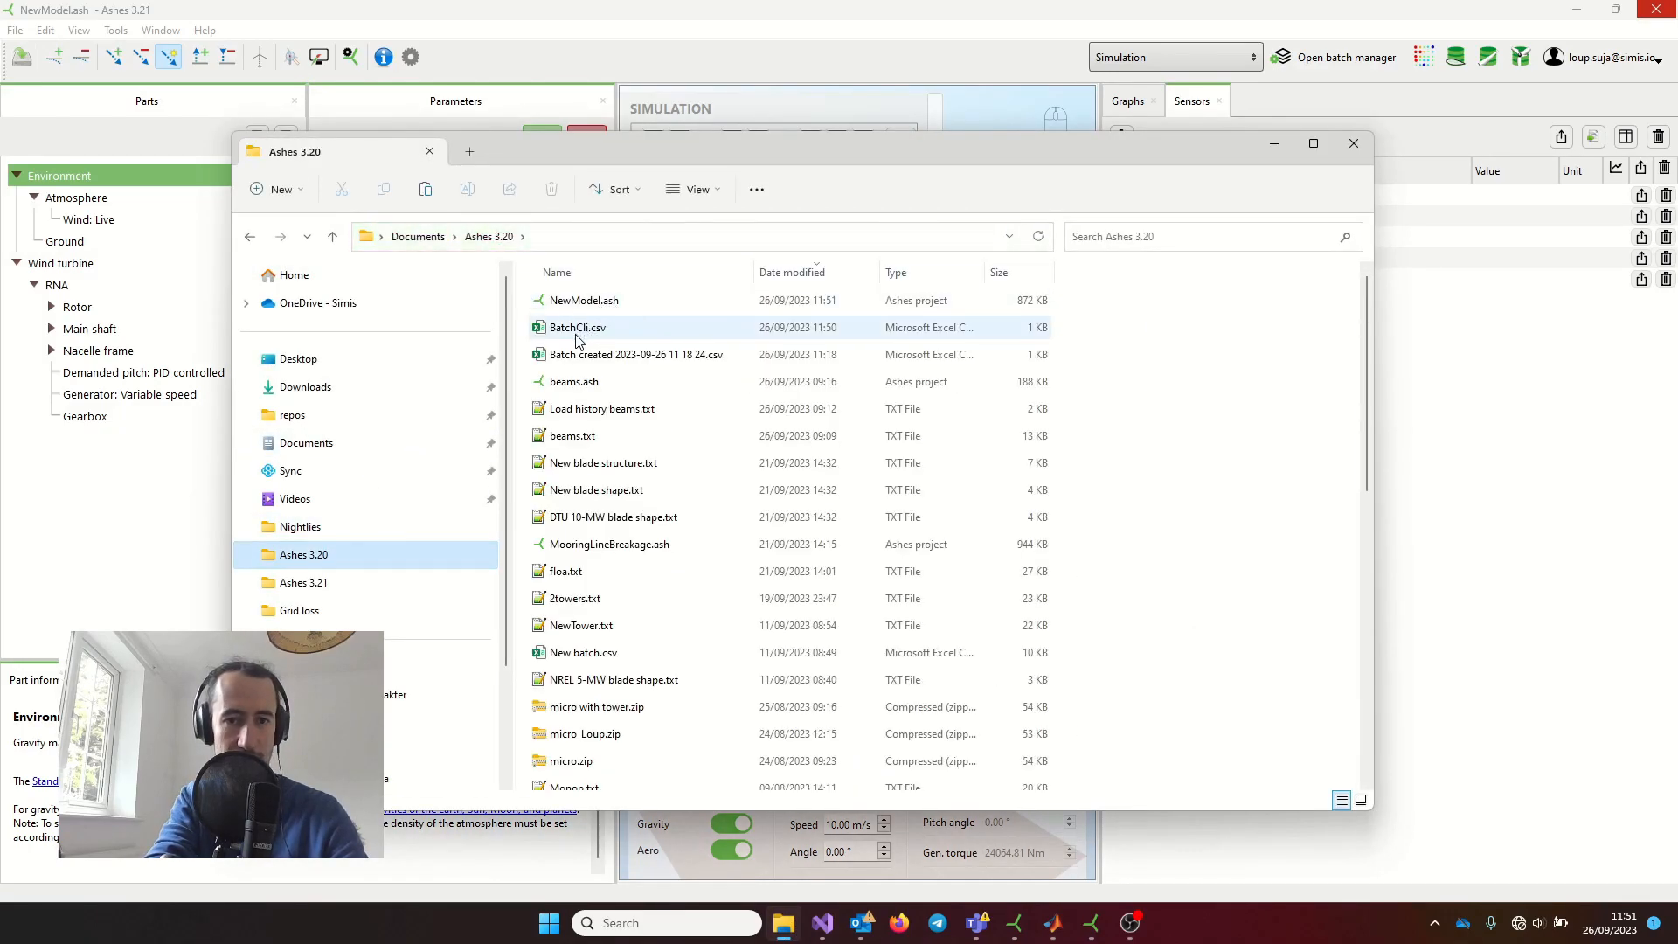
click(575, 326)
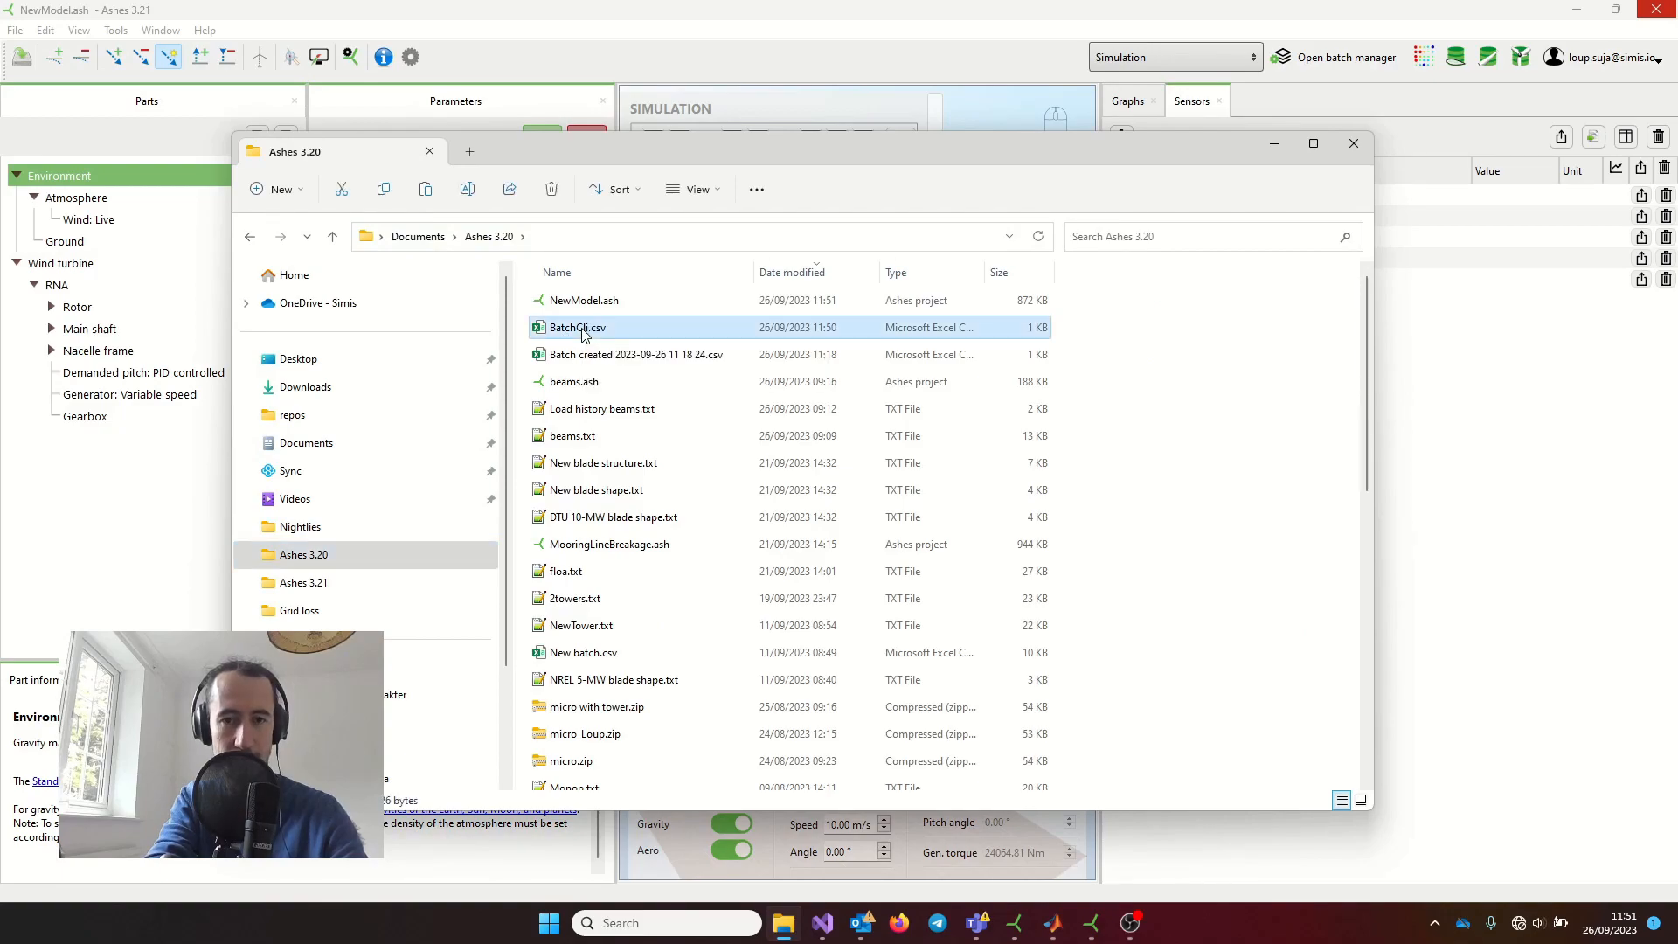
double_click(575, 328)
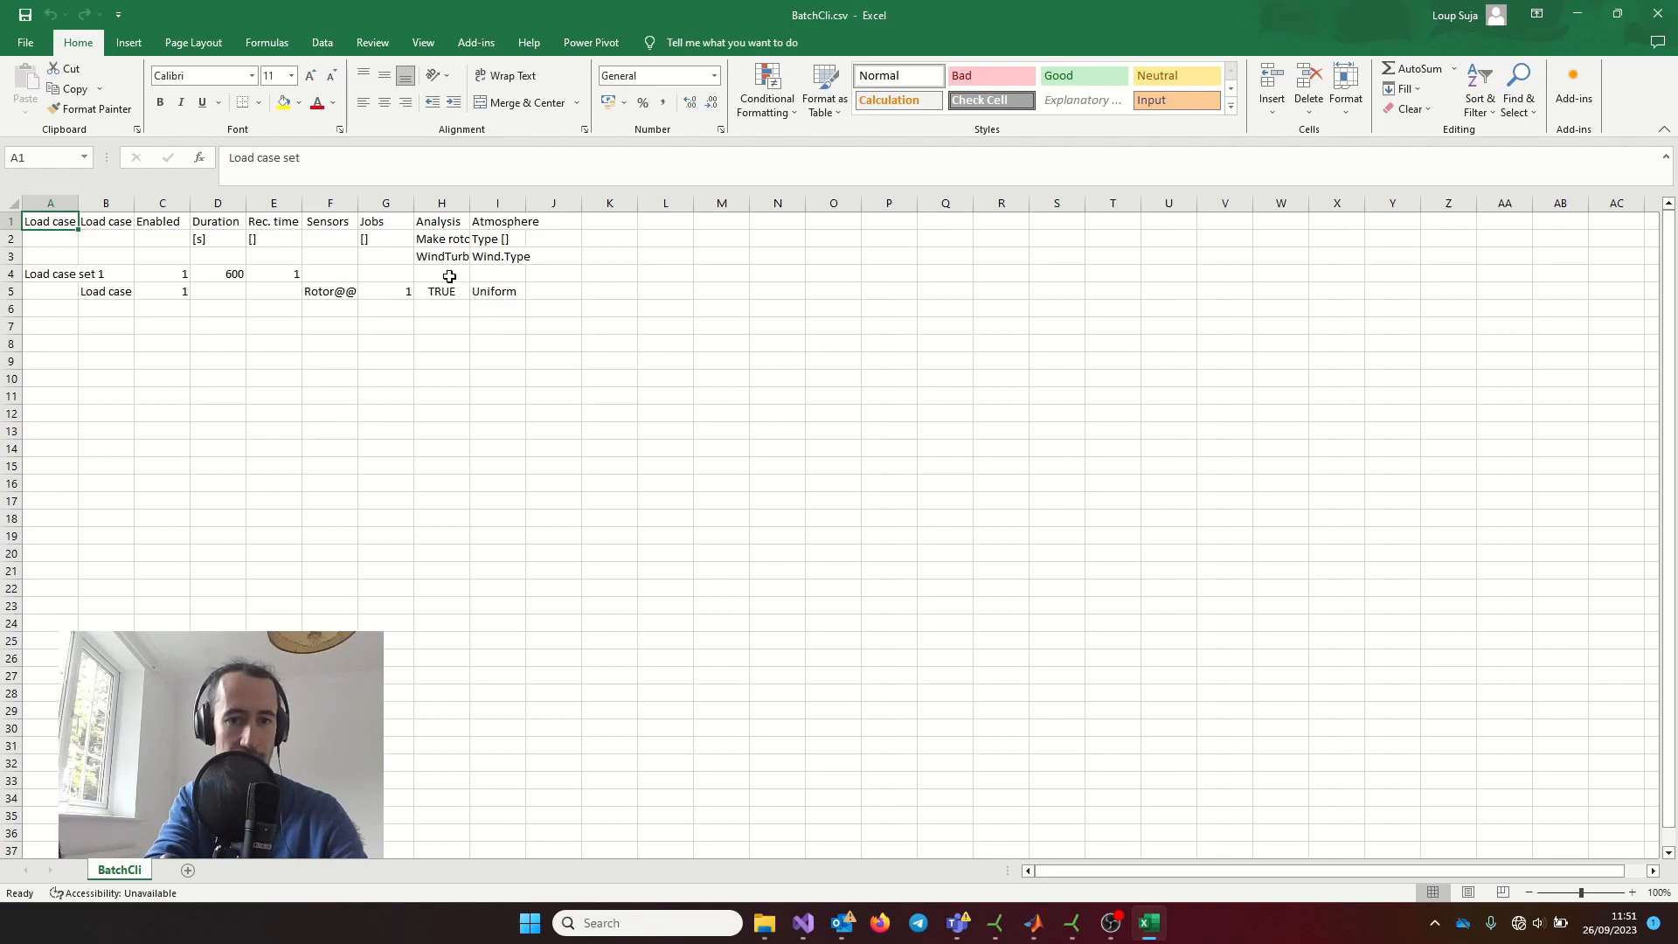
- Widen column H and change the load case Duration in BatchCli.csv from 600 to 1
click(440, 291)
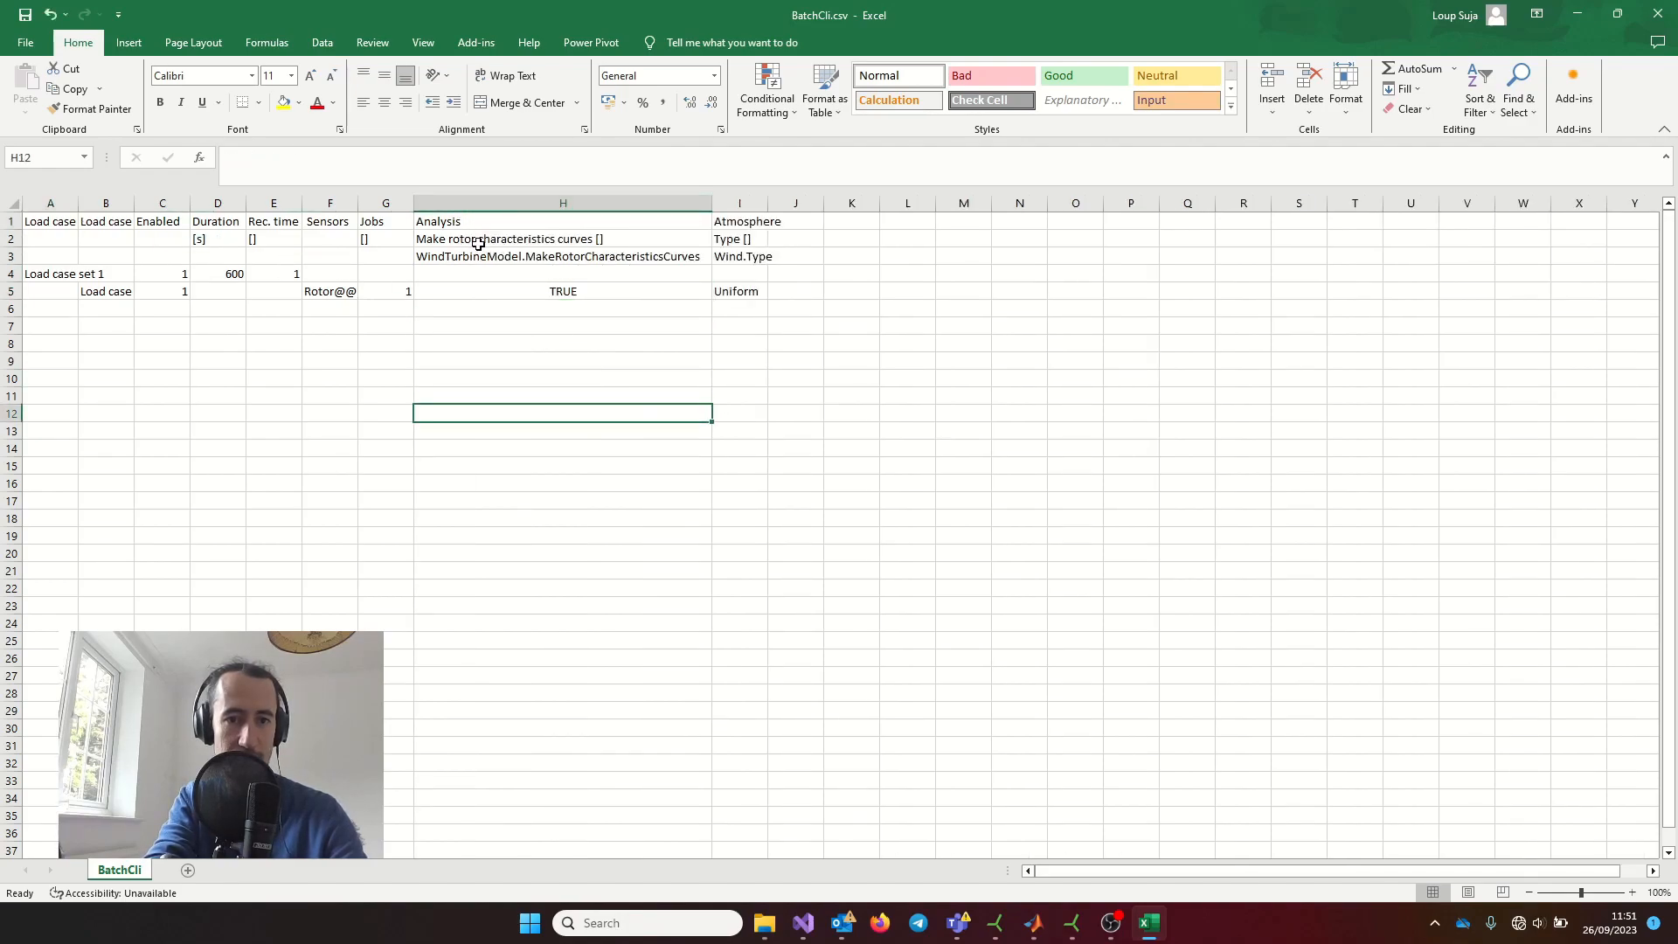
click(561, 291)
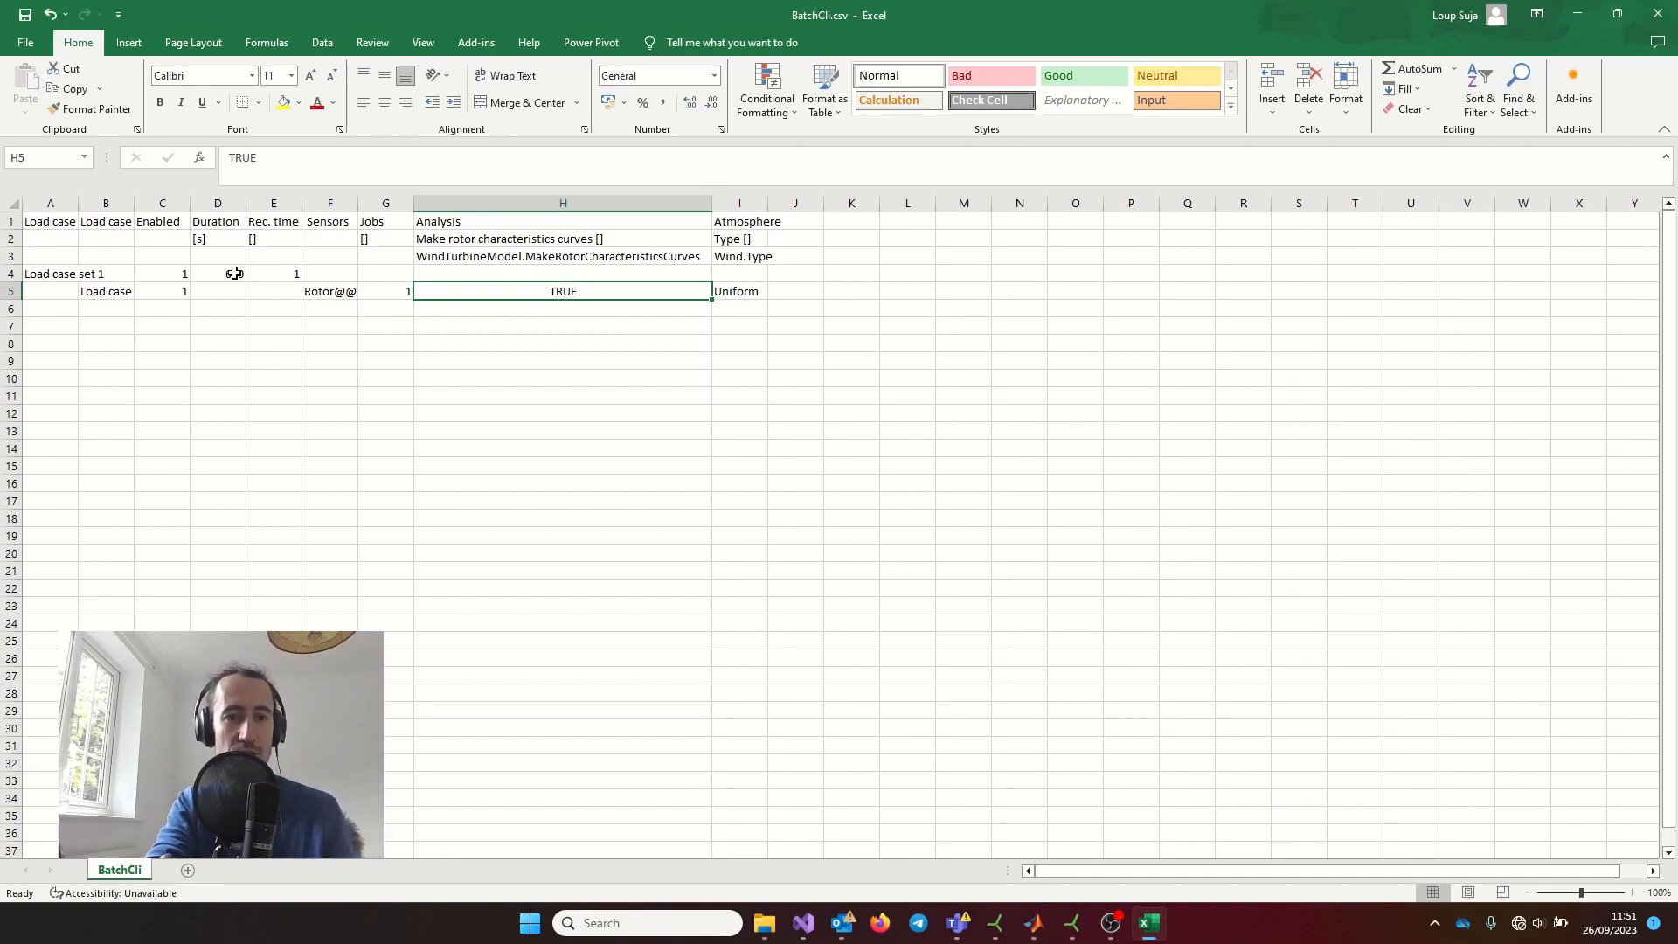
text(600)
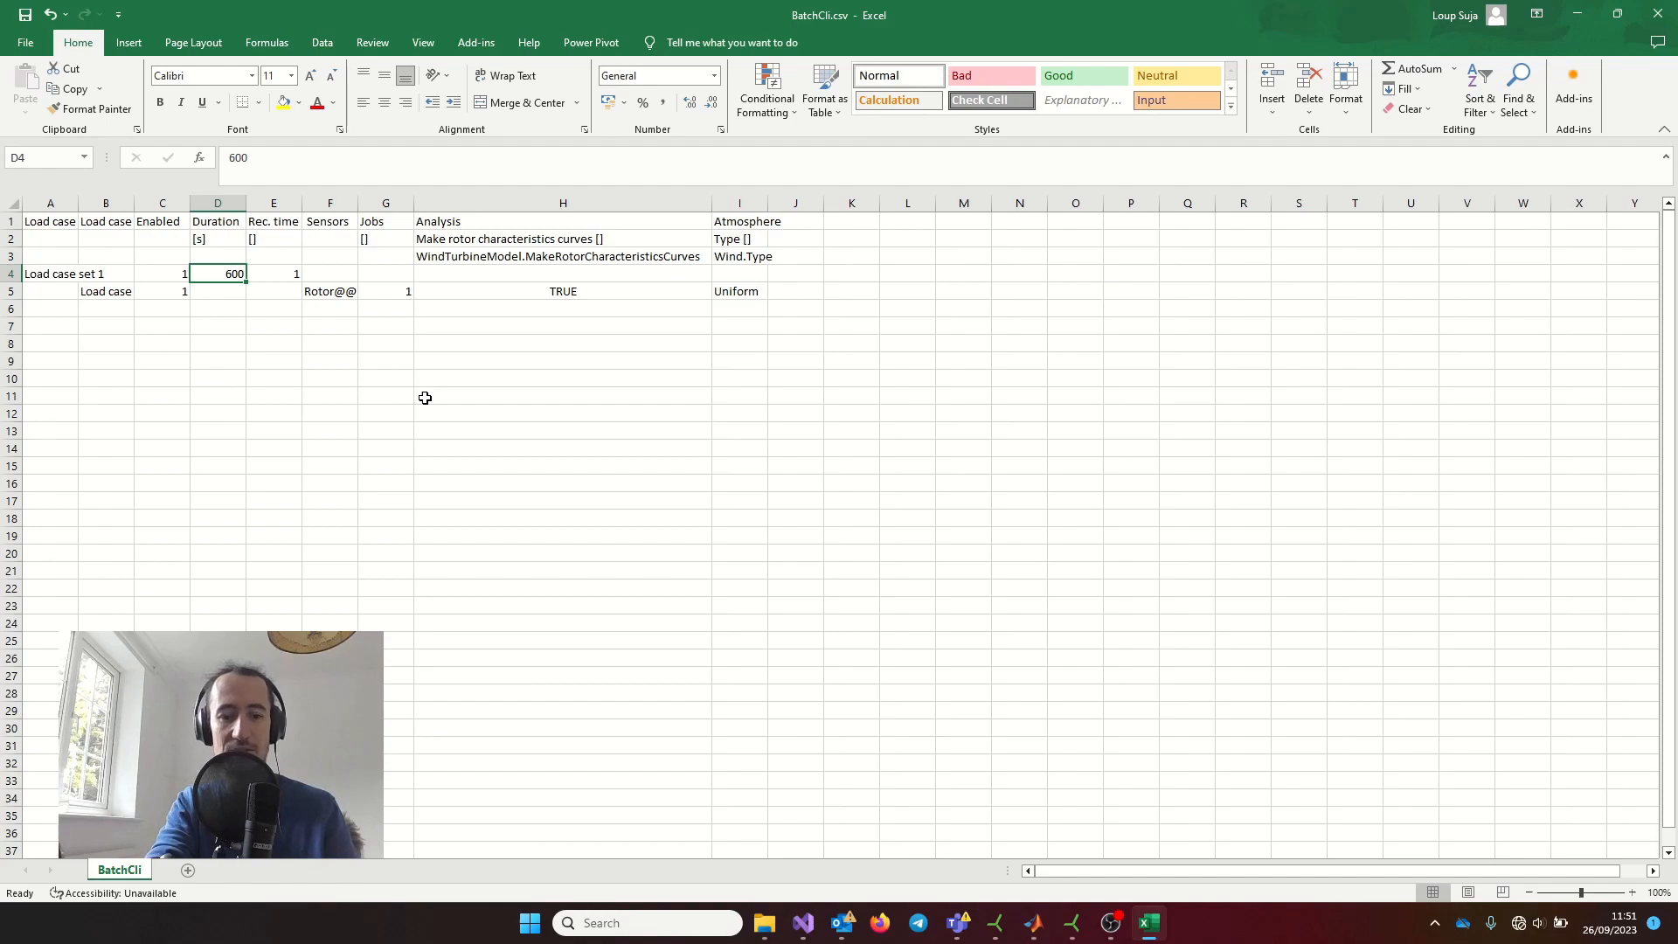
mouse_move(235, 286)
text(1)
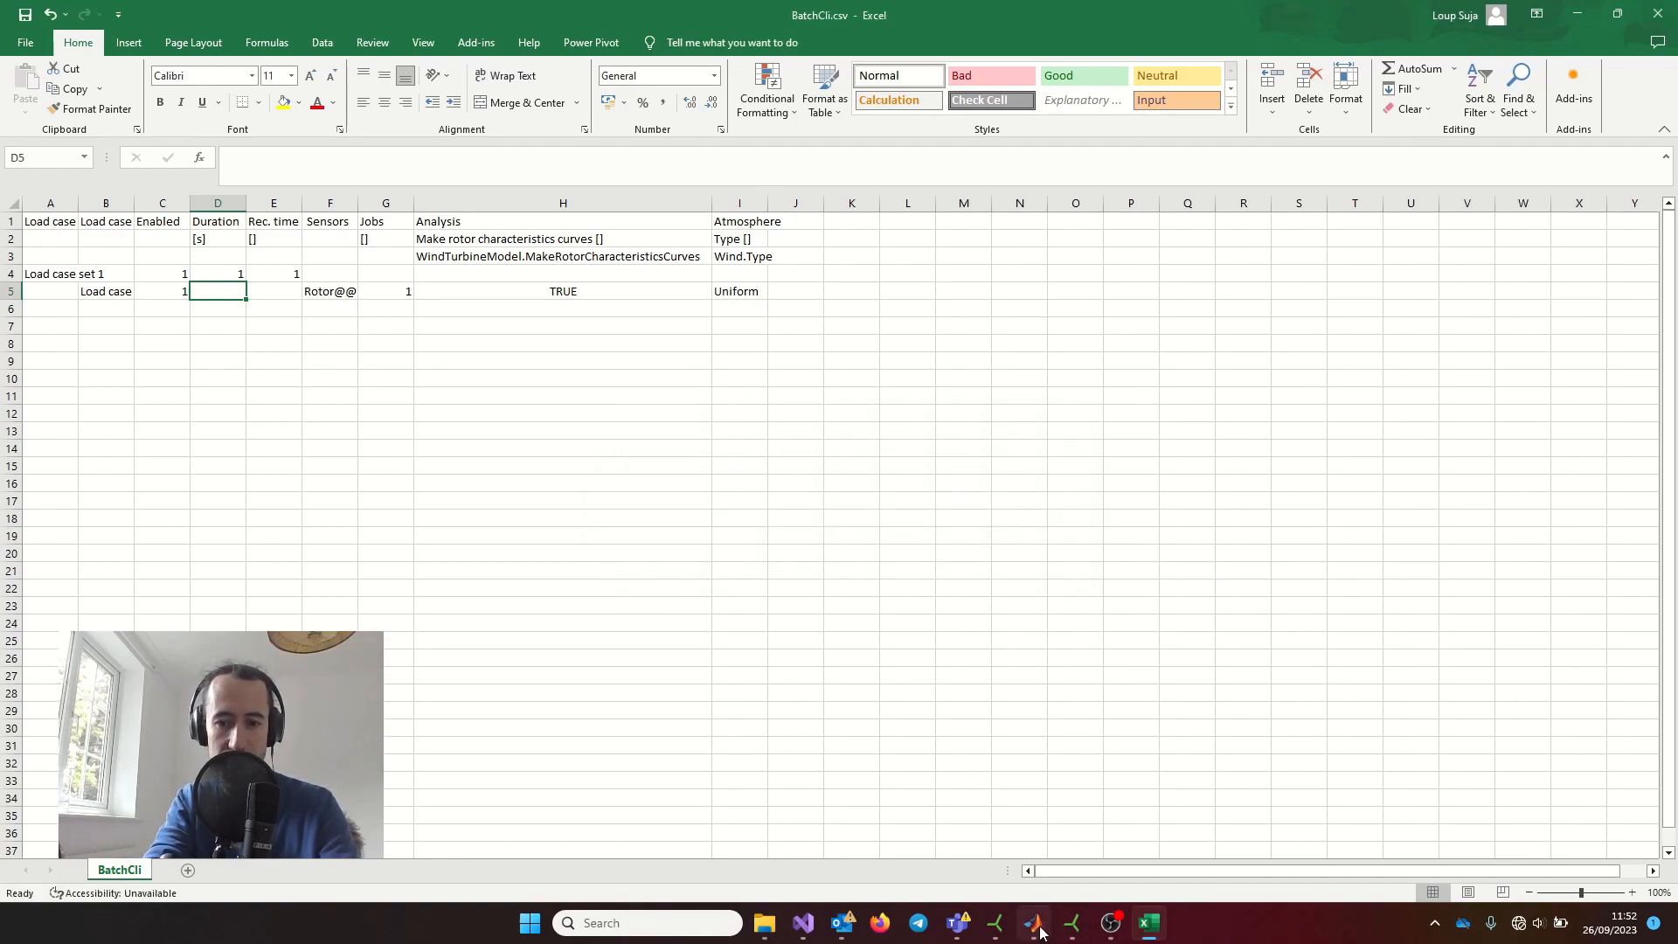
click(1033, 923)
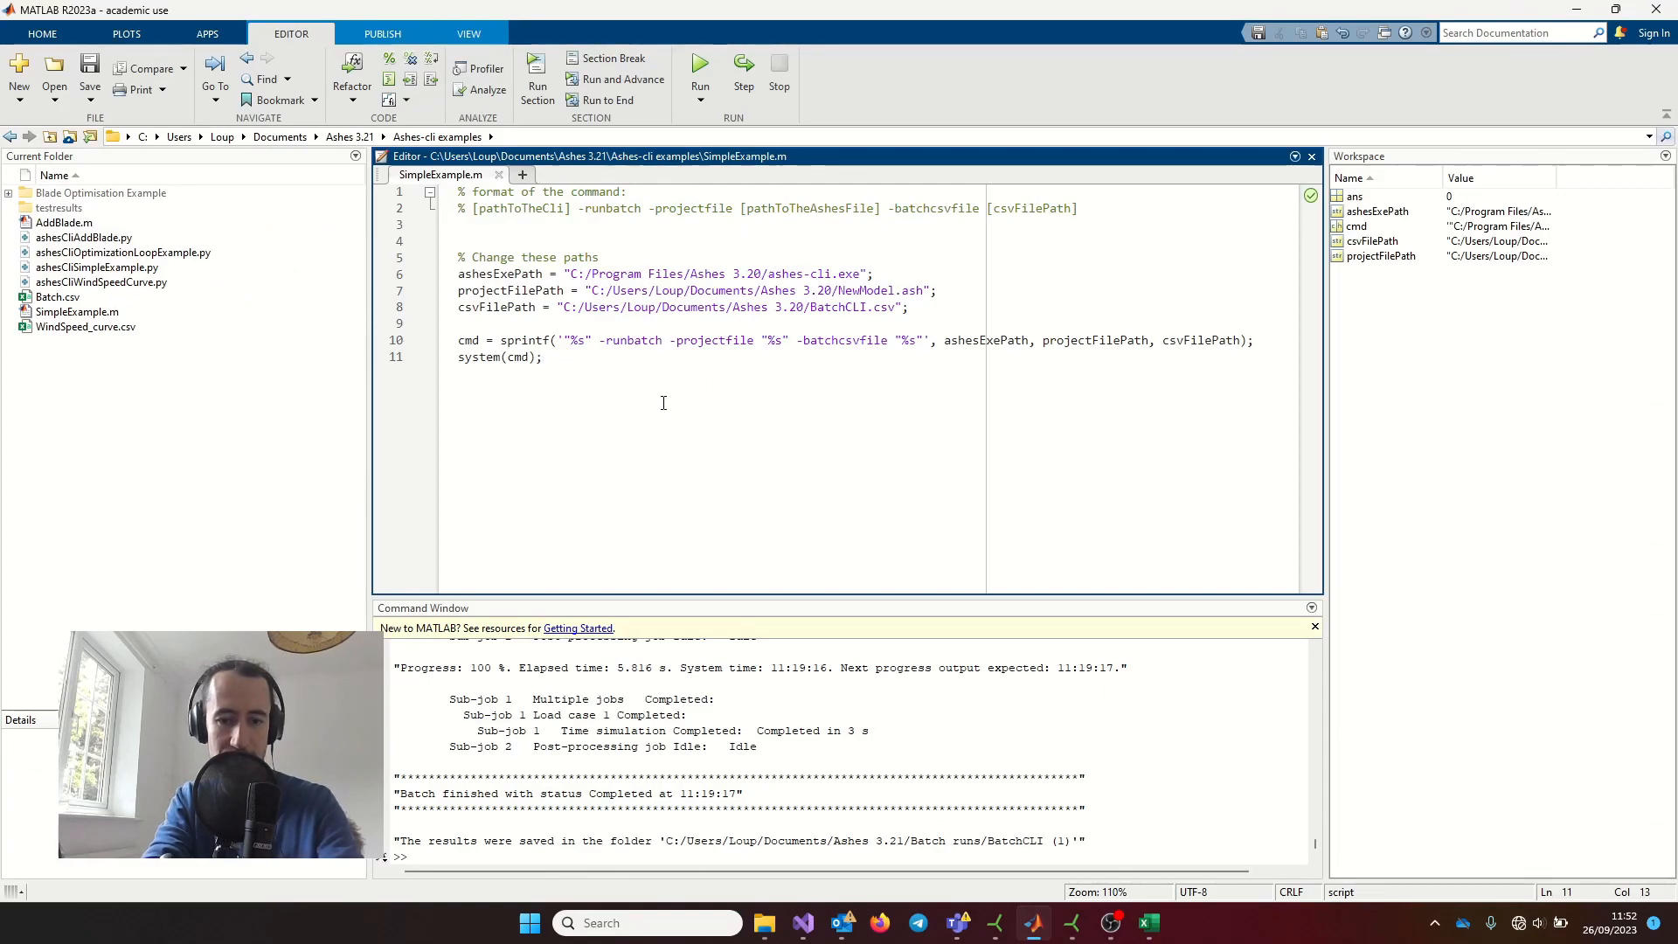
- Run SimpleExample.m so ashes-cli runs the batch into a new BatchCLI (2) folder
click(699, 67)
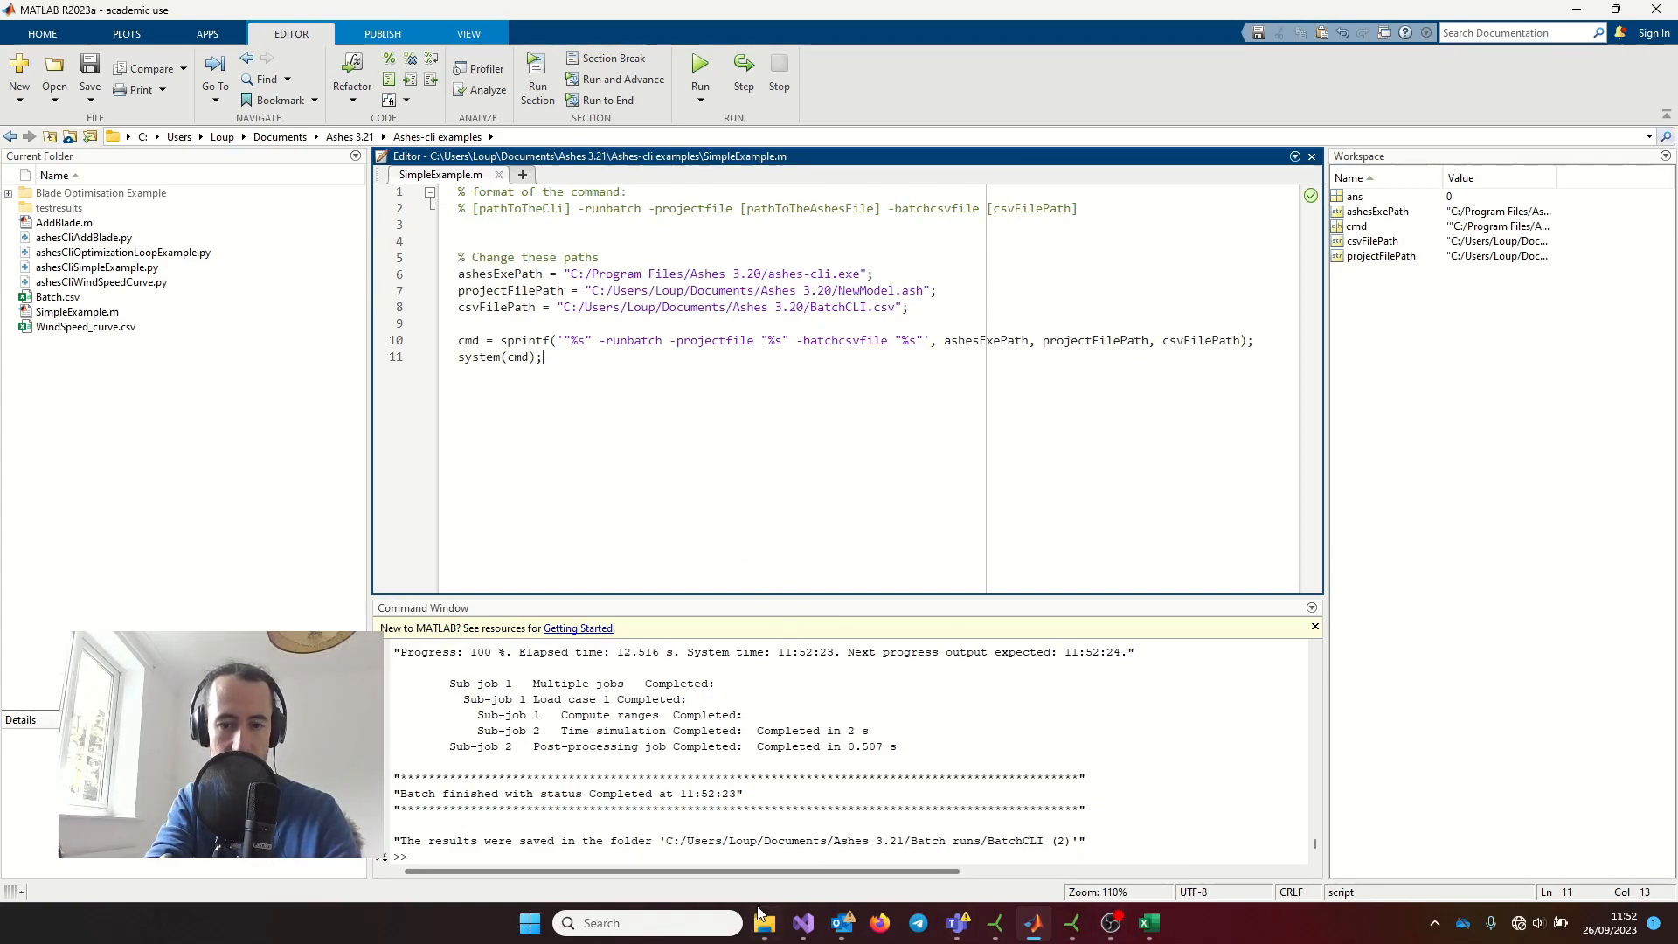
click(762, 922)
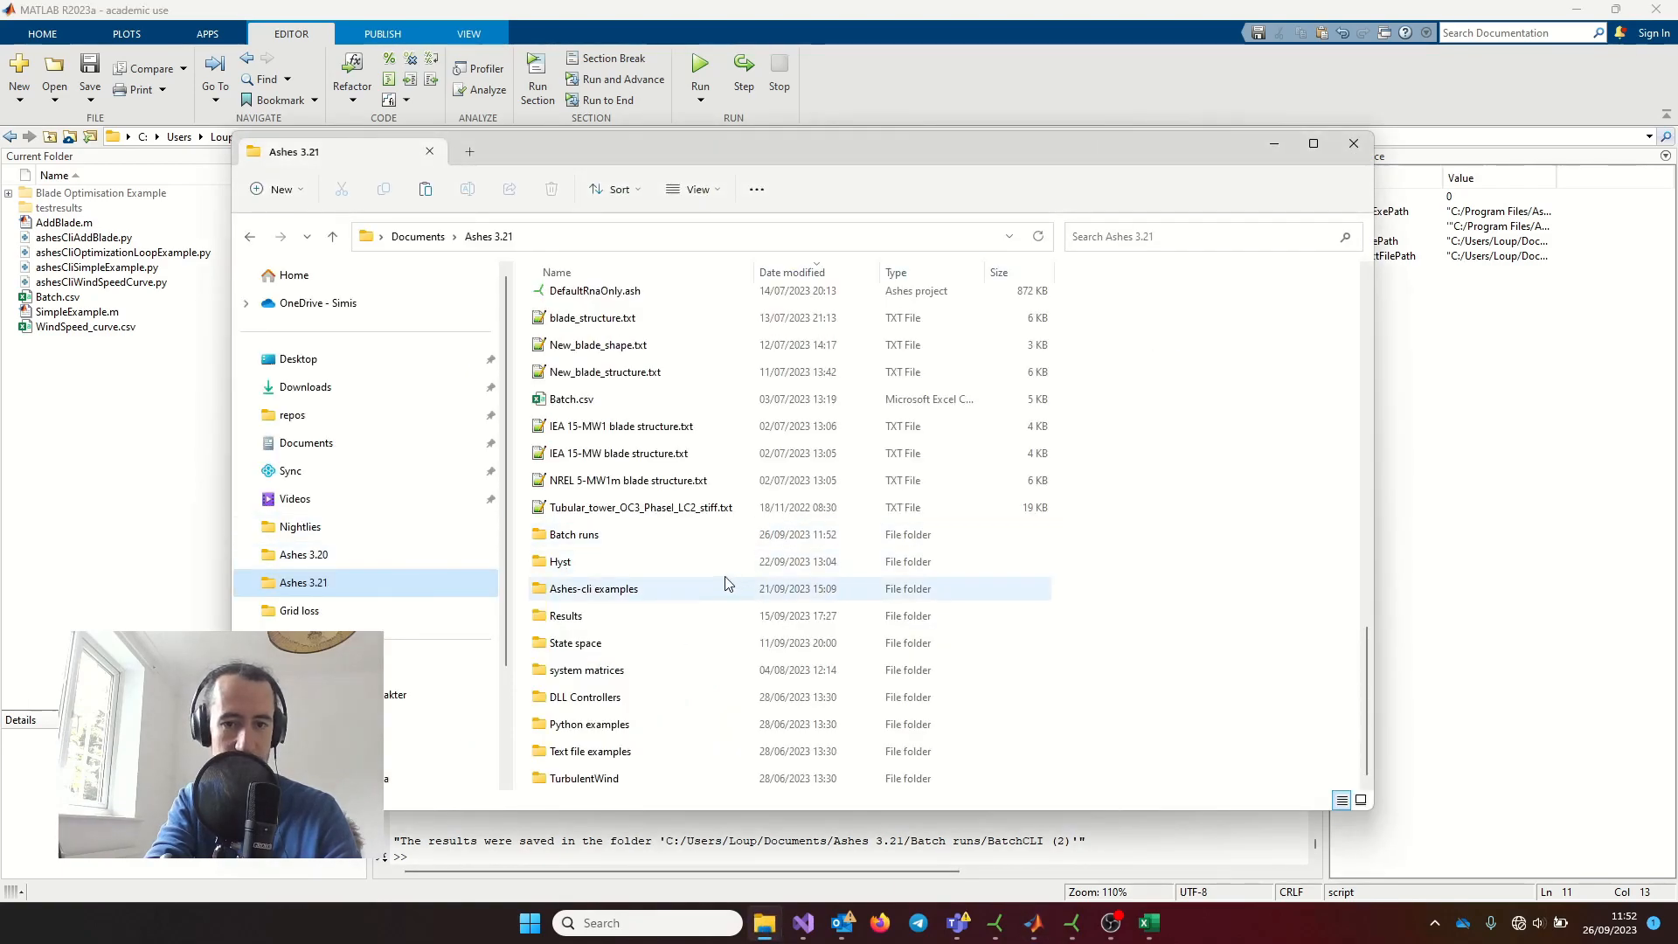
- Browse Batch runs > BatchCLI (2) > Load case set 1 > Load case 1 to Rotor characteristics and open Cp & Ct curves.txt
double_click(574, 534)
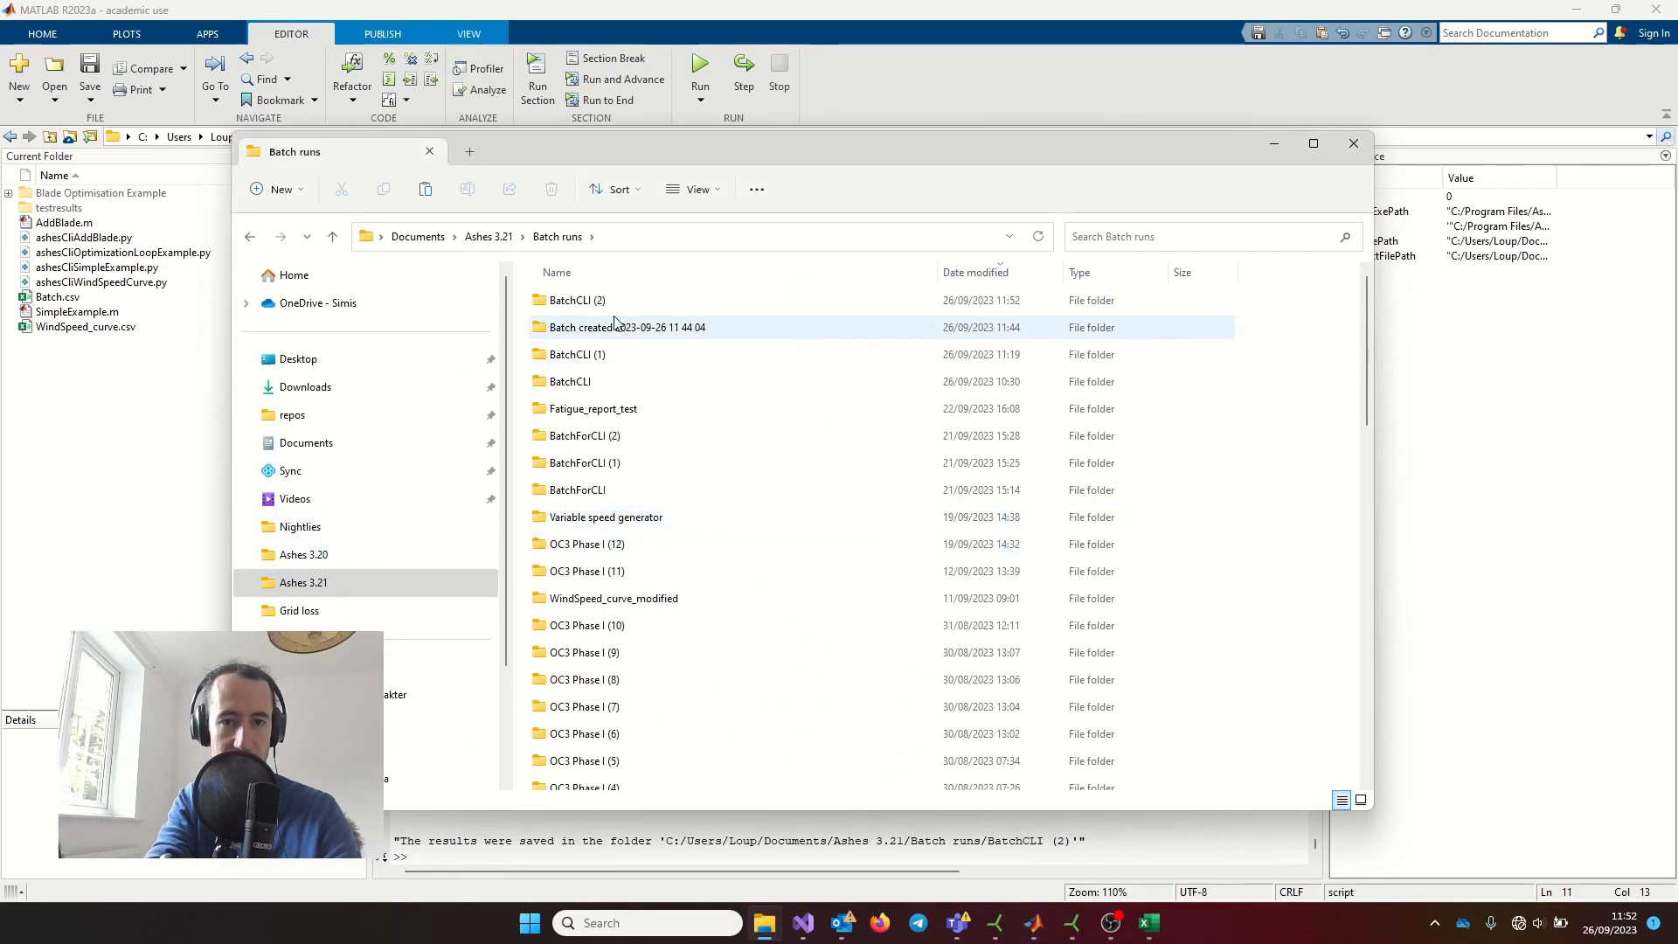
double_click(575, 299)
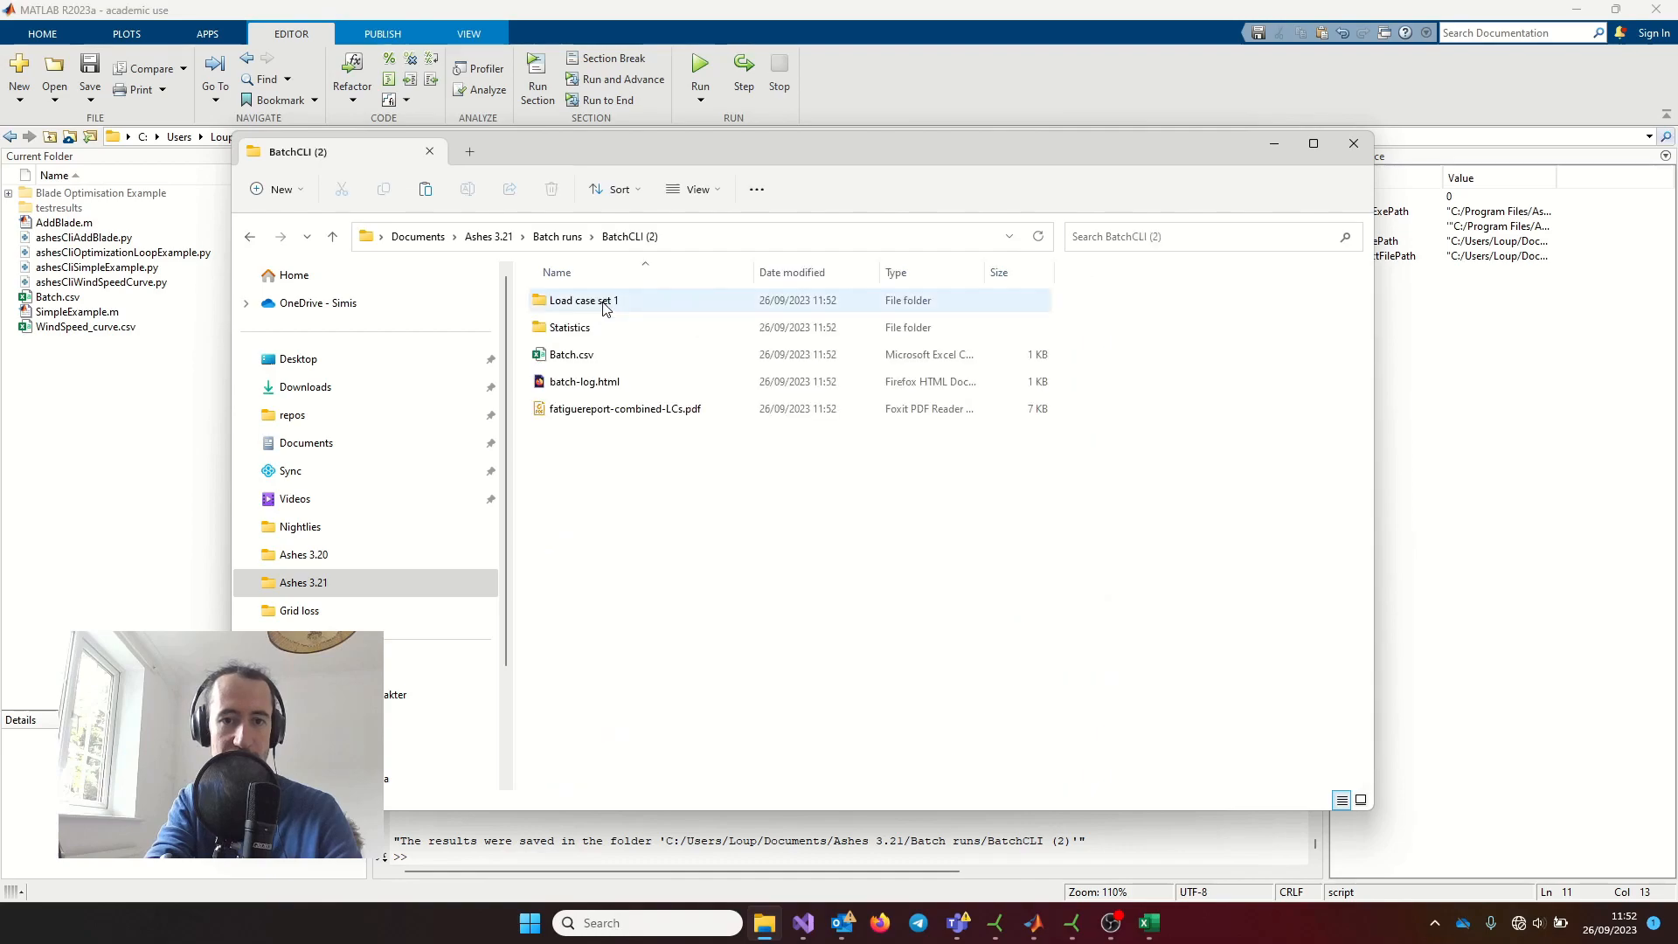
mouse_move(583, 301)
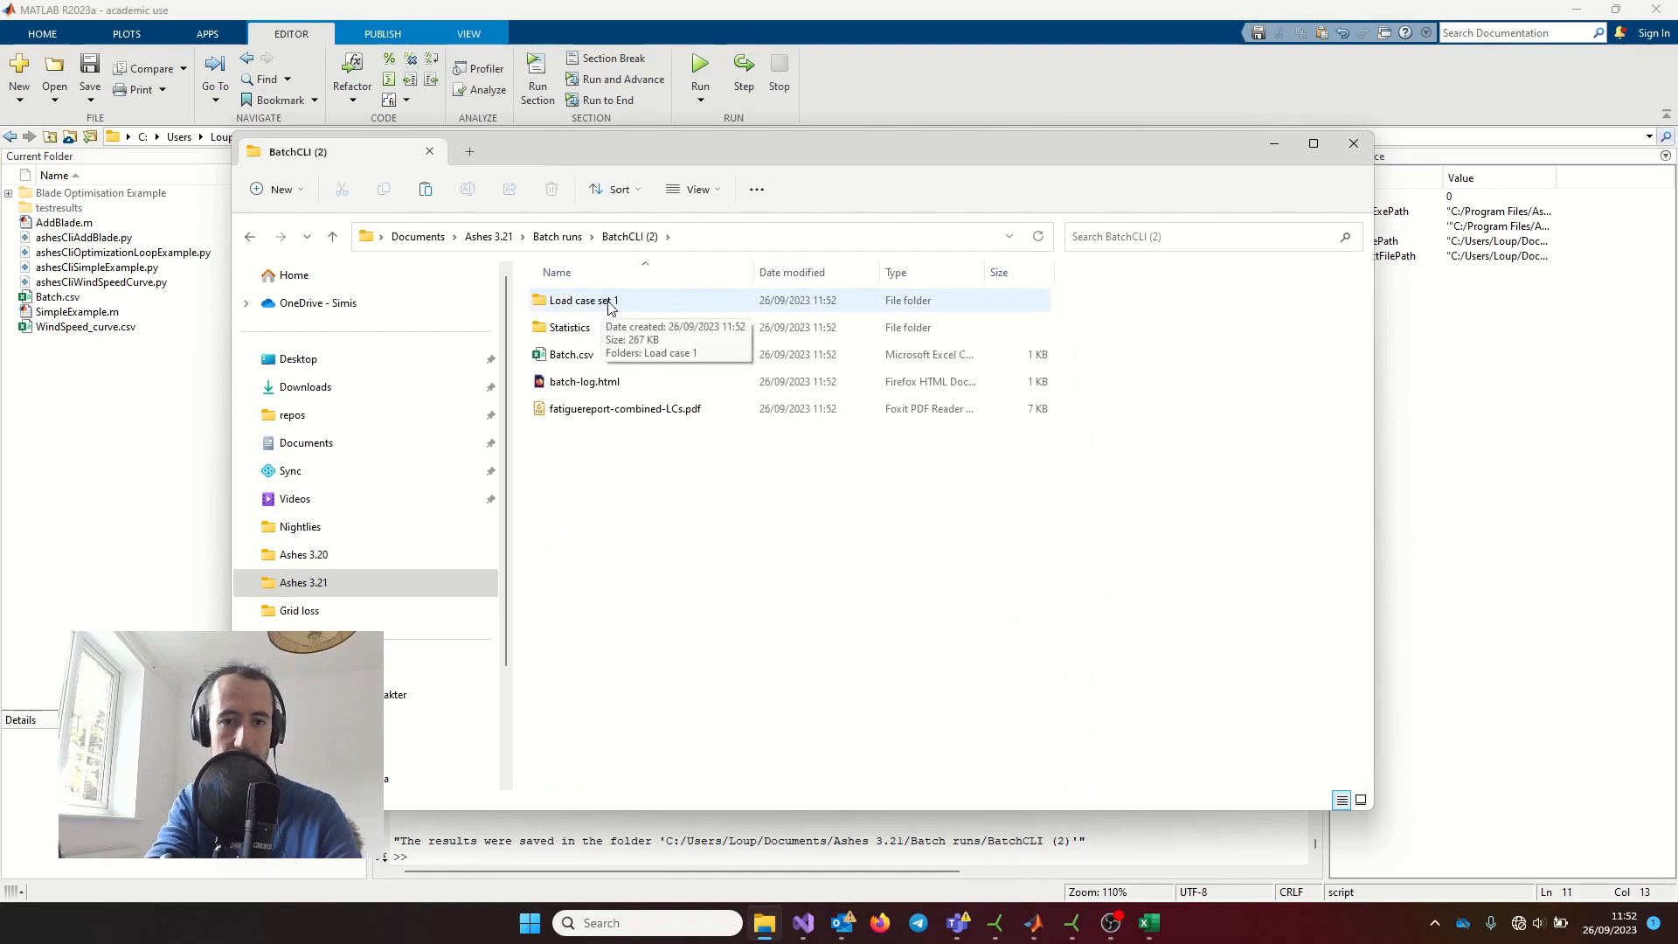
double_click(582, 299)
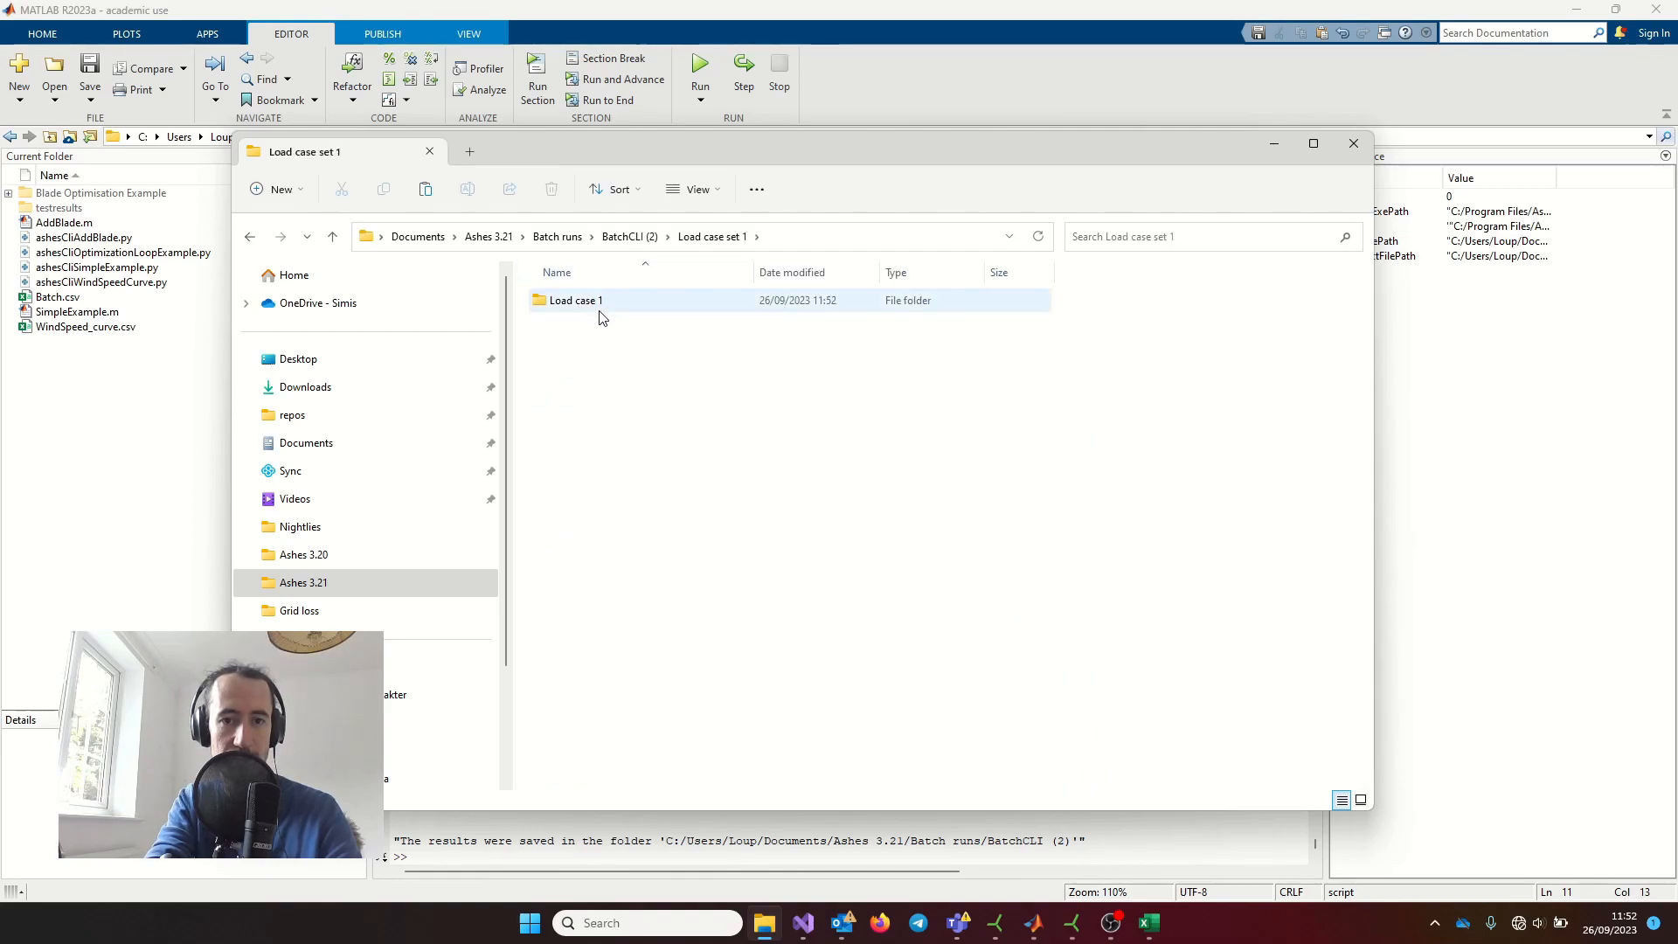
double_click(575, 300)
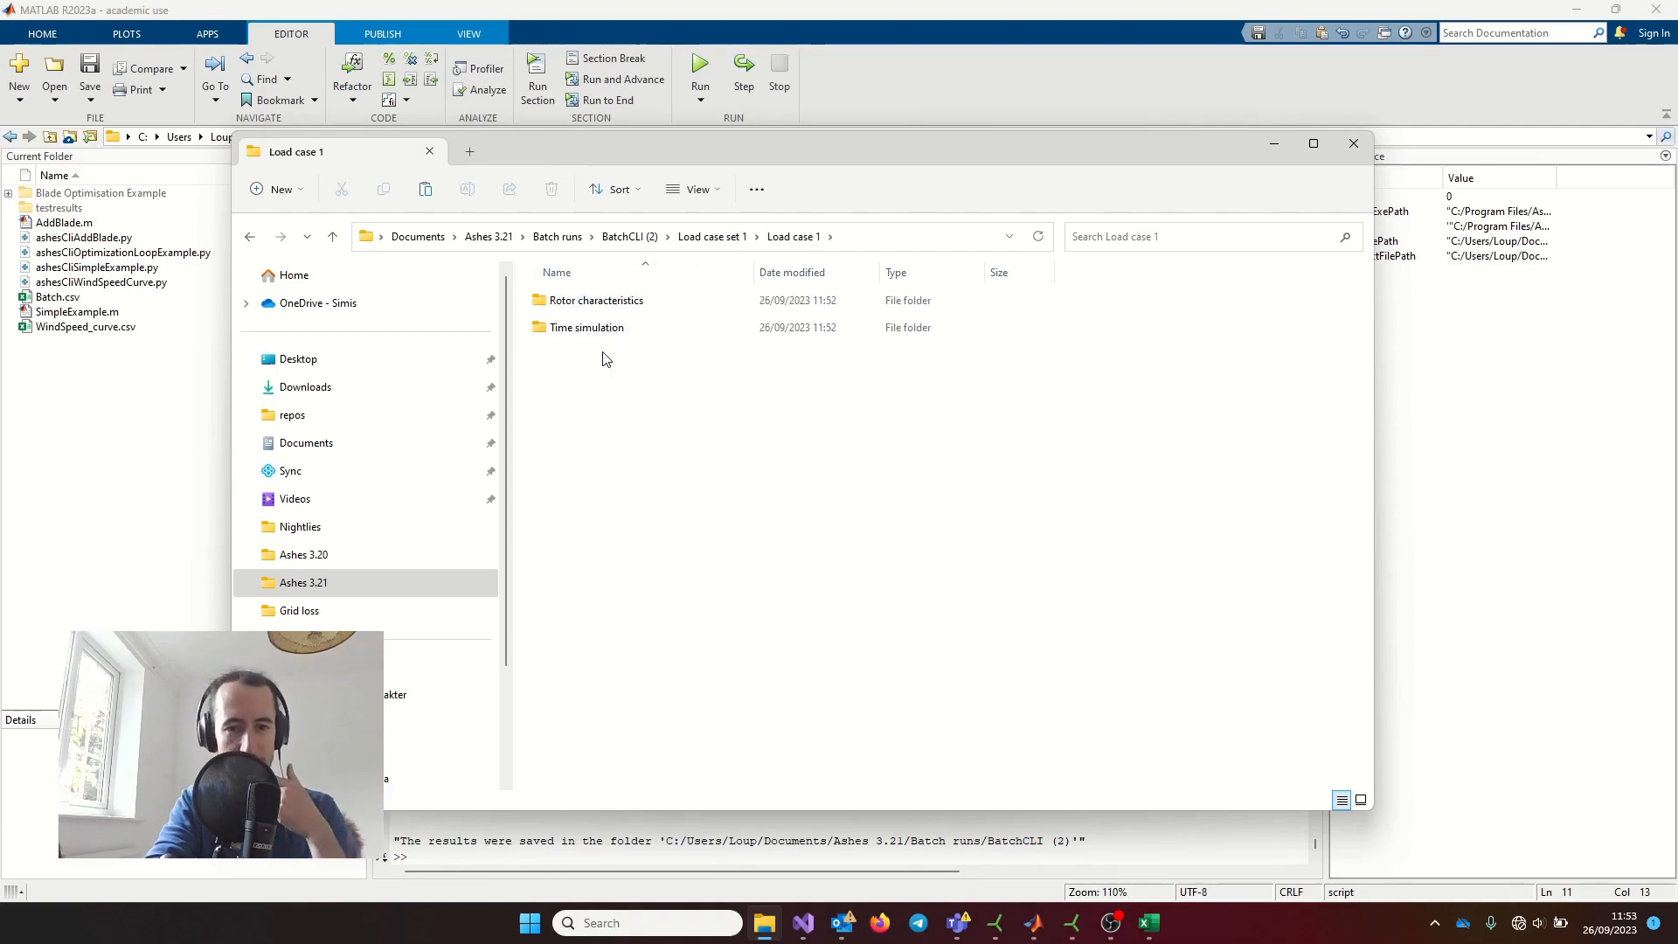
click(587, 328)
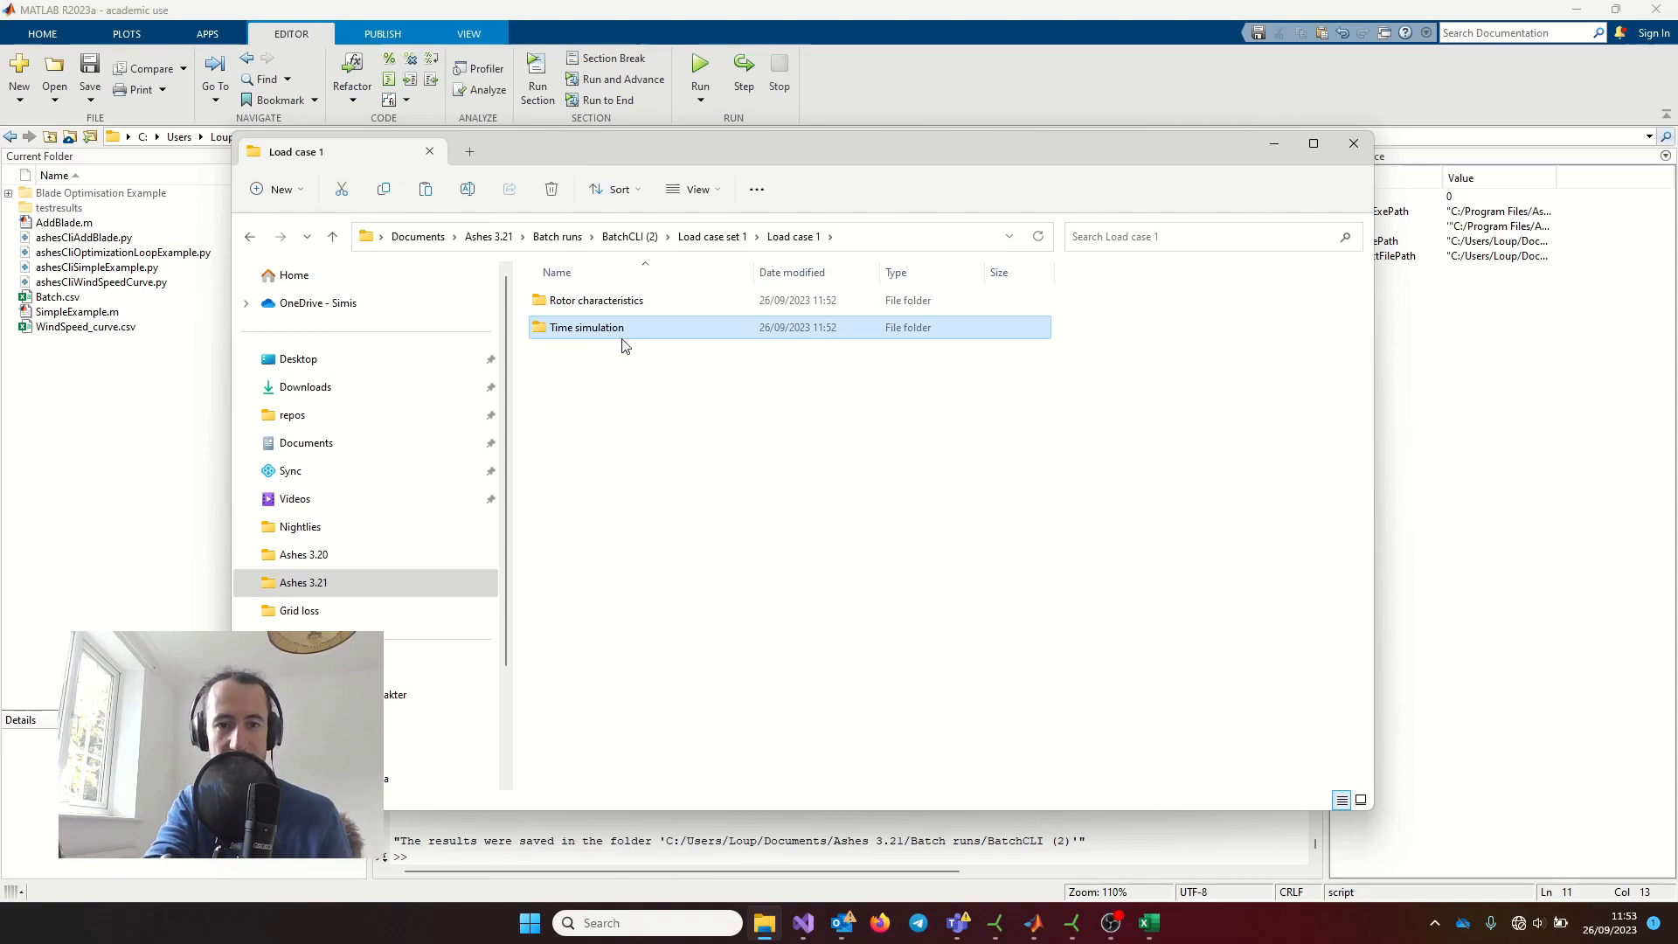
double_click(586, 326)
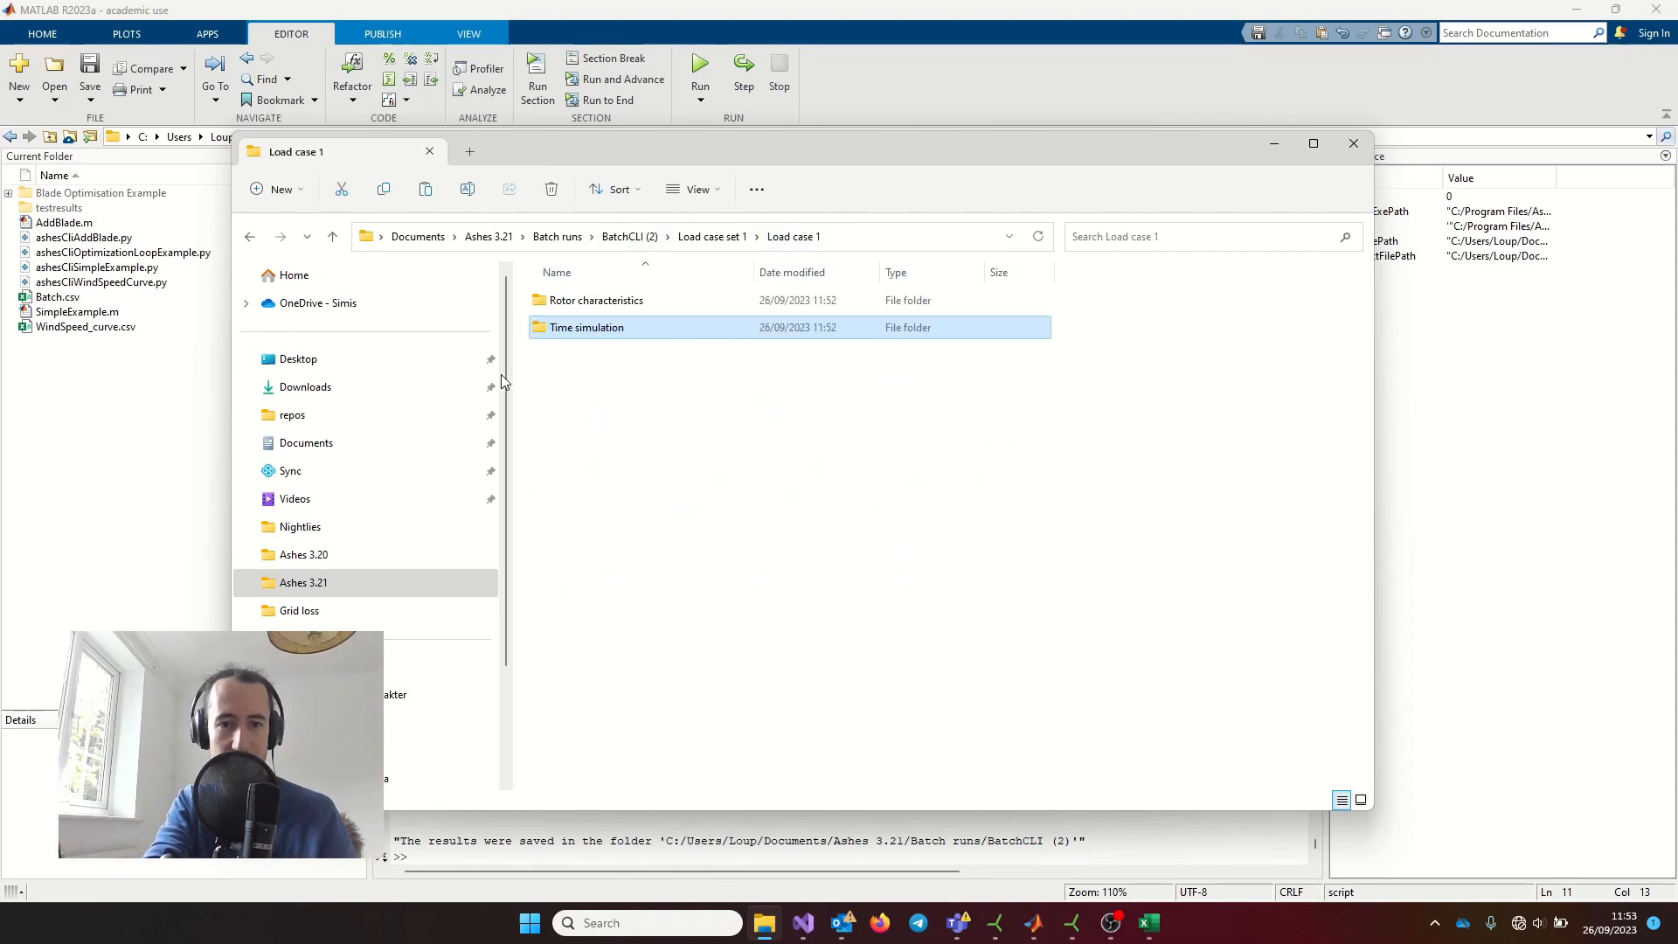
mouse_move(595, 299)
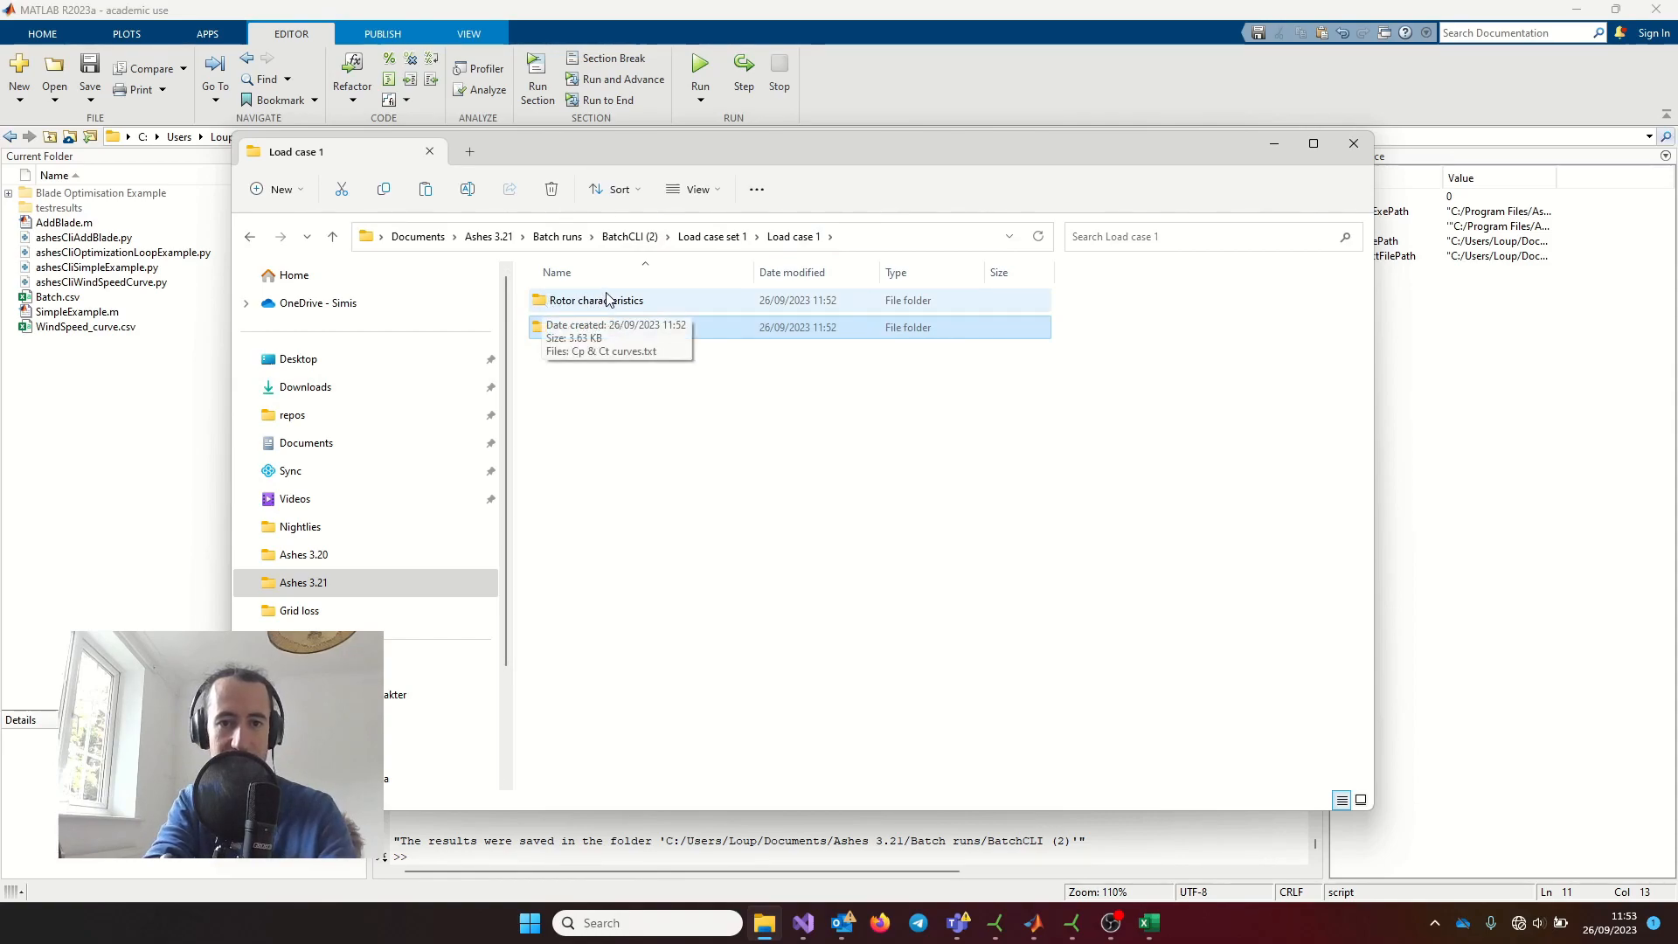
double_click(595, 300)
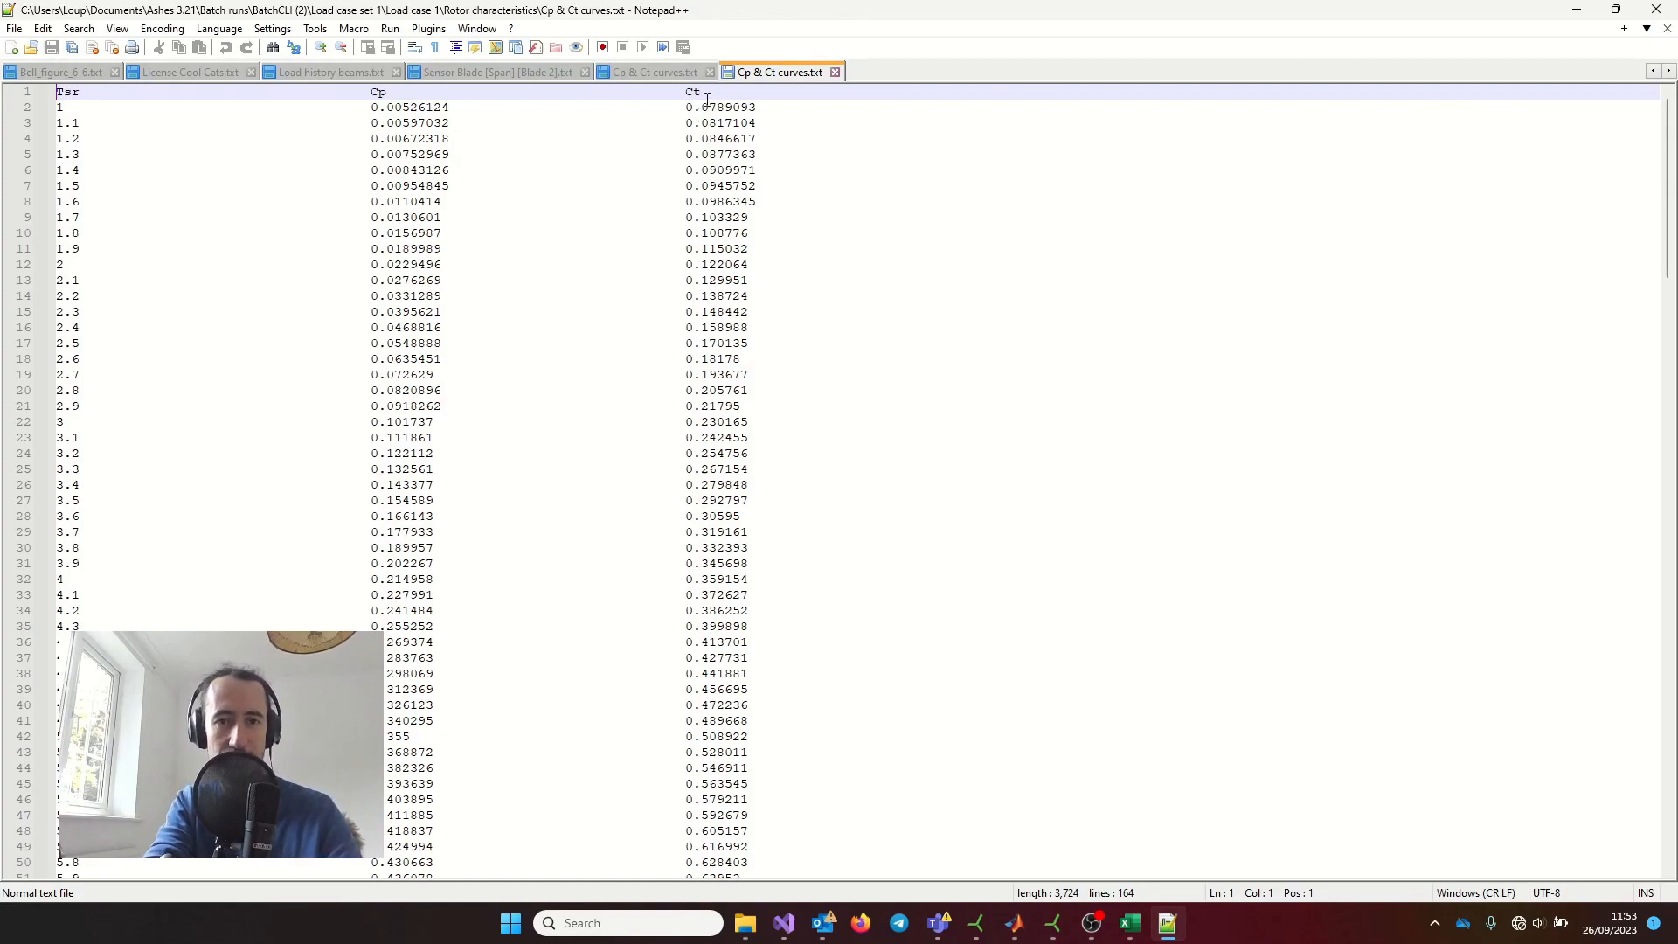
mouse_move(1057, 833)
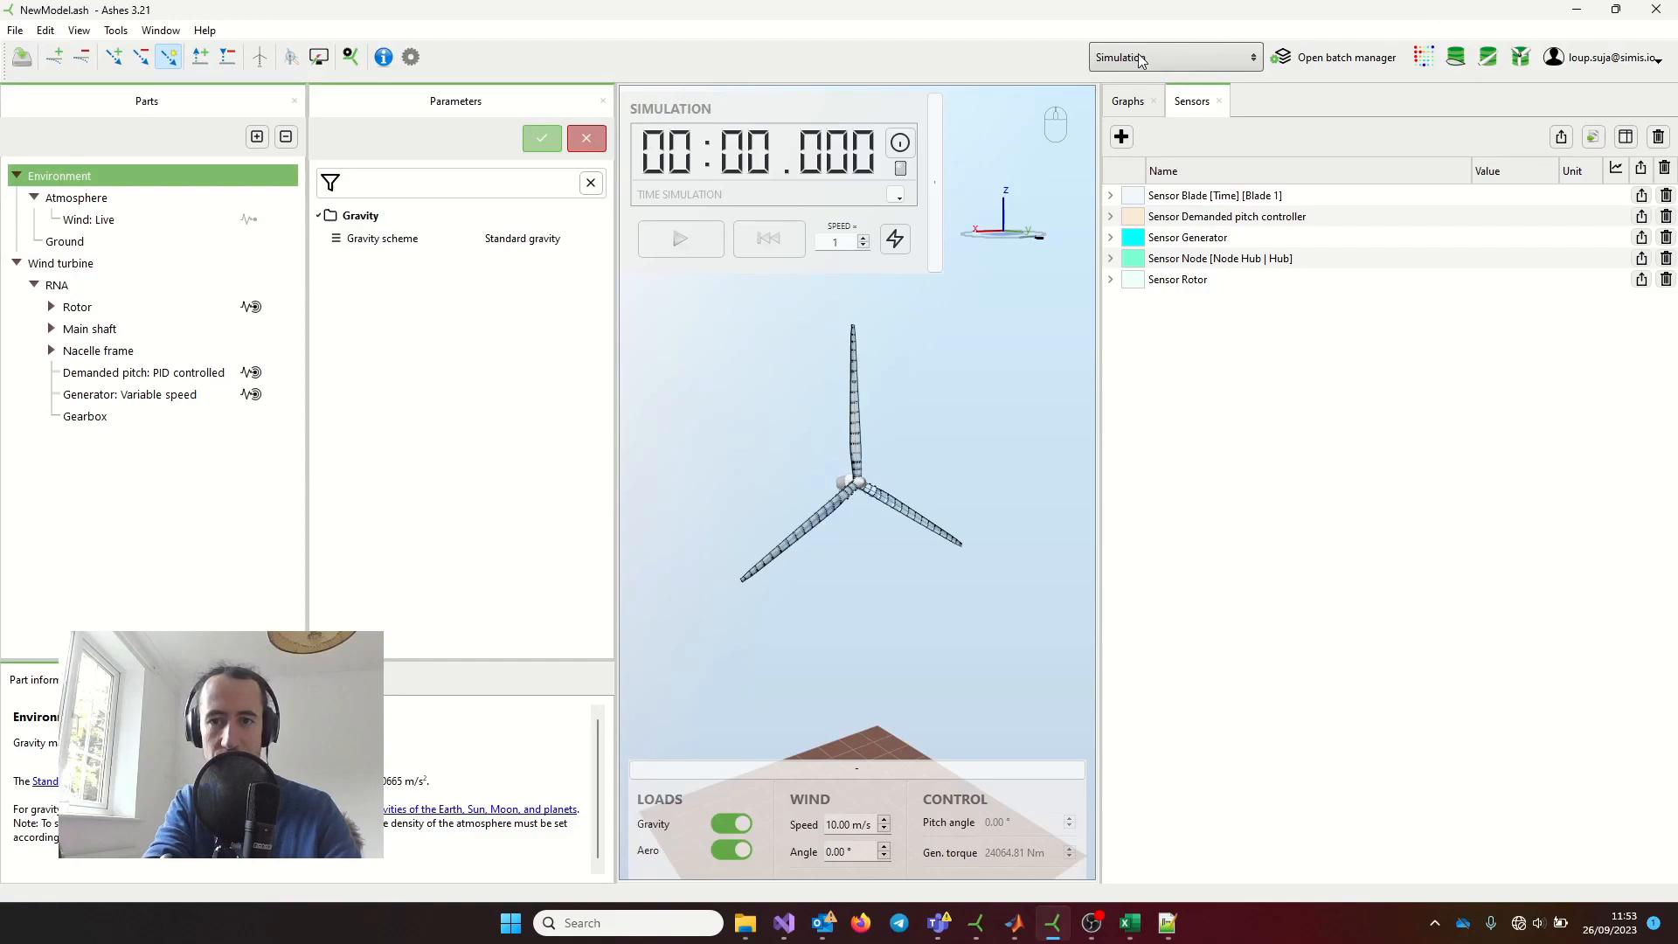
- Switch the Ashes mode dropdown from Simulation to Rotor characteristics to compare Cp and Ct curves
click(1172, 57)
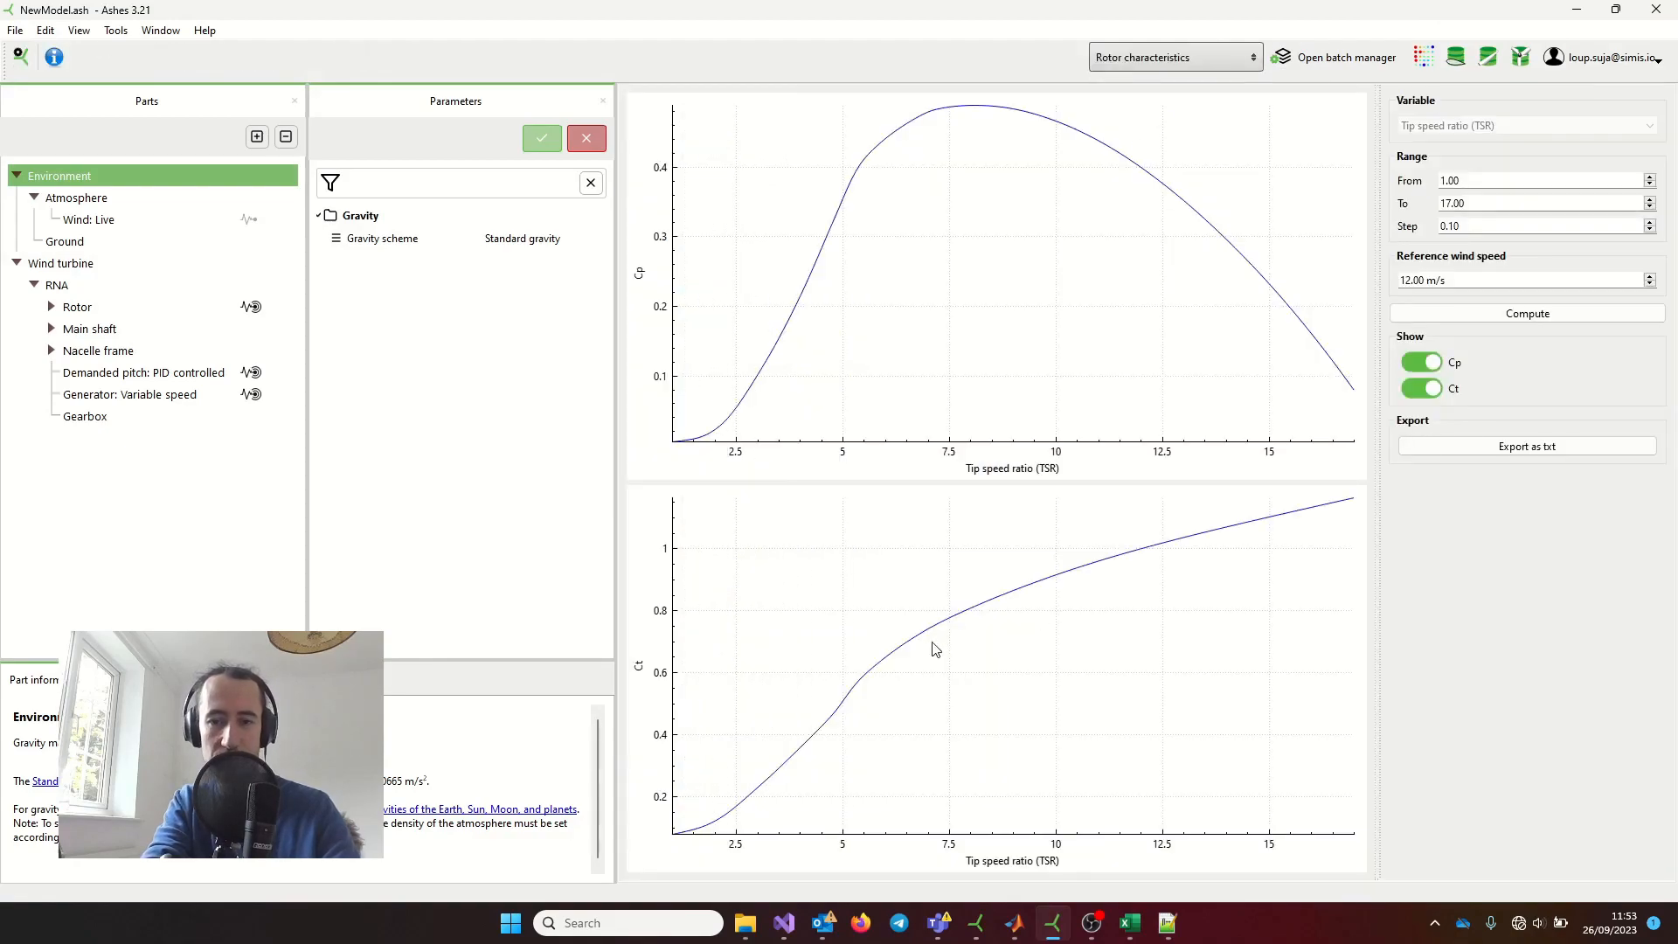
mouse_move(1148, 878)
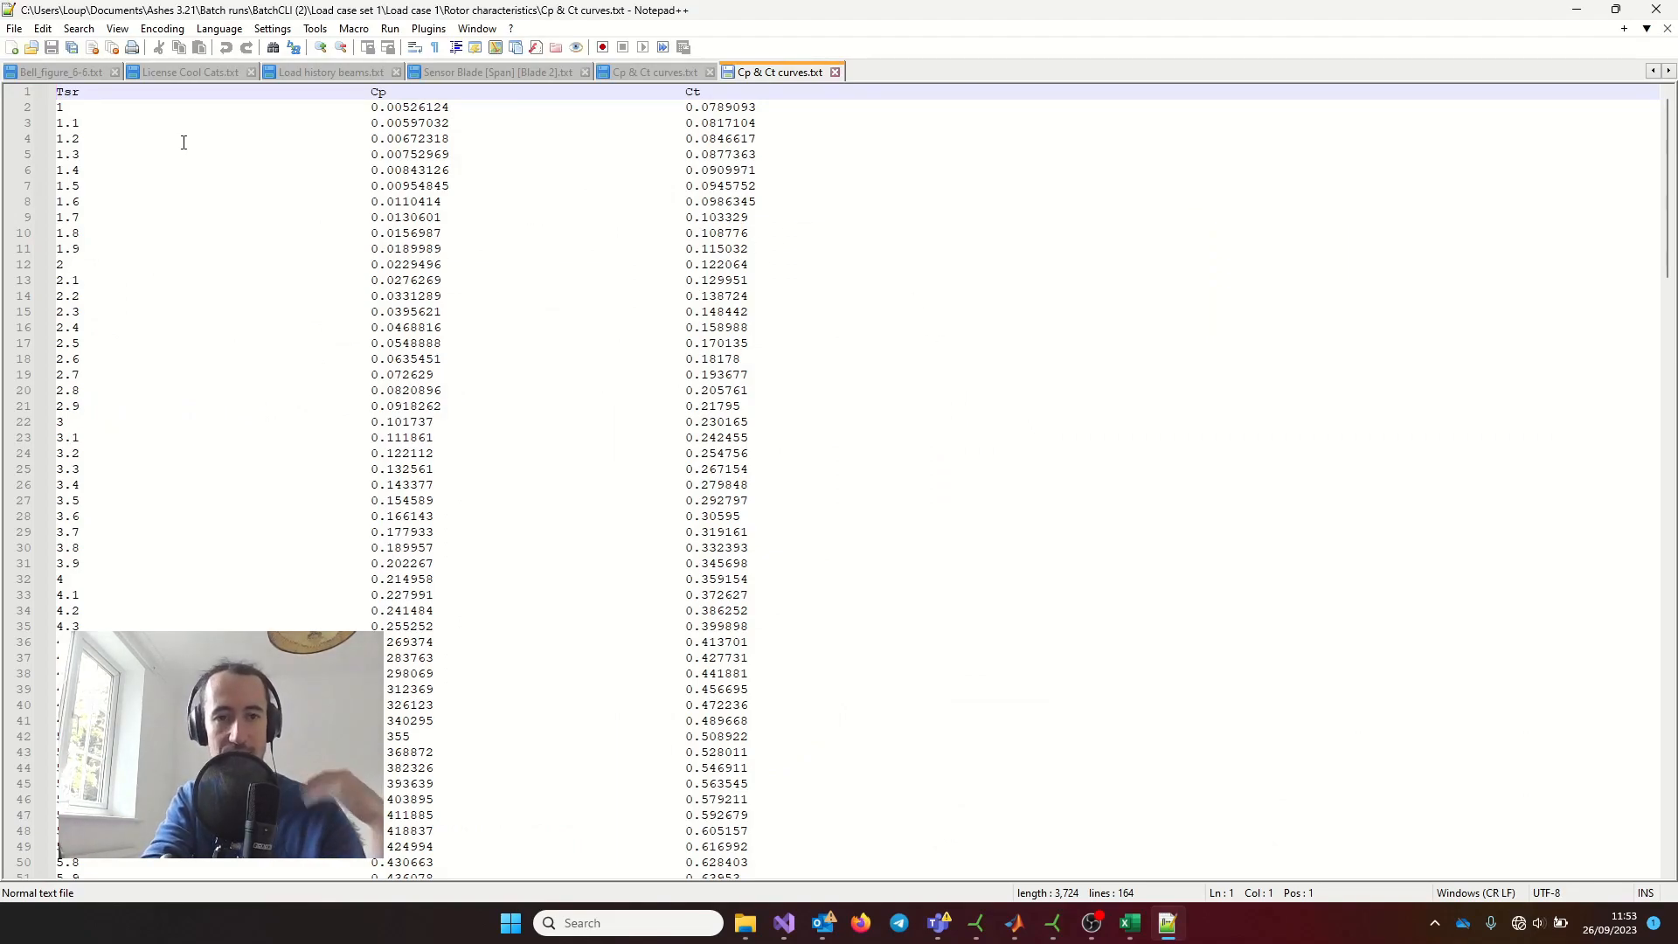
scroll(down, 3)
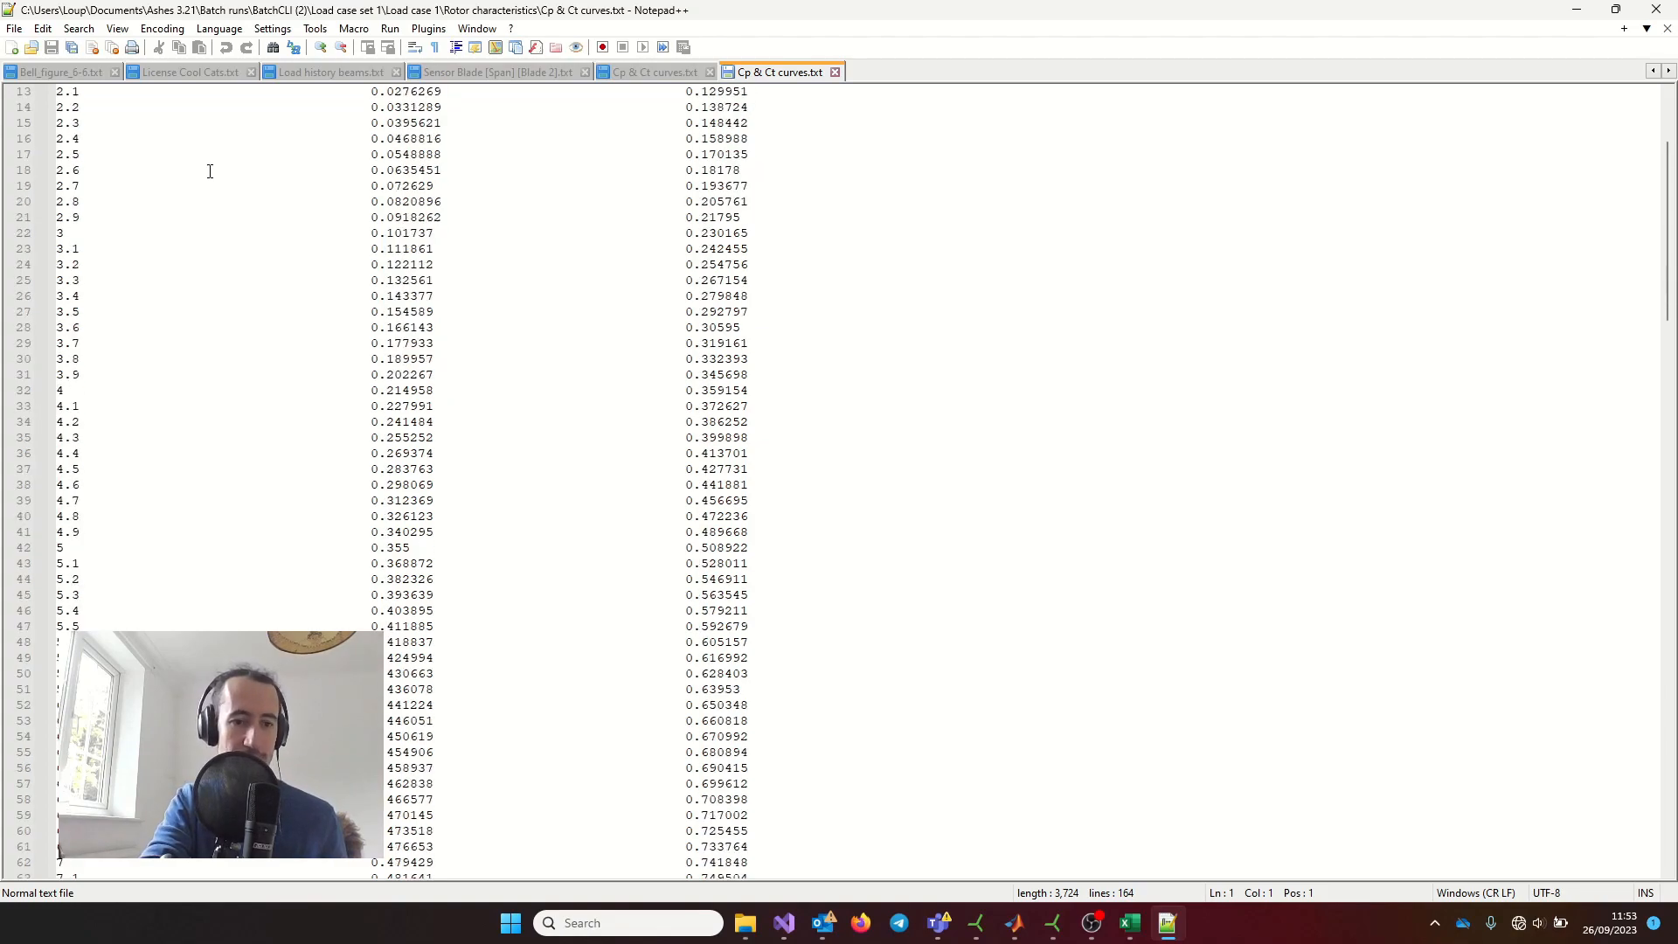
scroll(down, 3)
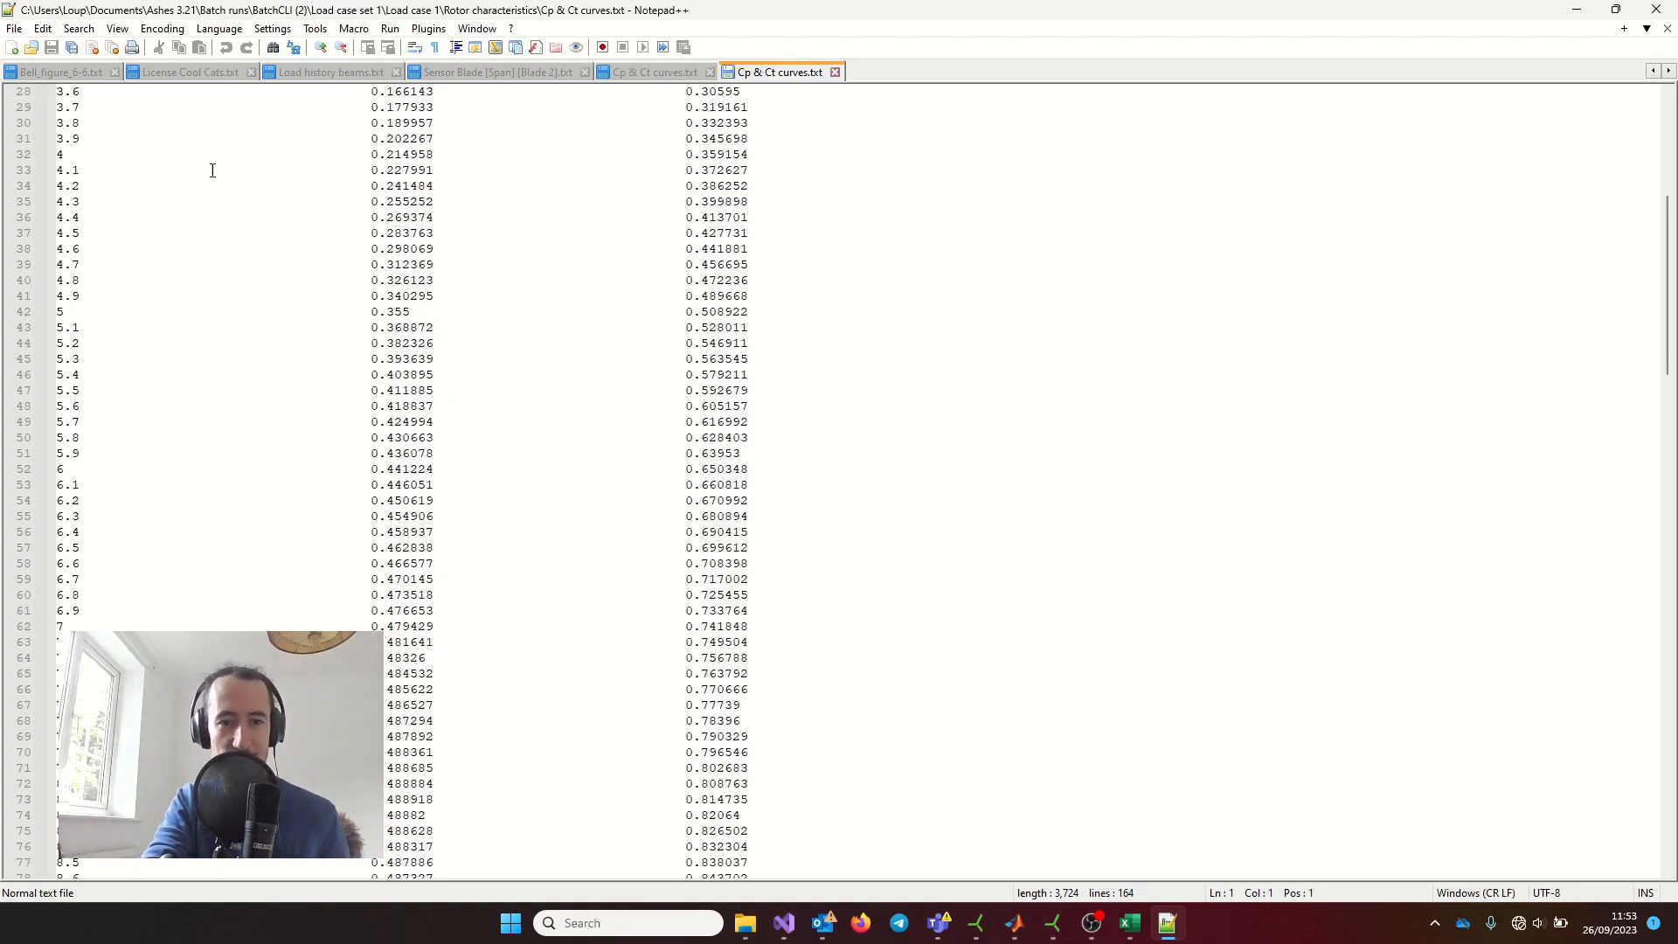
scroll(down, 3)
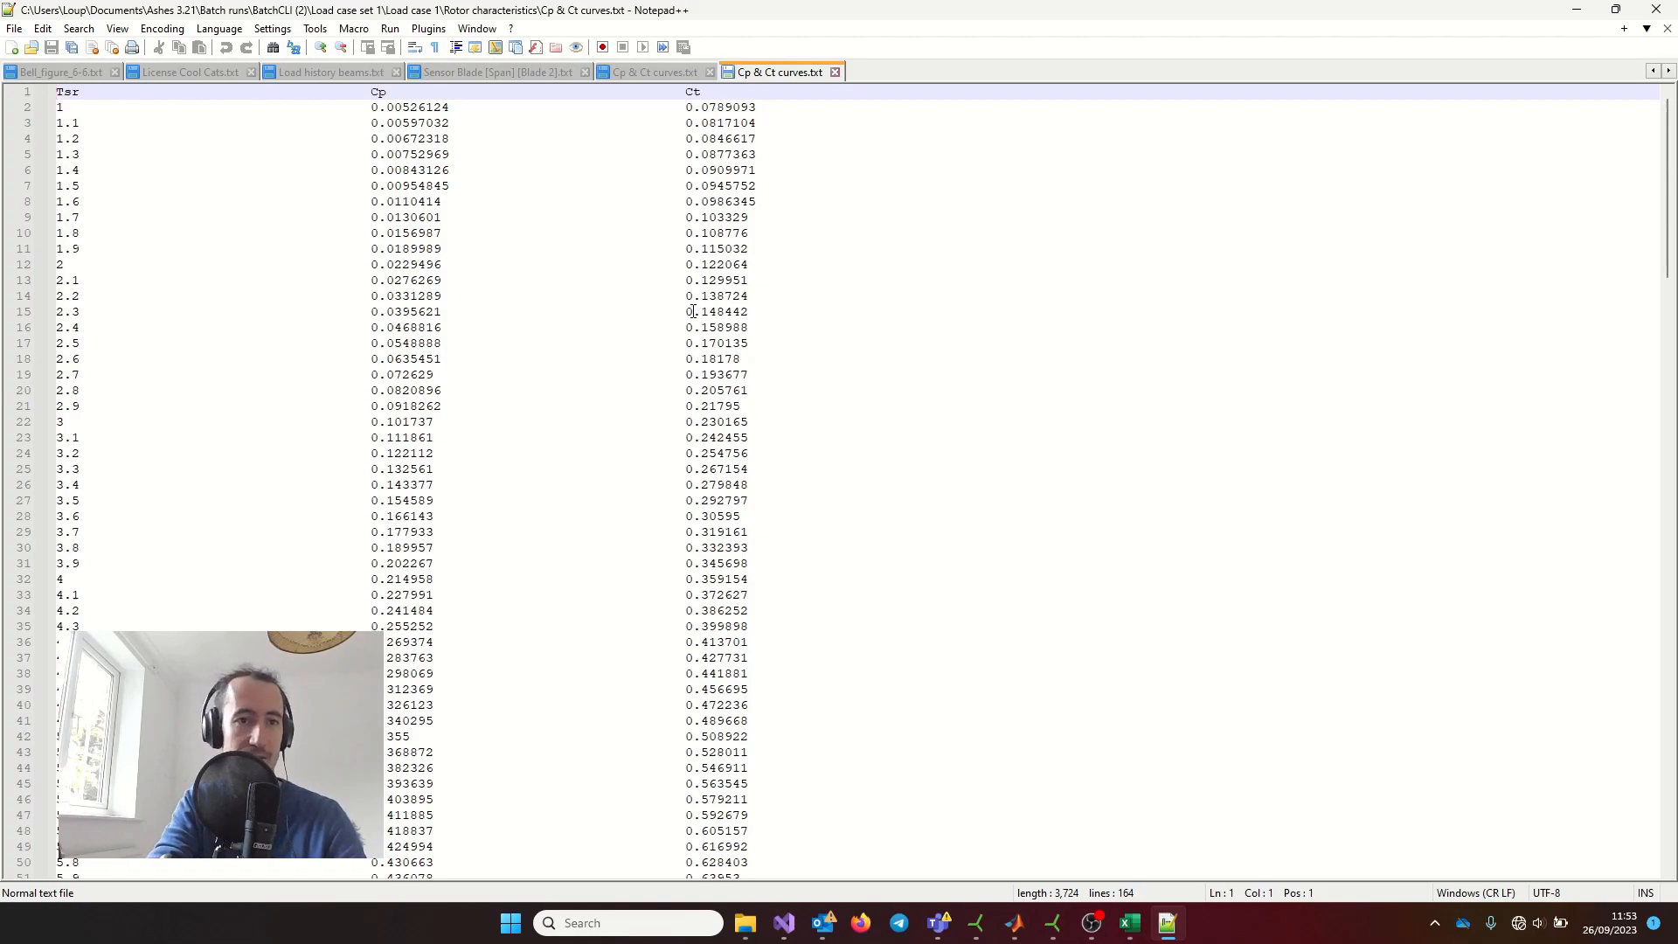
mouse_move(562, 196)
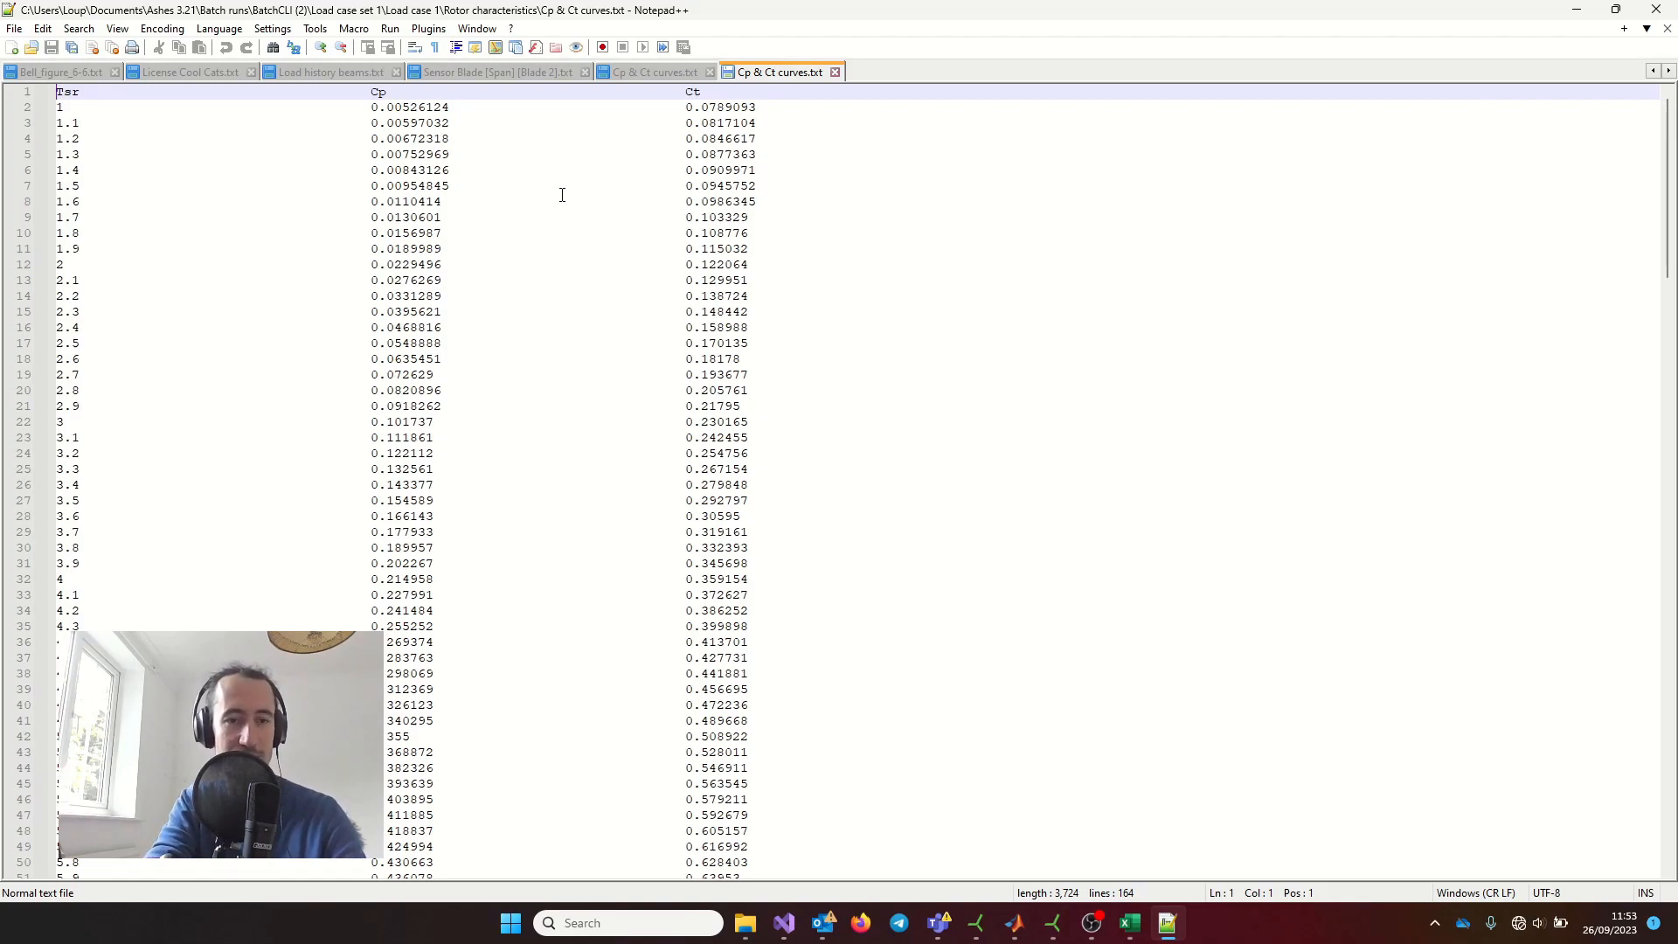